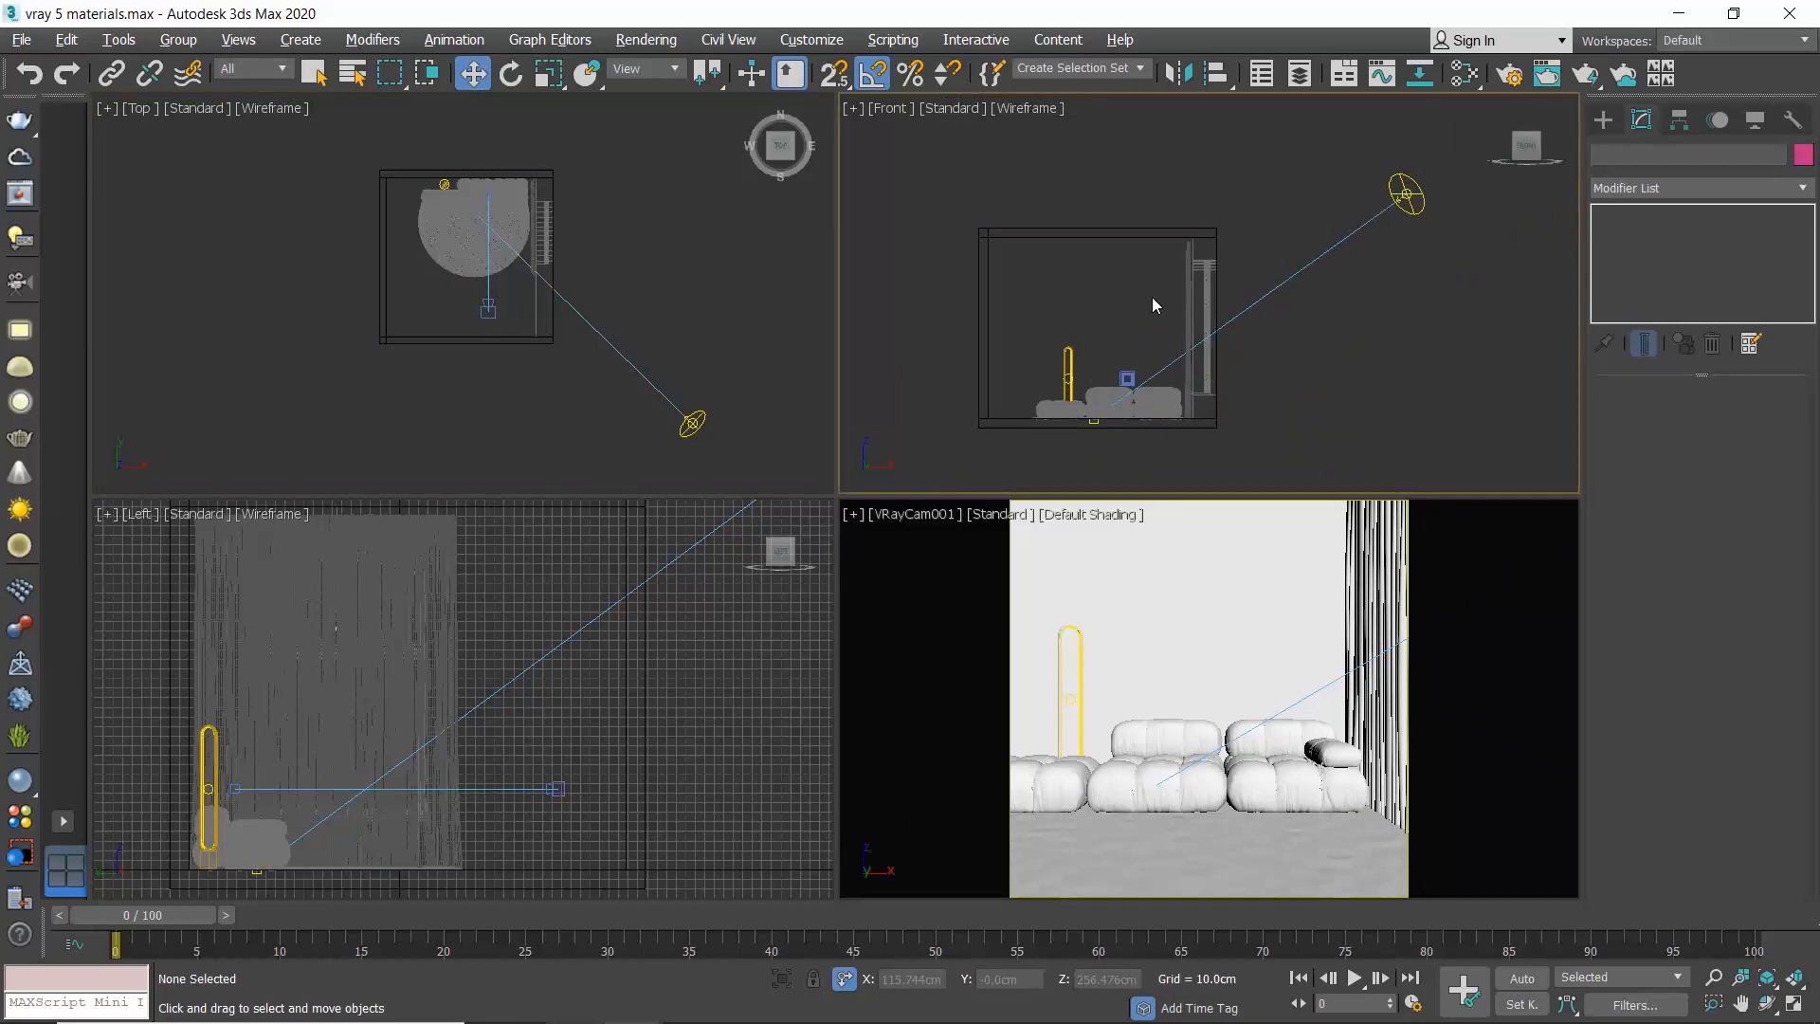
- Check the current materials in the material editor, then close it
{"action": "left_click", "coordinate": [1462, 74]}
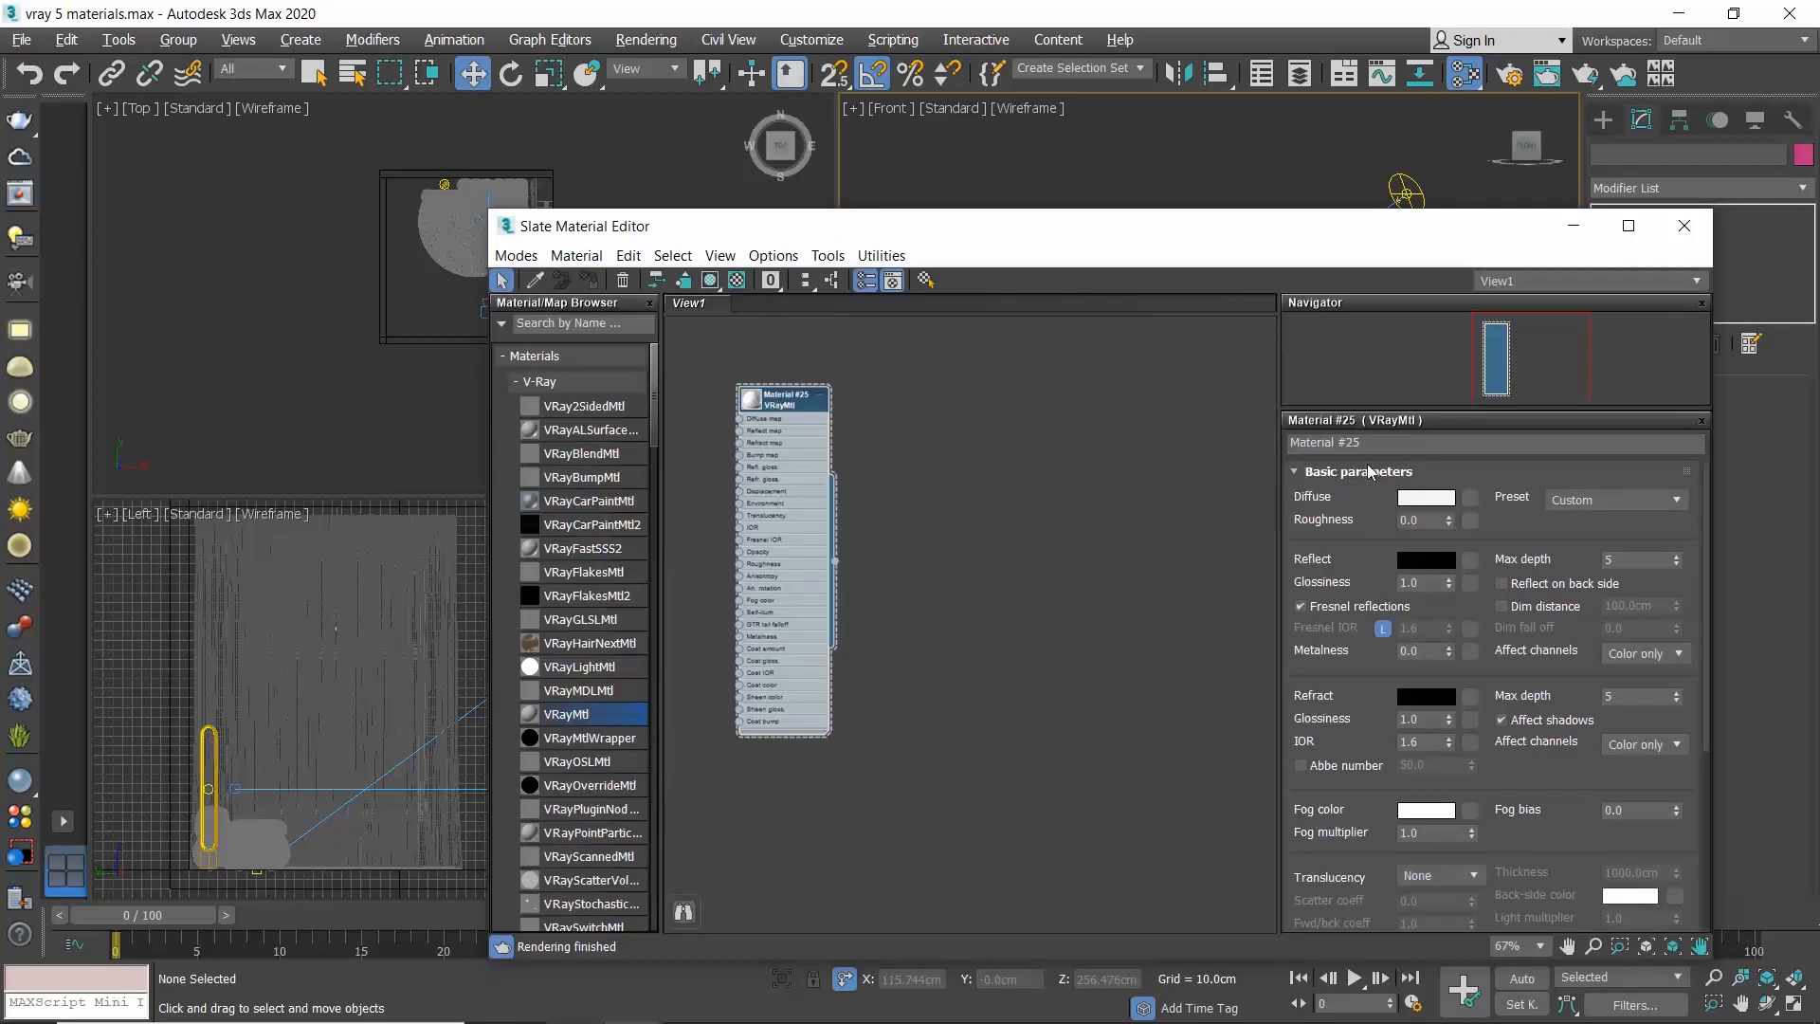
{"action": "left_click", "coordinate": [1426, 497]}
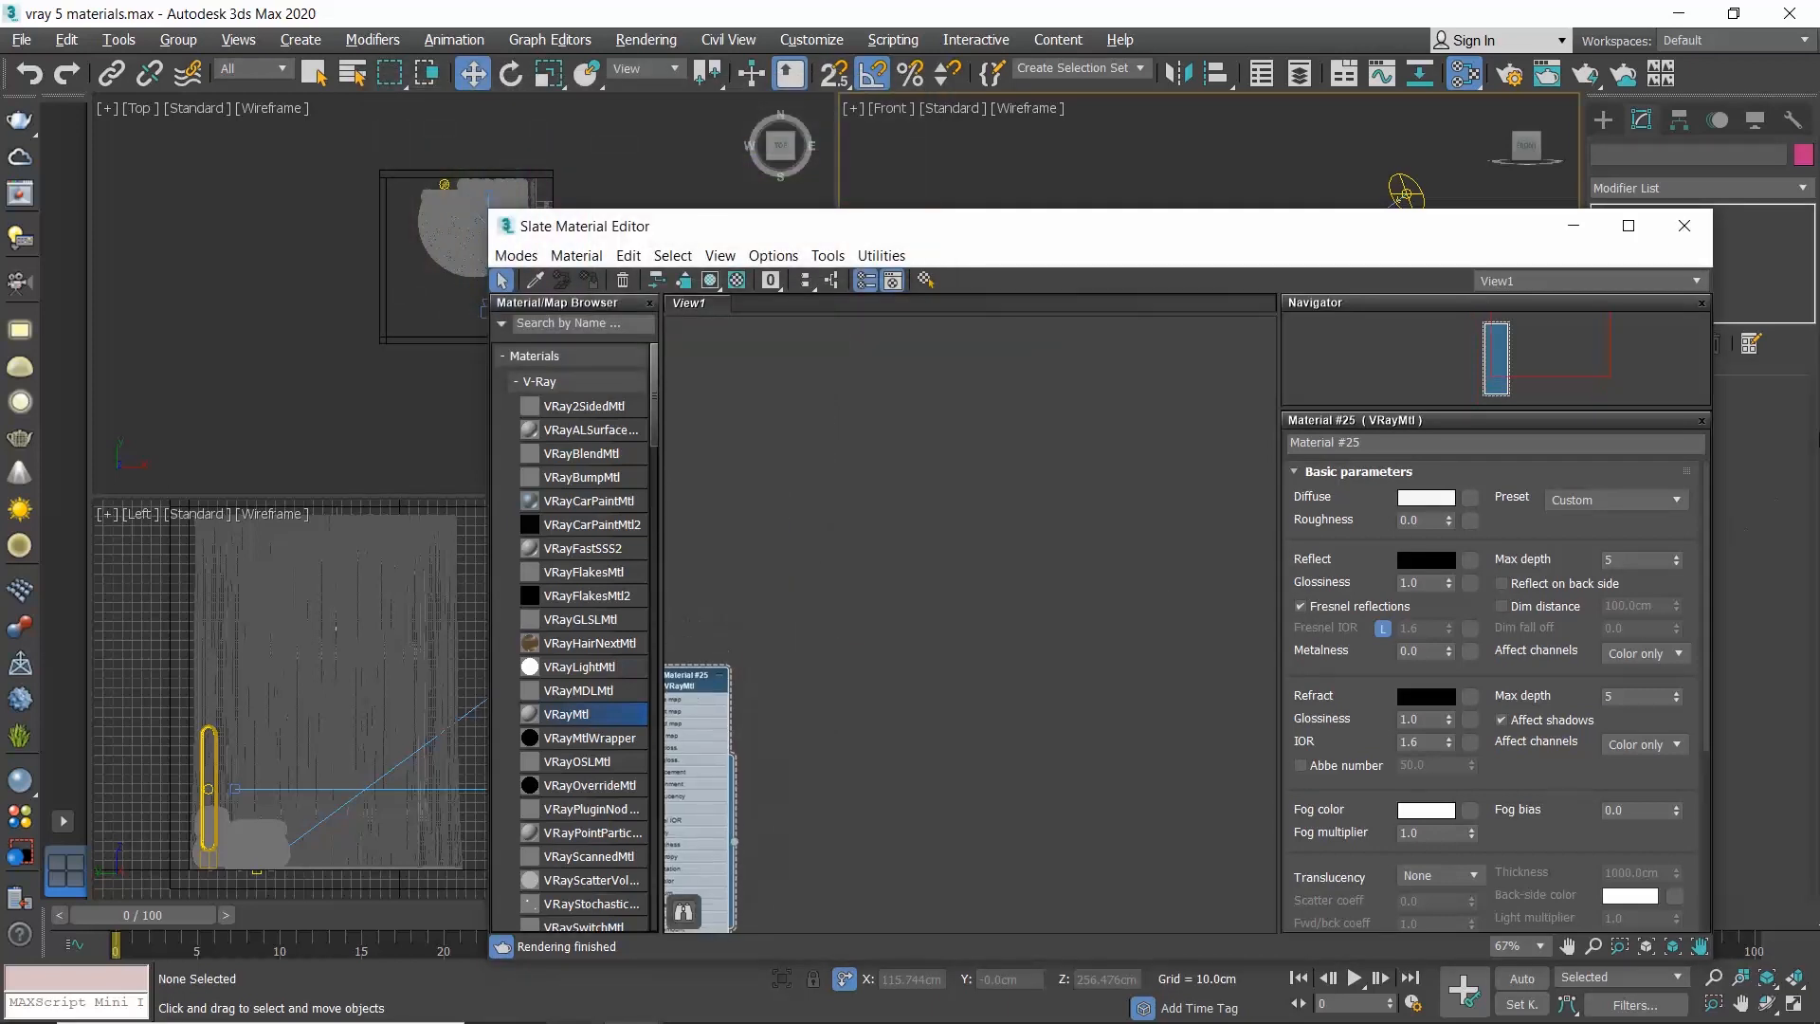
{"action": "left_click", "coordinate": [1682, 225]}
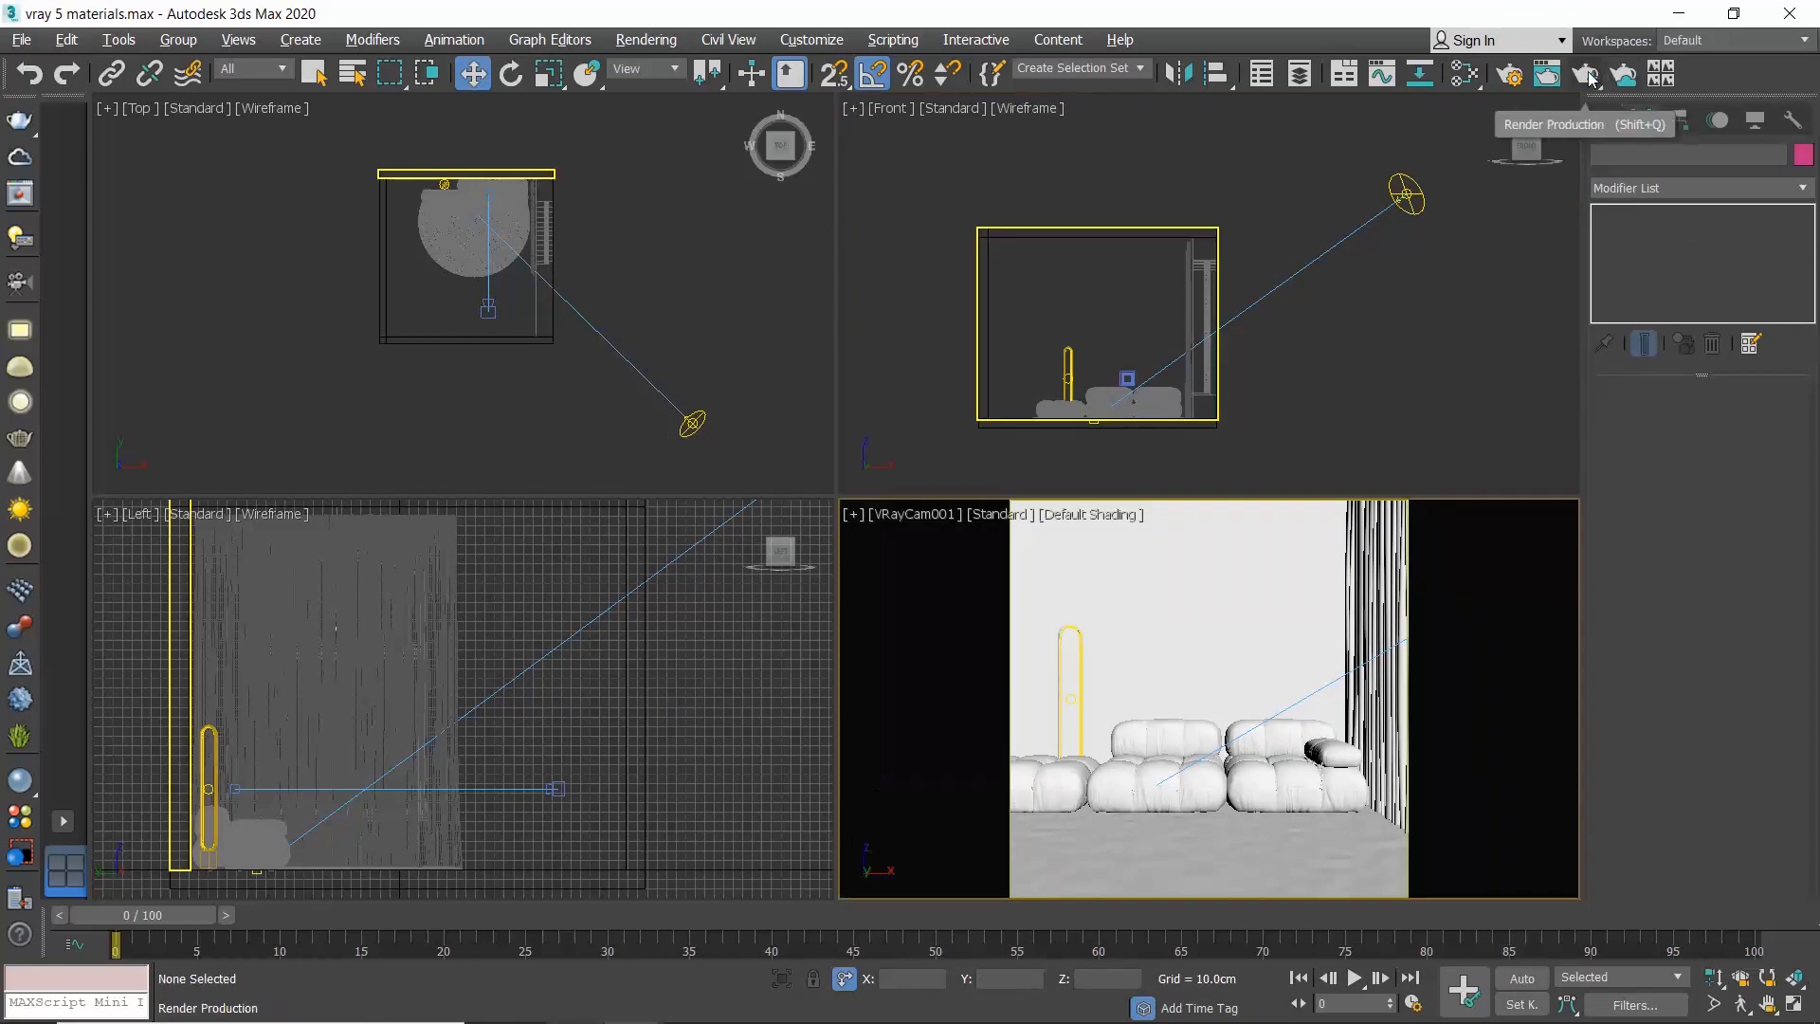
- Render the living room from the camera and close the rendered image
{"action": "left_click", "coordinate": [1589, 74]}
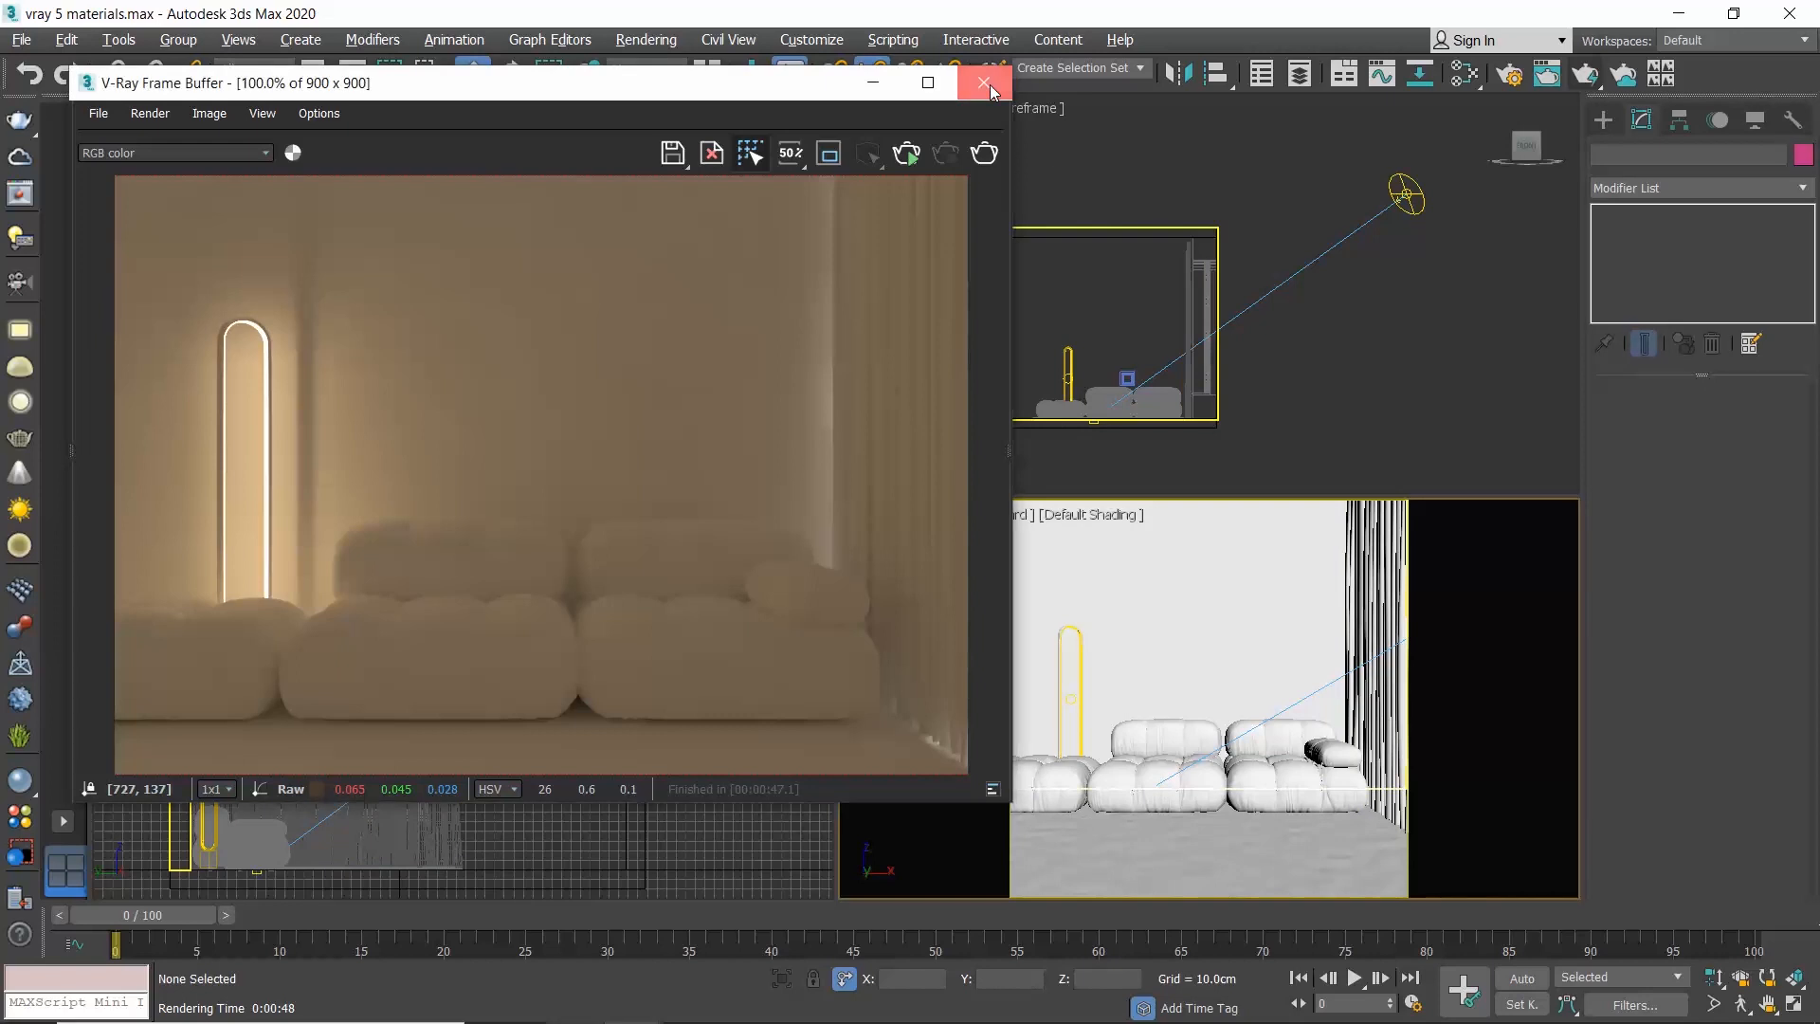
{"action": "left_click", "coordinate": [985, 82]}
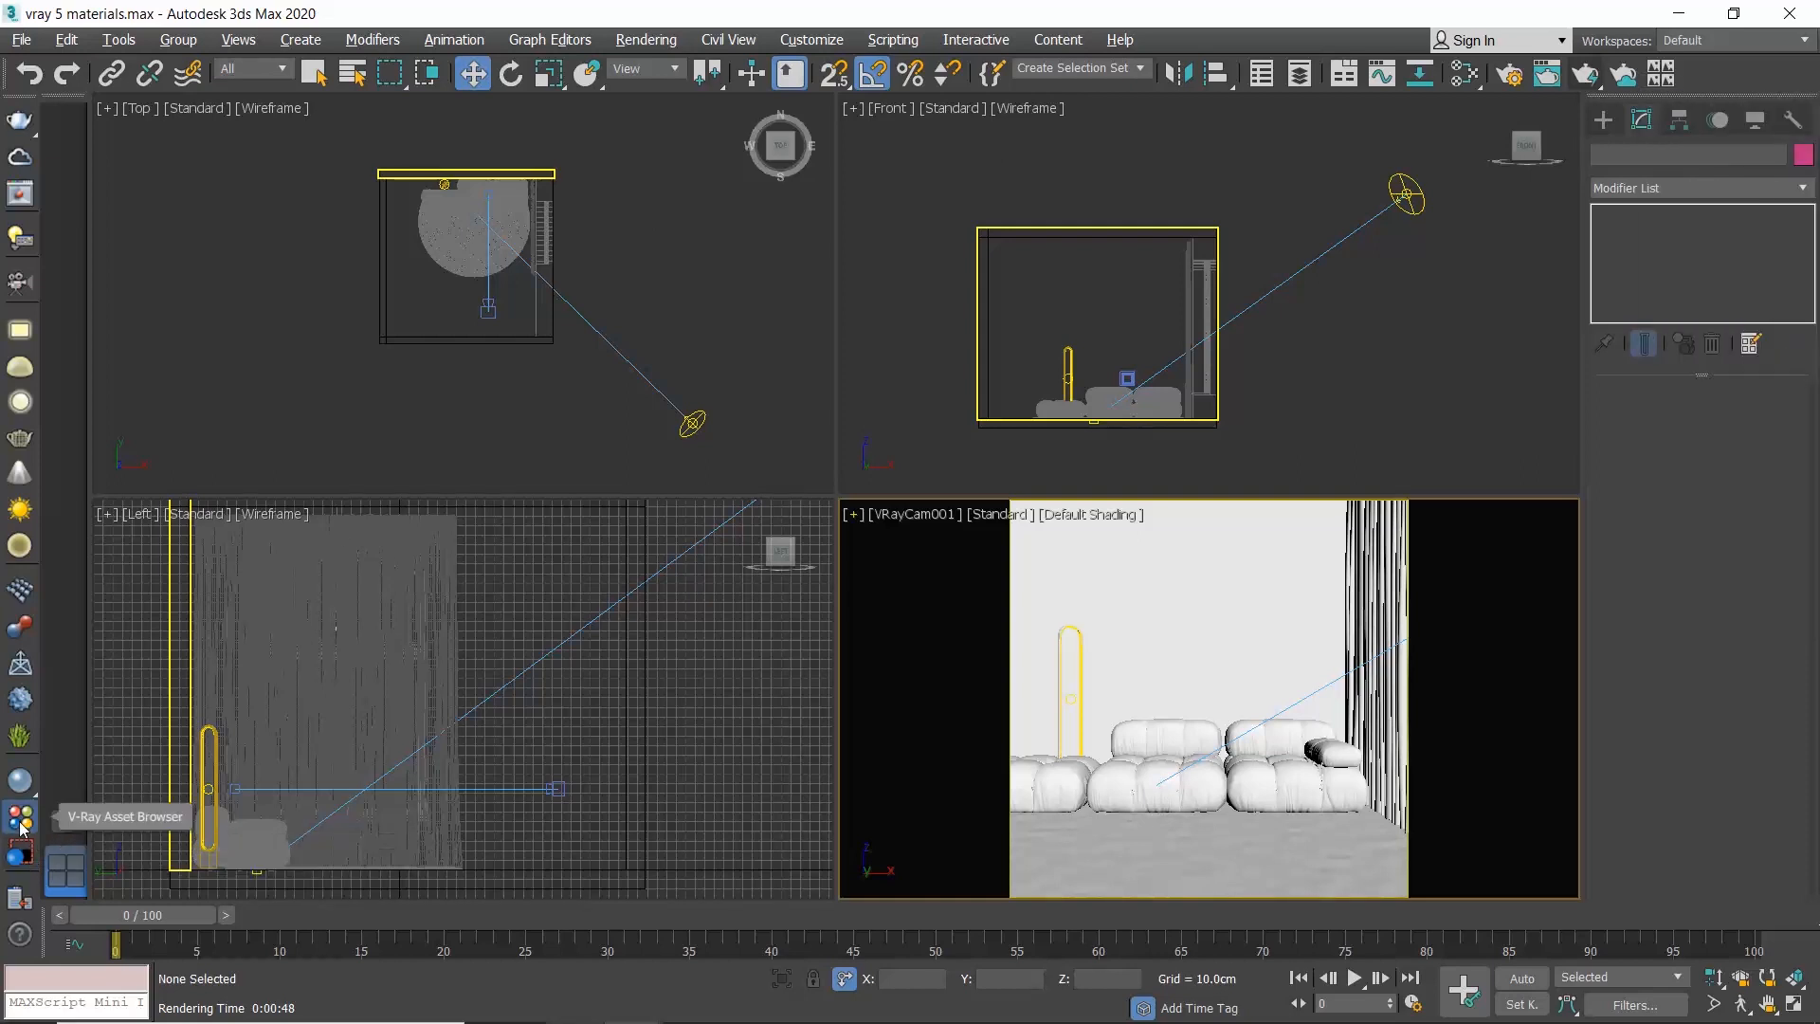
- Browse the V-Ray material library through Bricks and Concrete to the Fabric samples
{"action": "left_click", "coordinate": [20, 817]}
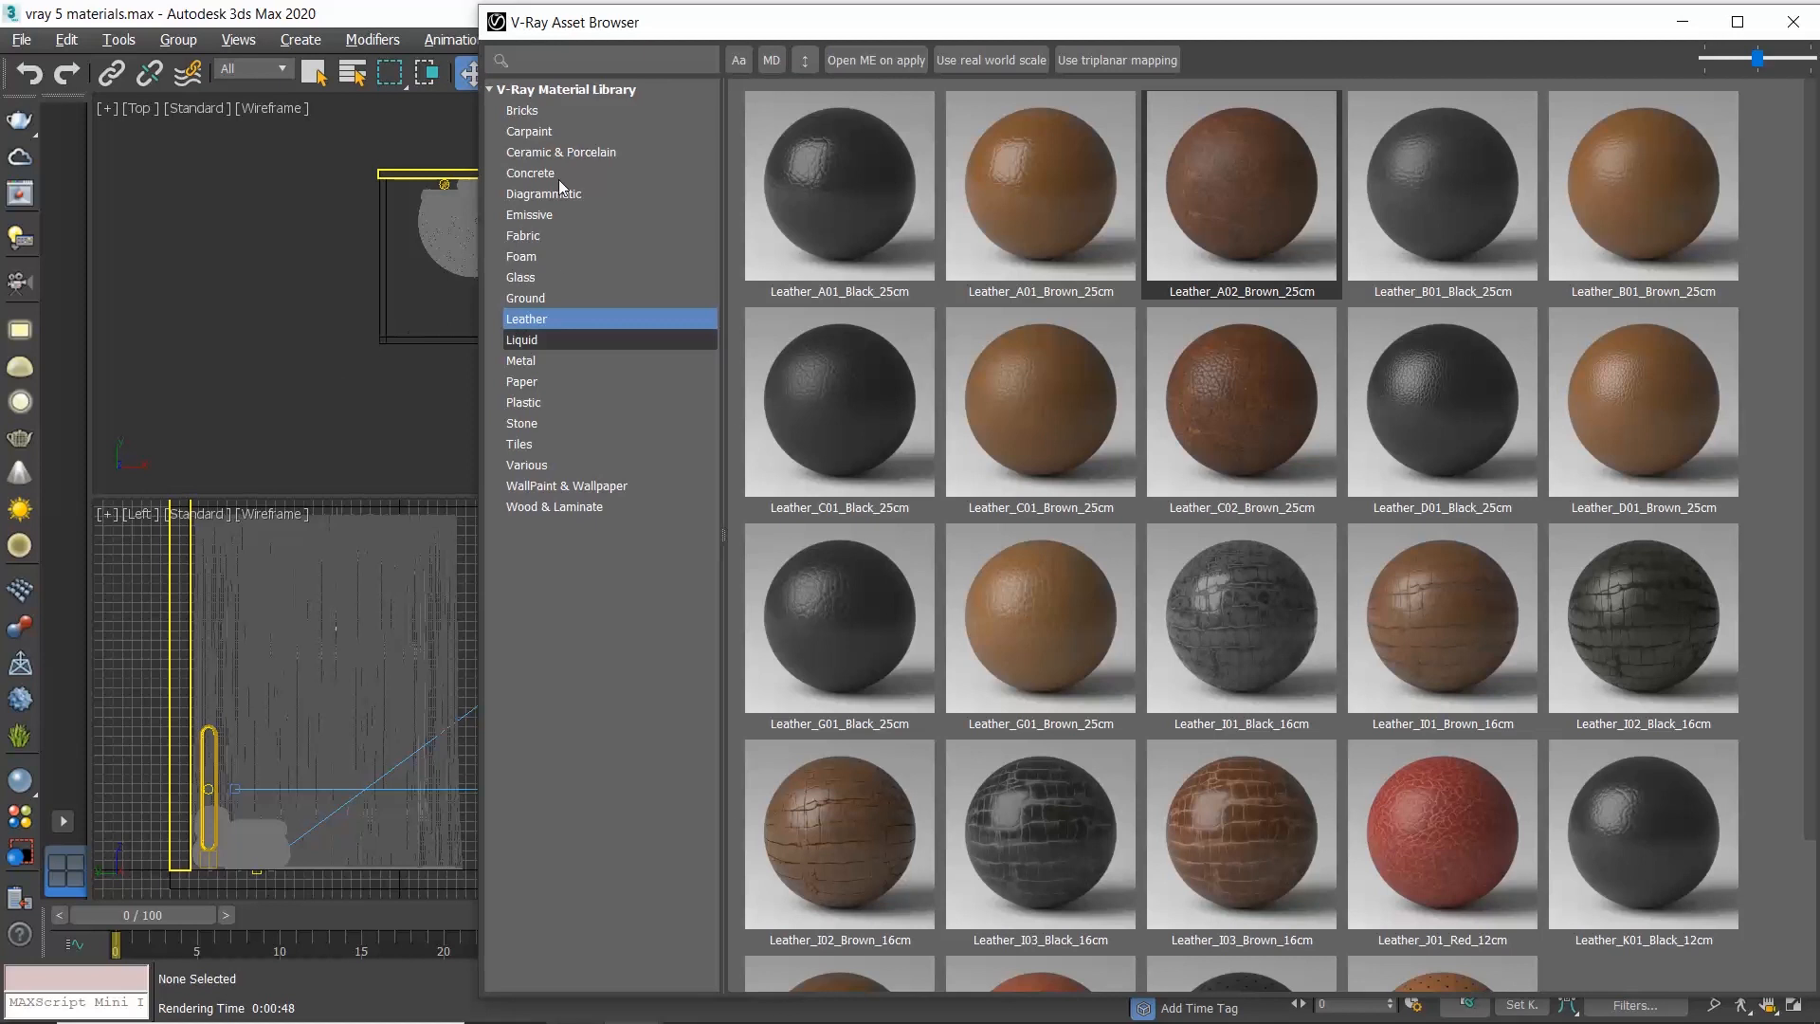
{"action": "left_click", "coordinate": [523, 110]}
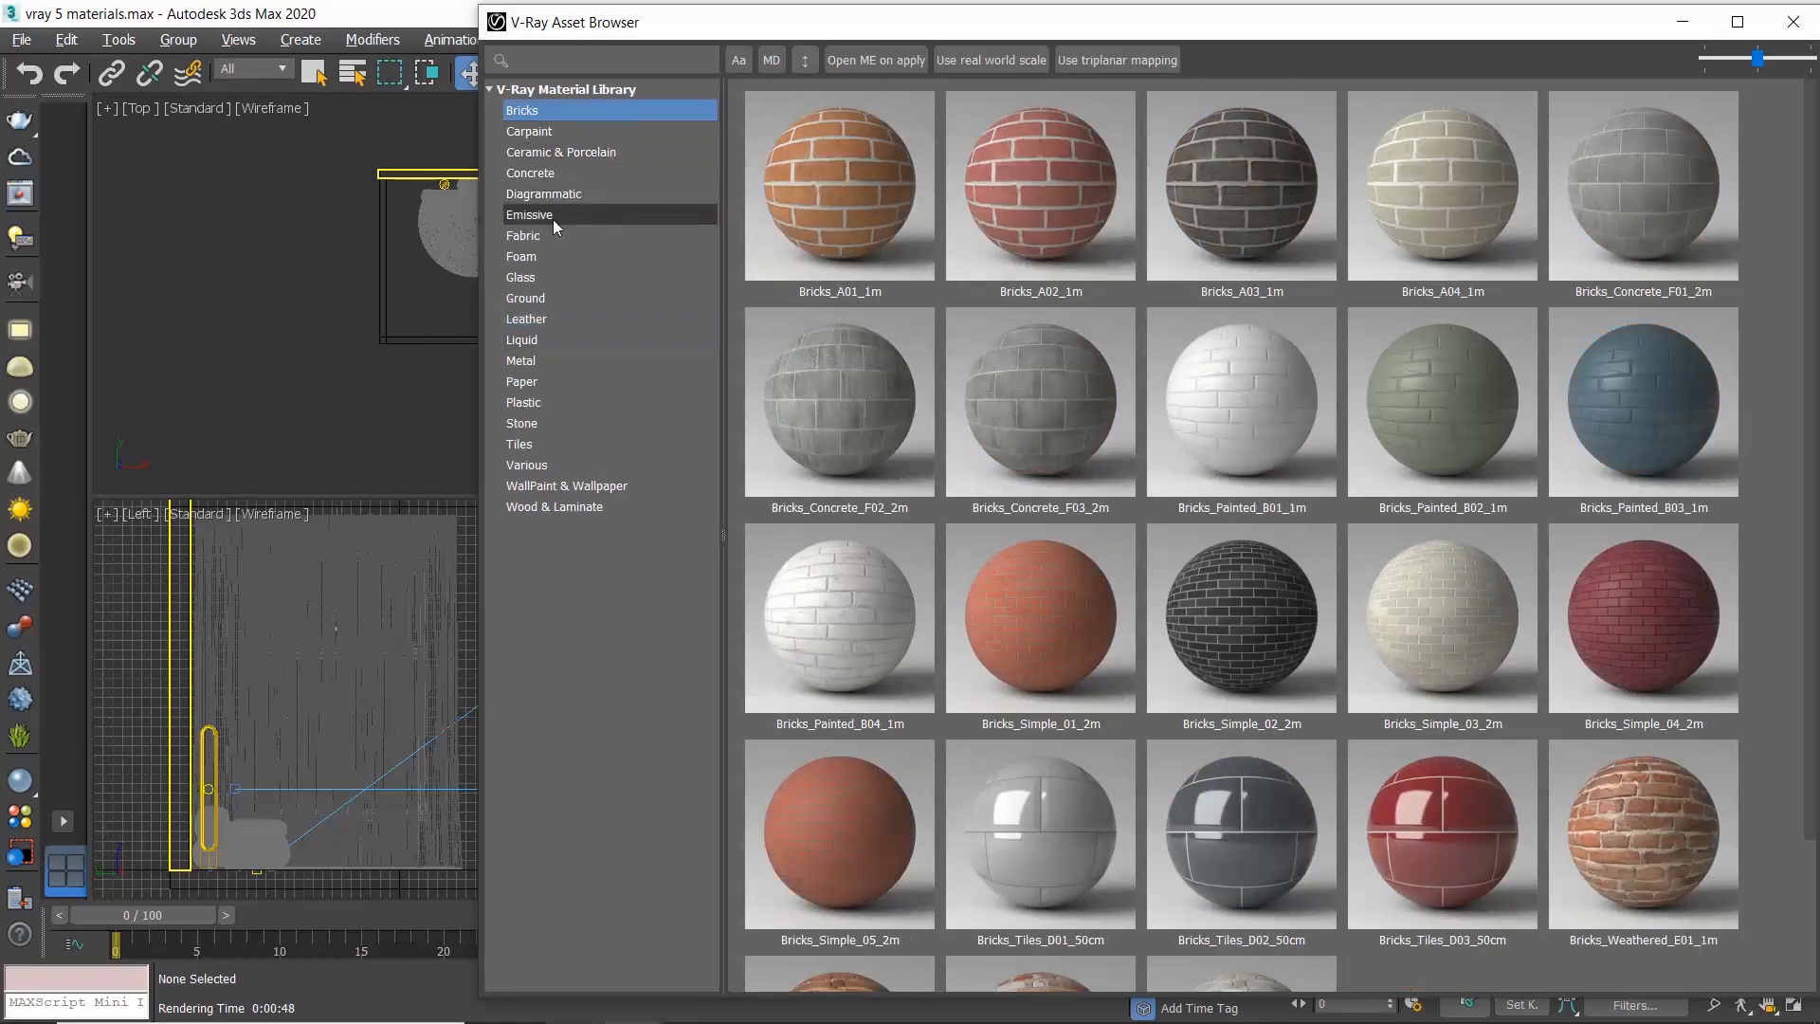
{"action": "left_click", "coordinate": [531, 172]}
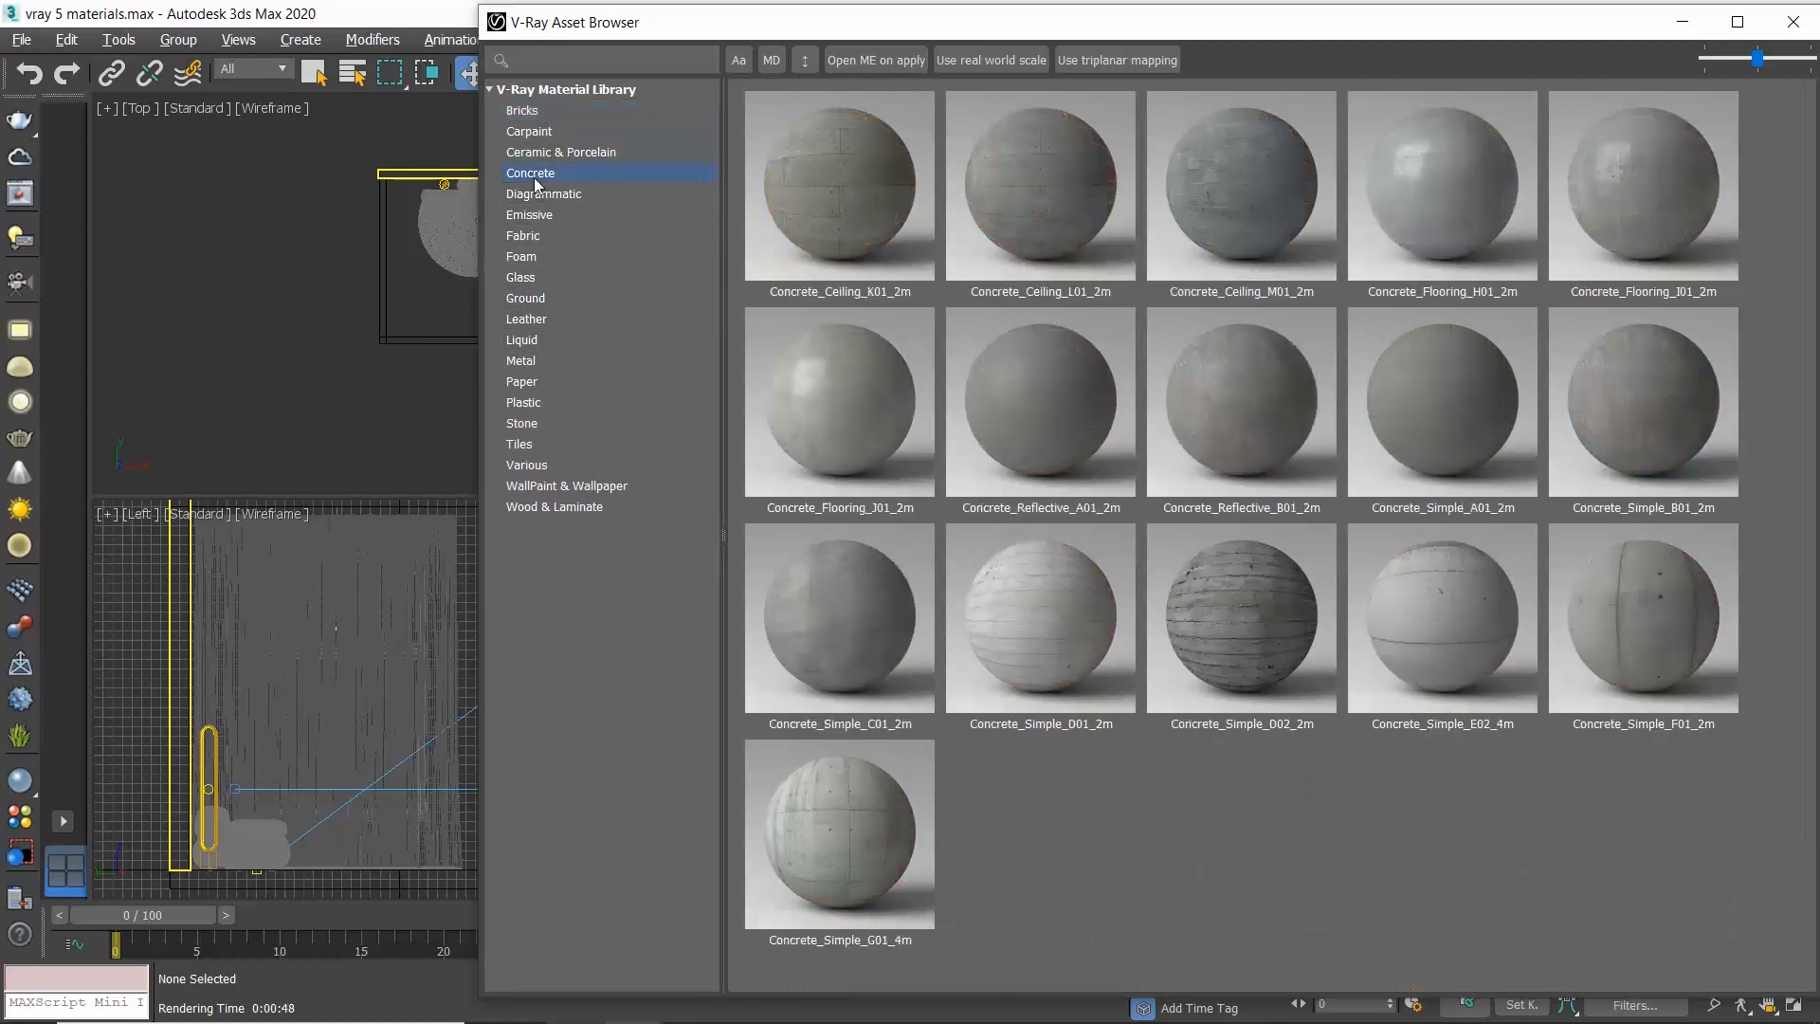
{"action": "left_click", "coordinate": [521, 235]}
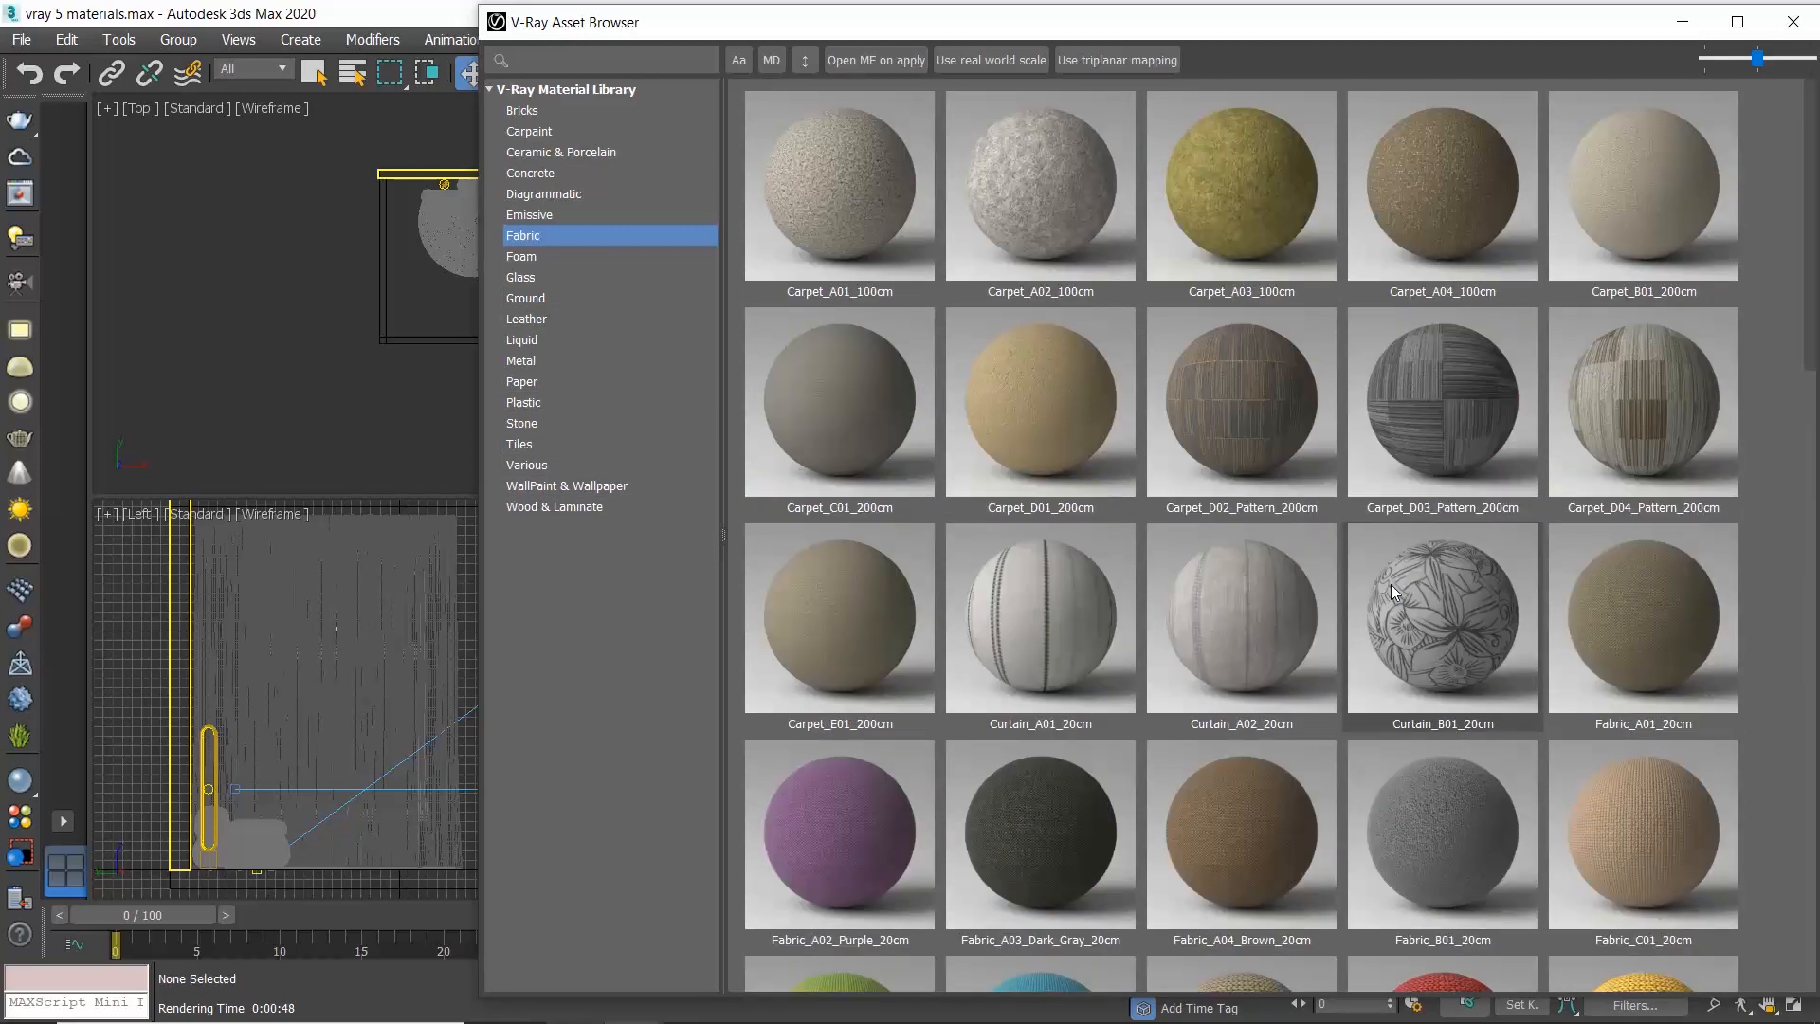
{"action": "mouse_move", "coordinate": [1393, 592]}
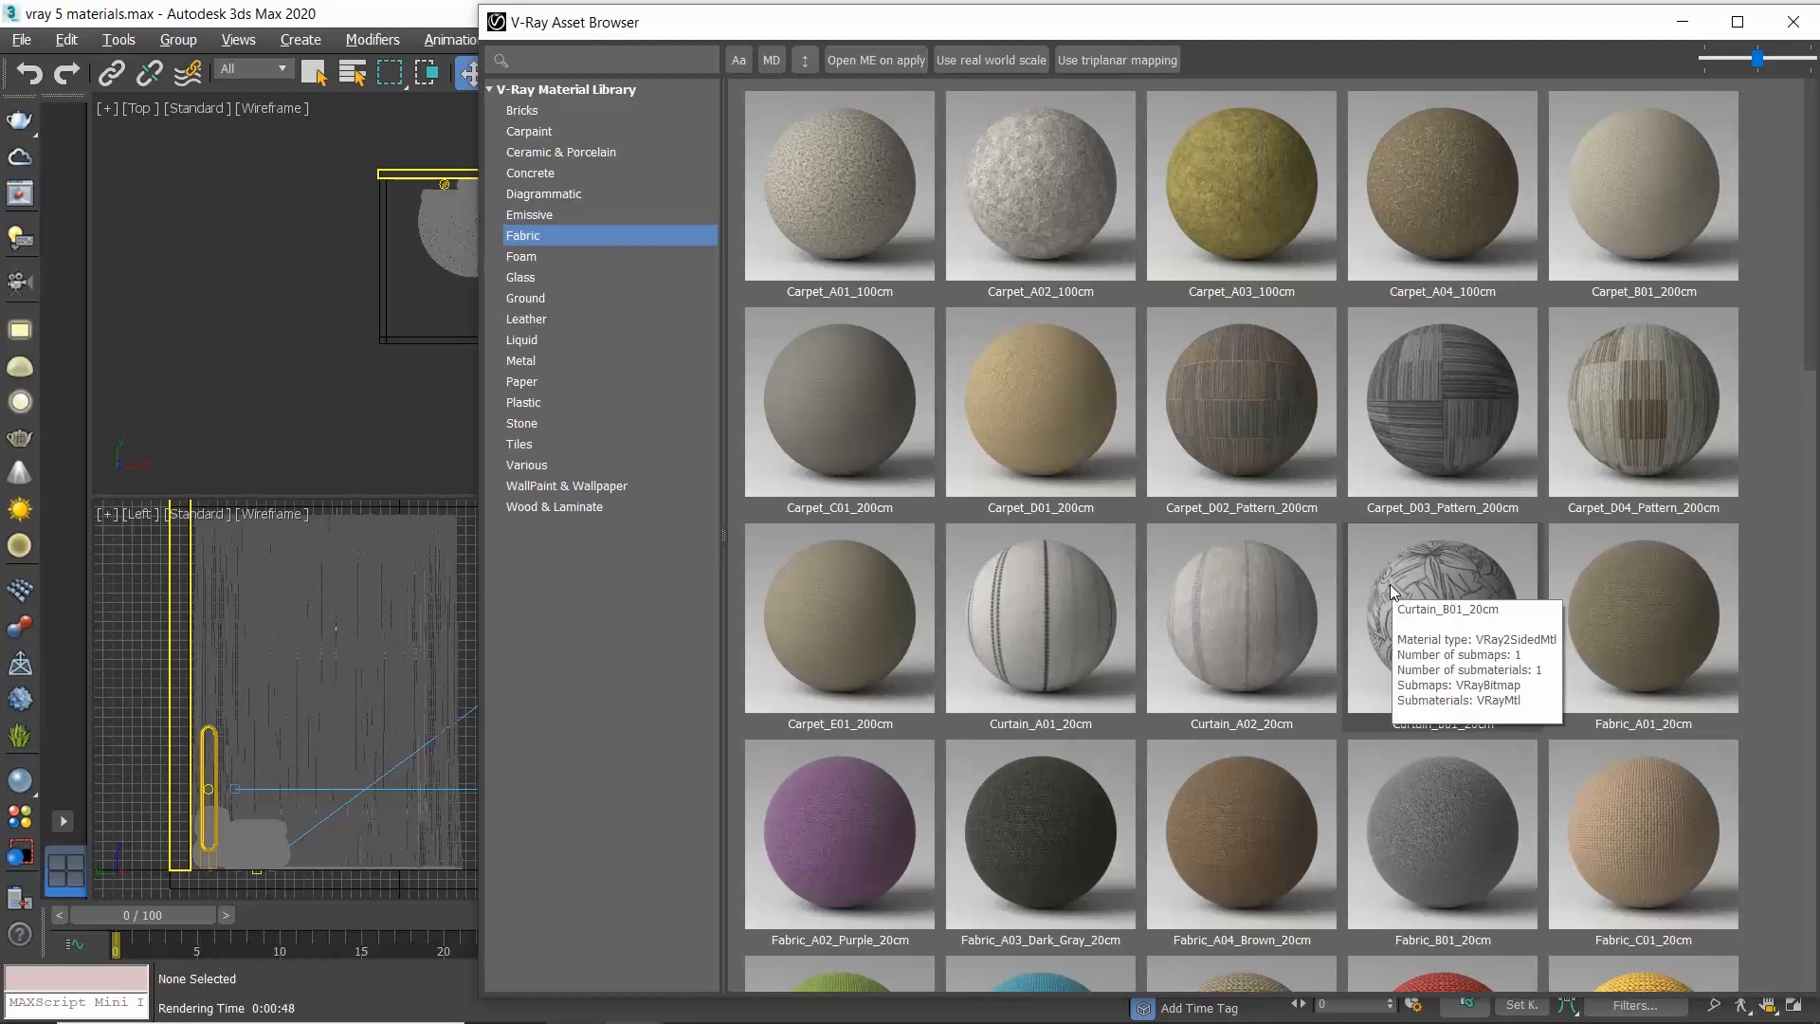
{"action": "mouse_move", "coordinate": [845, 32]}
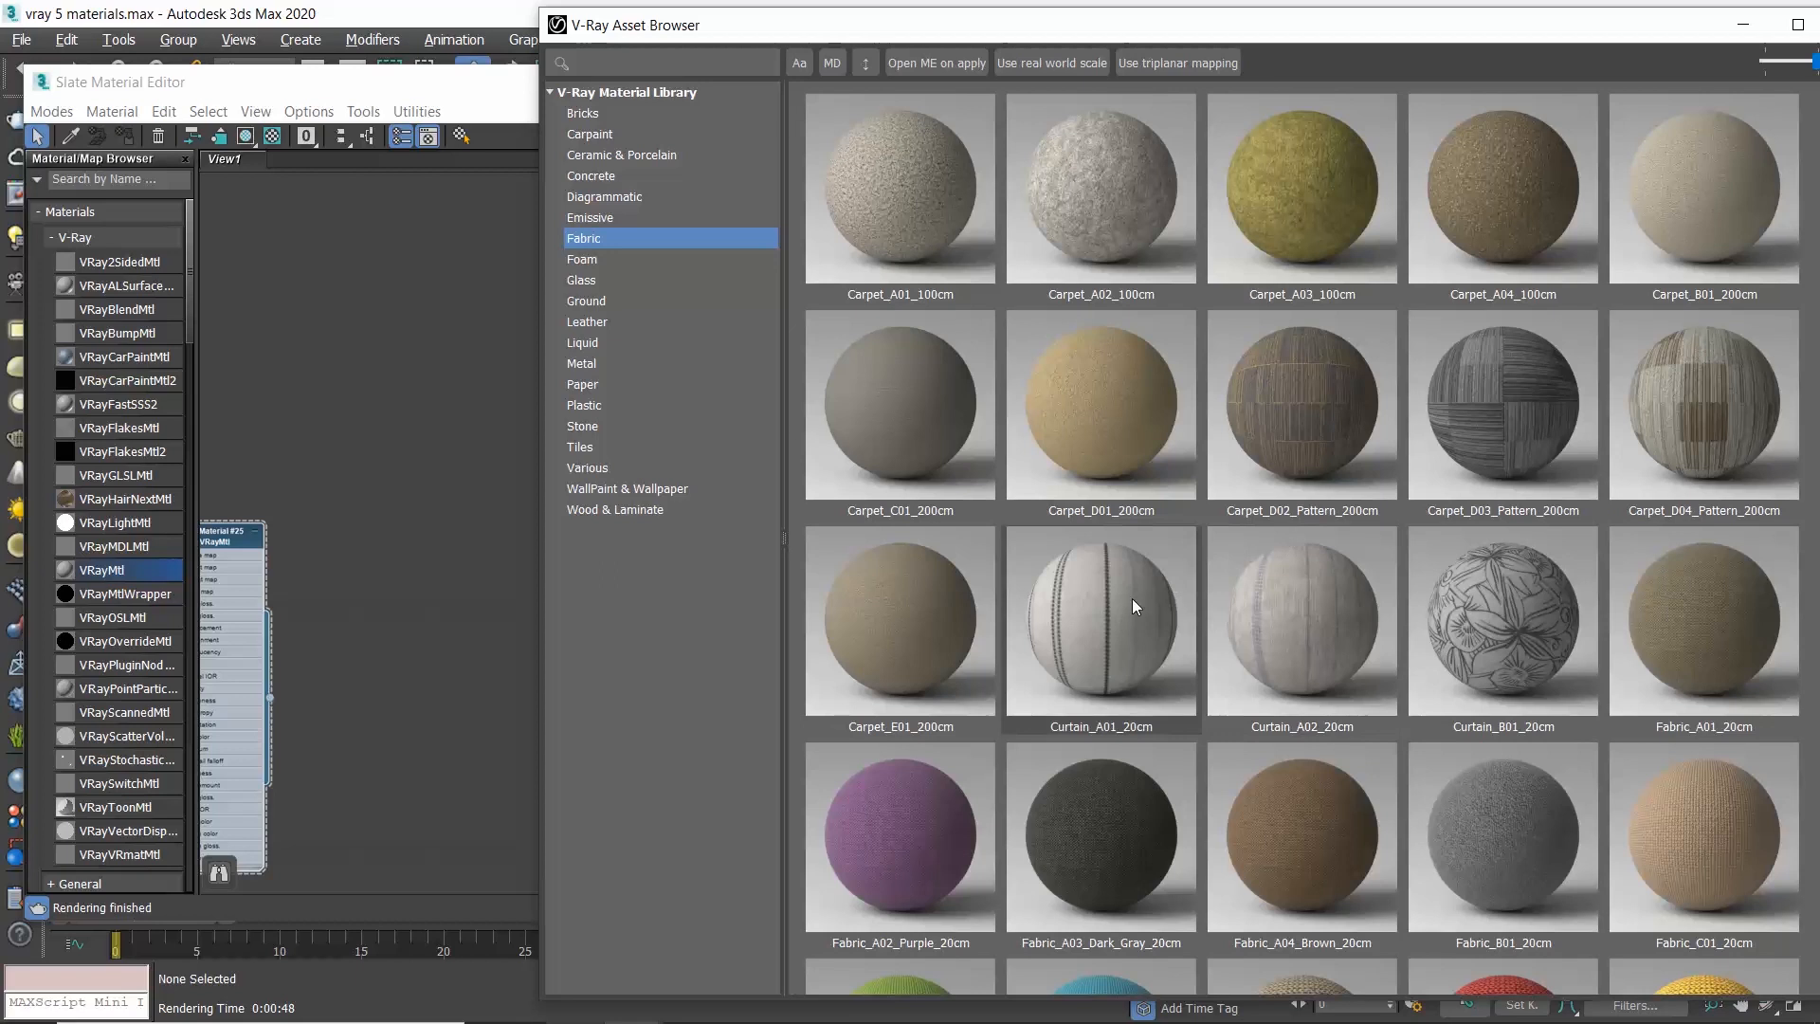
- Import Curtain_A01_20cm into the Slate Material Editor and close the library
{"action": "right_click", "coordinate": [1100, 609]}
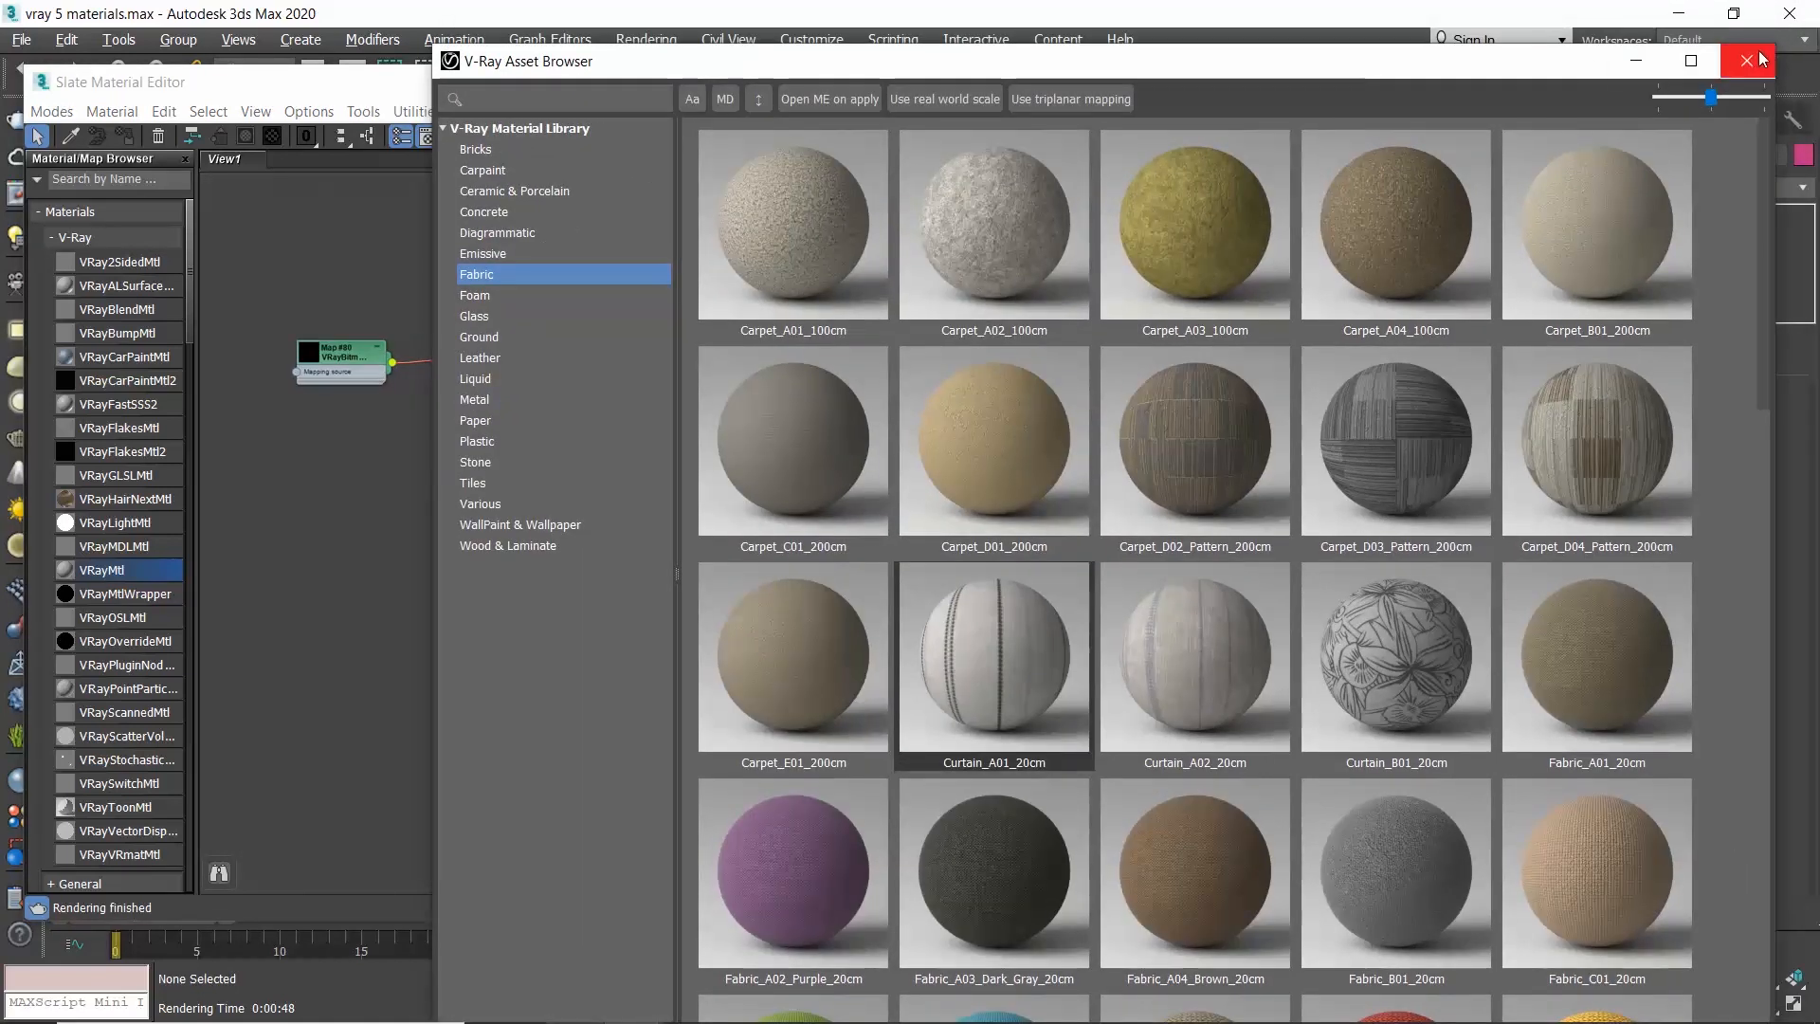
{"action": "left_click", "coordinate": [1746, 61]}
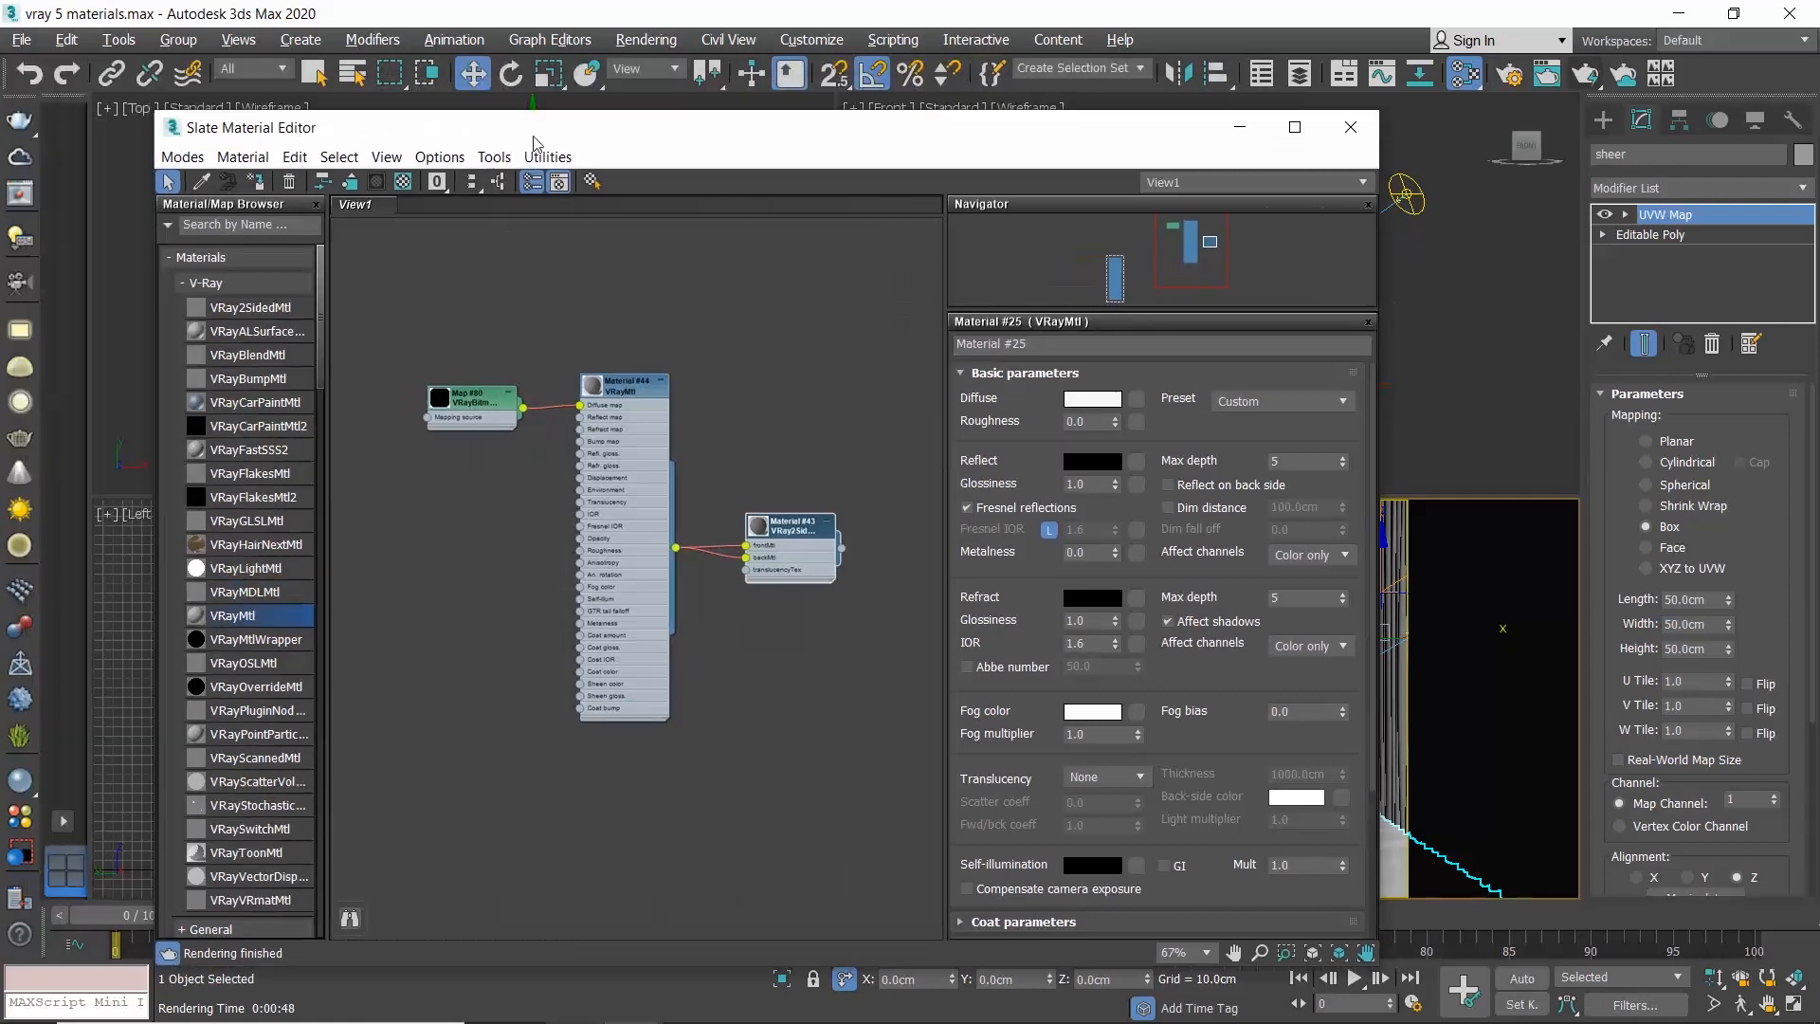
- Repoint Curtain_A_Diff_01_hires_srgb.tx to the library's assets\Fabric folder via Asset Tracking
{"action": "left_click", "coordinate": [20, 37]}
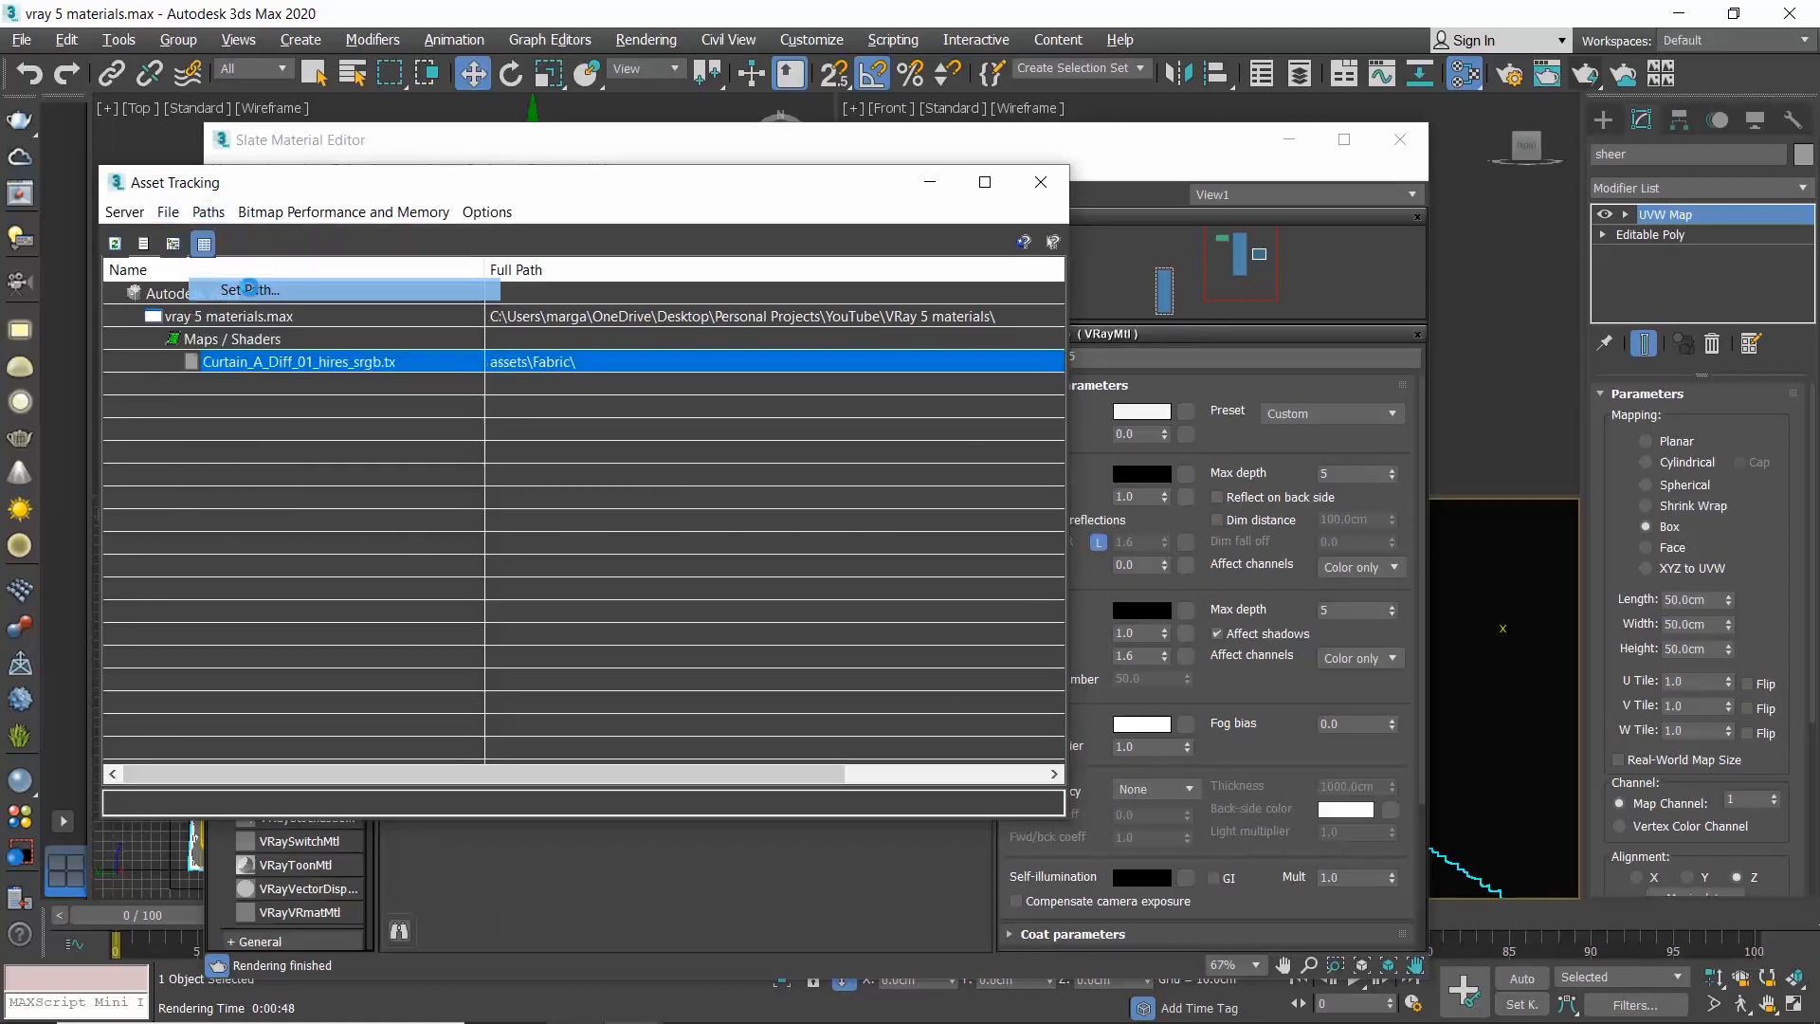
{"action": "left_click", "coordinate": [246, 290]}
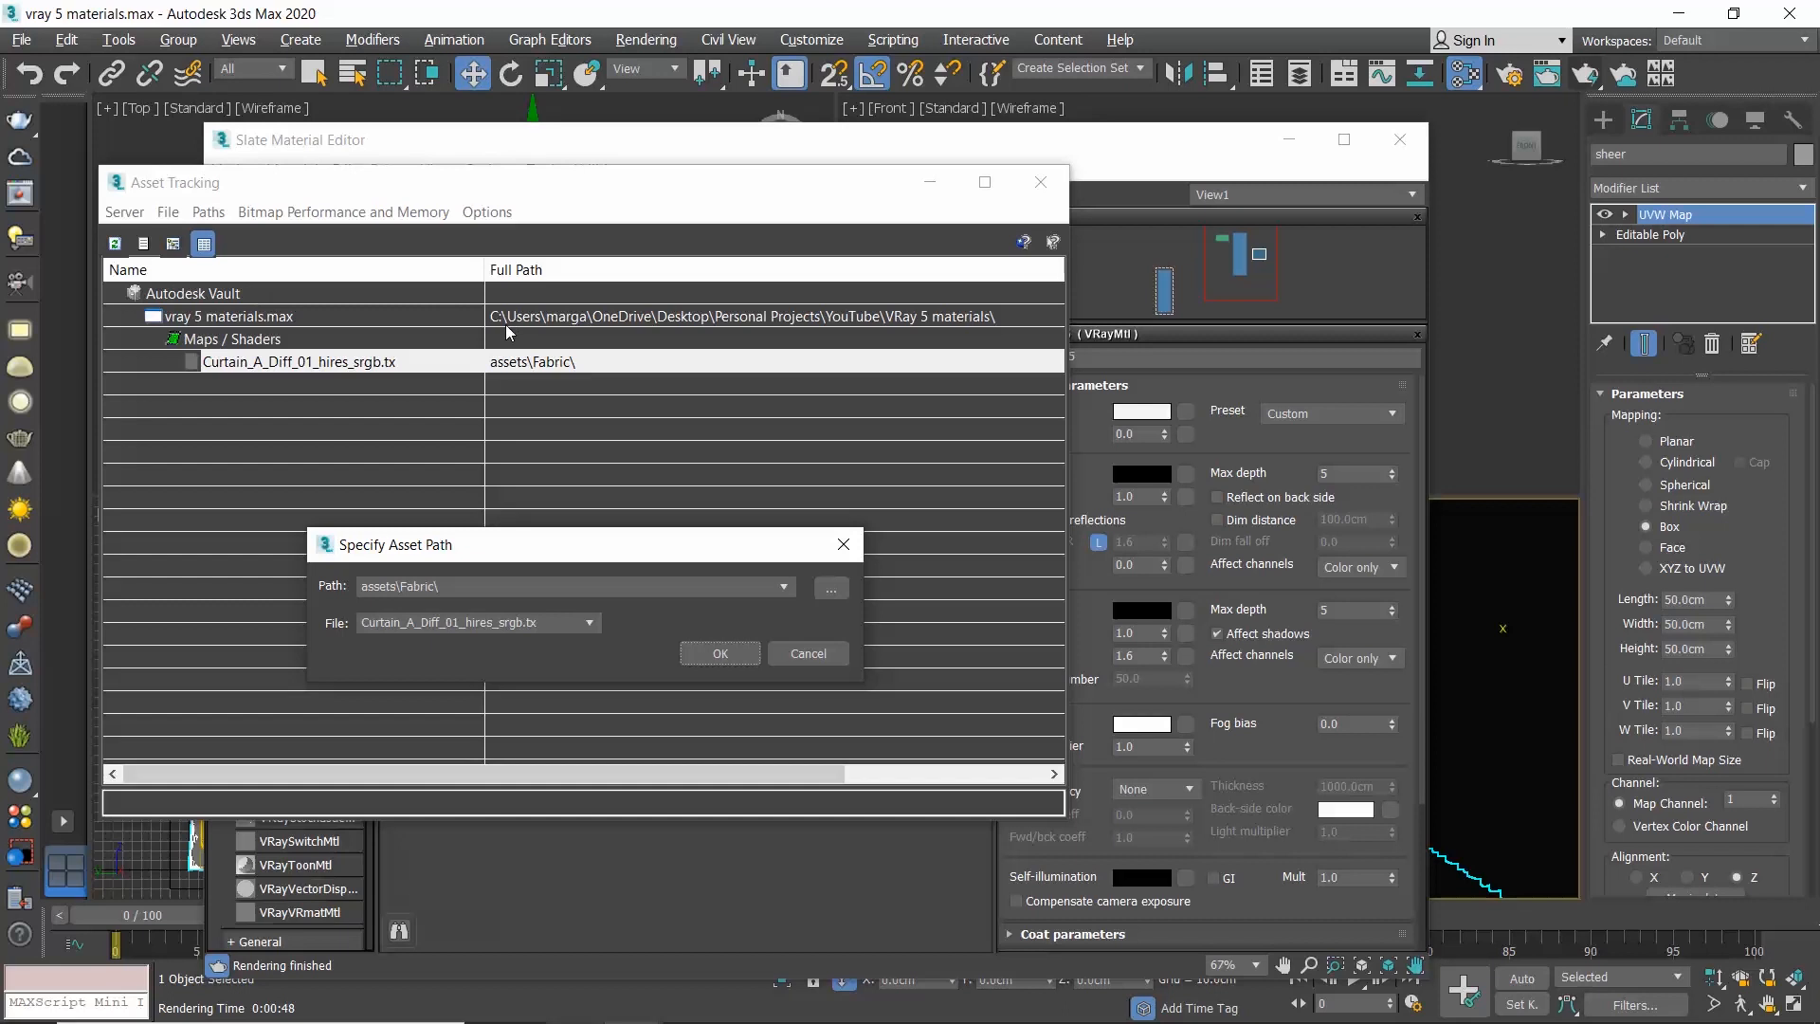
{"action": "left_click", "coordinate": [831, 589]}
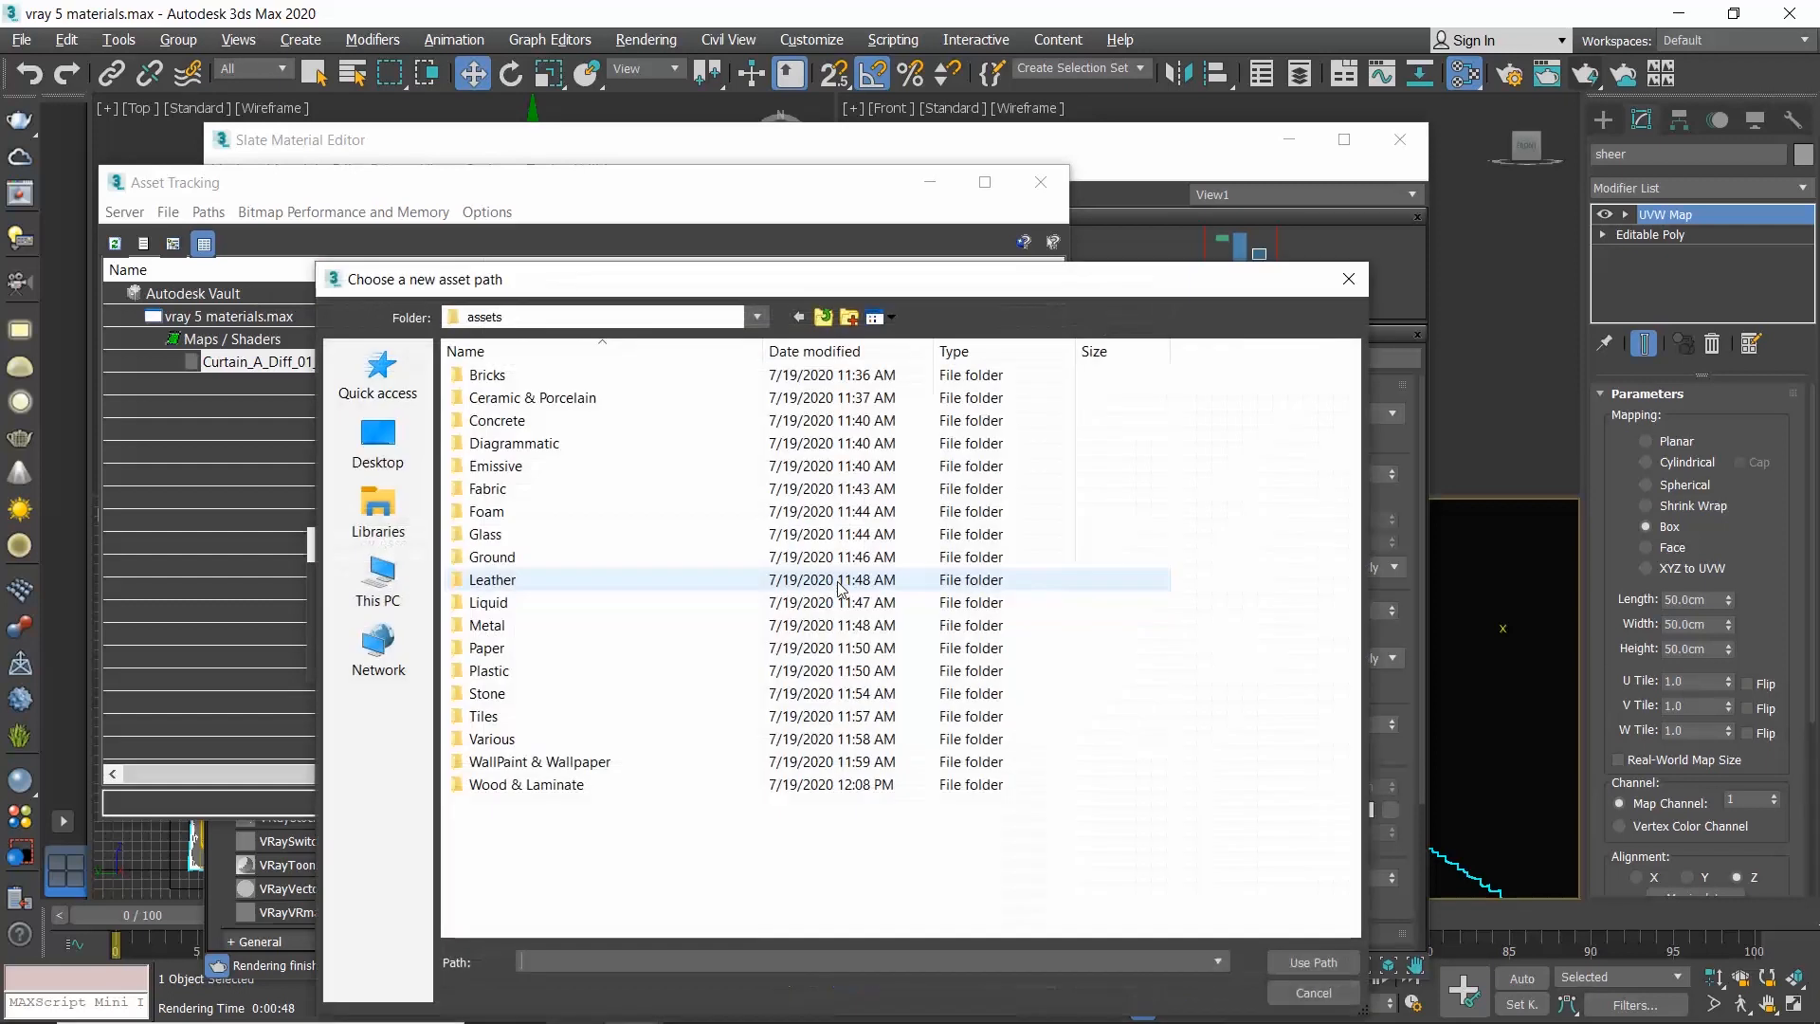
{"action": "left_click", "coordinate": [487, 489]}
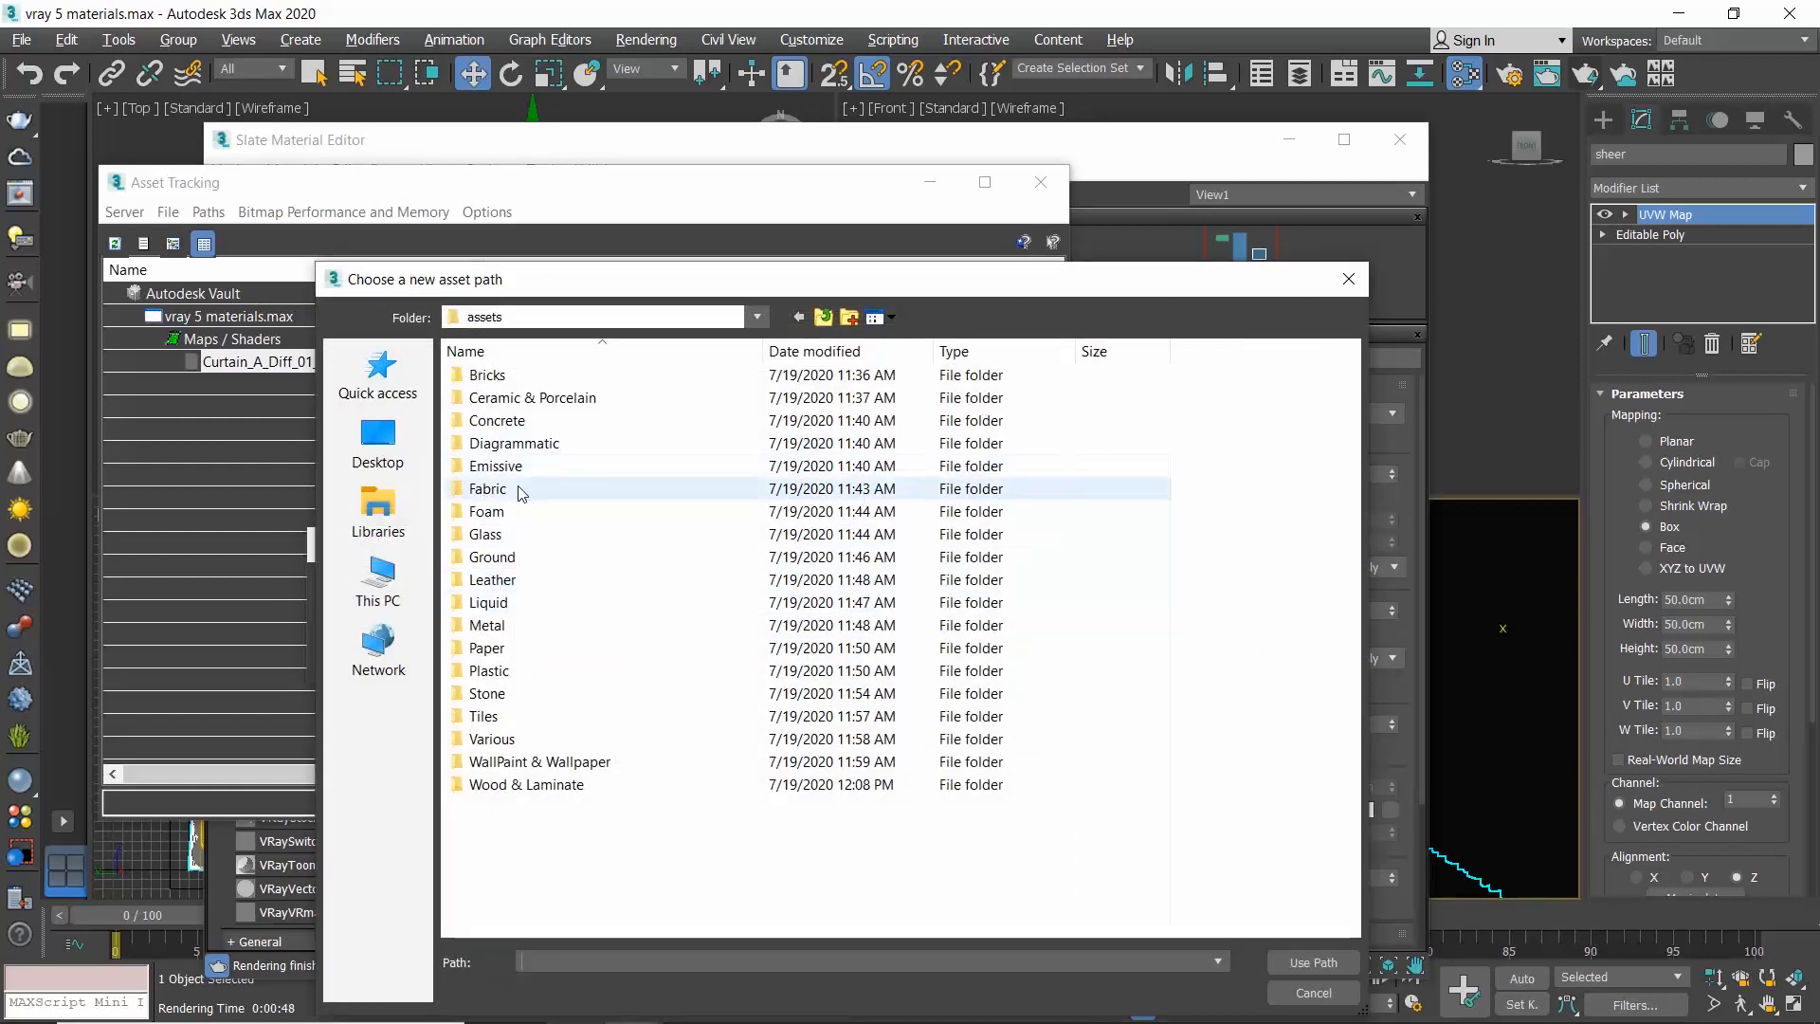
{"action": "double_click", "coordinate": [488, 490]}
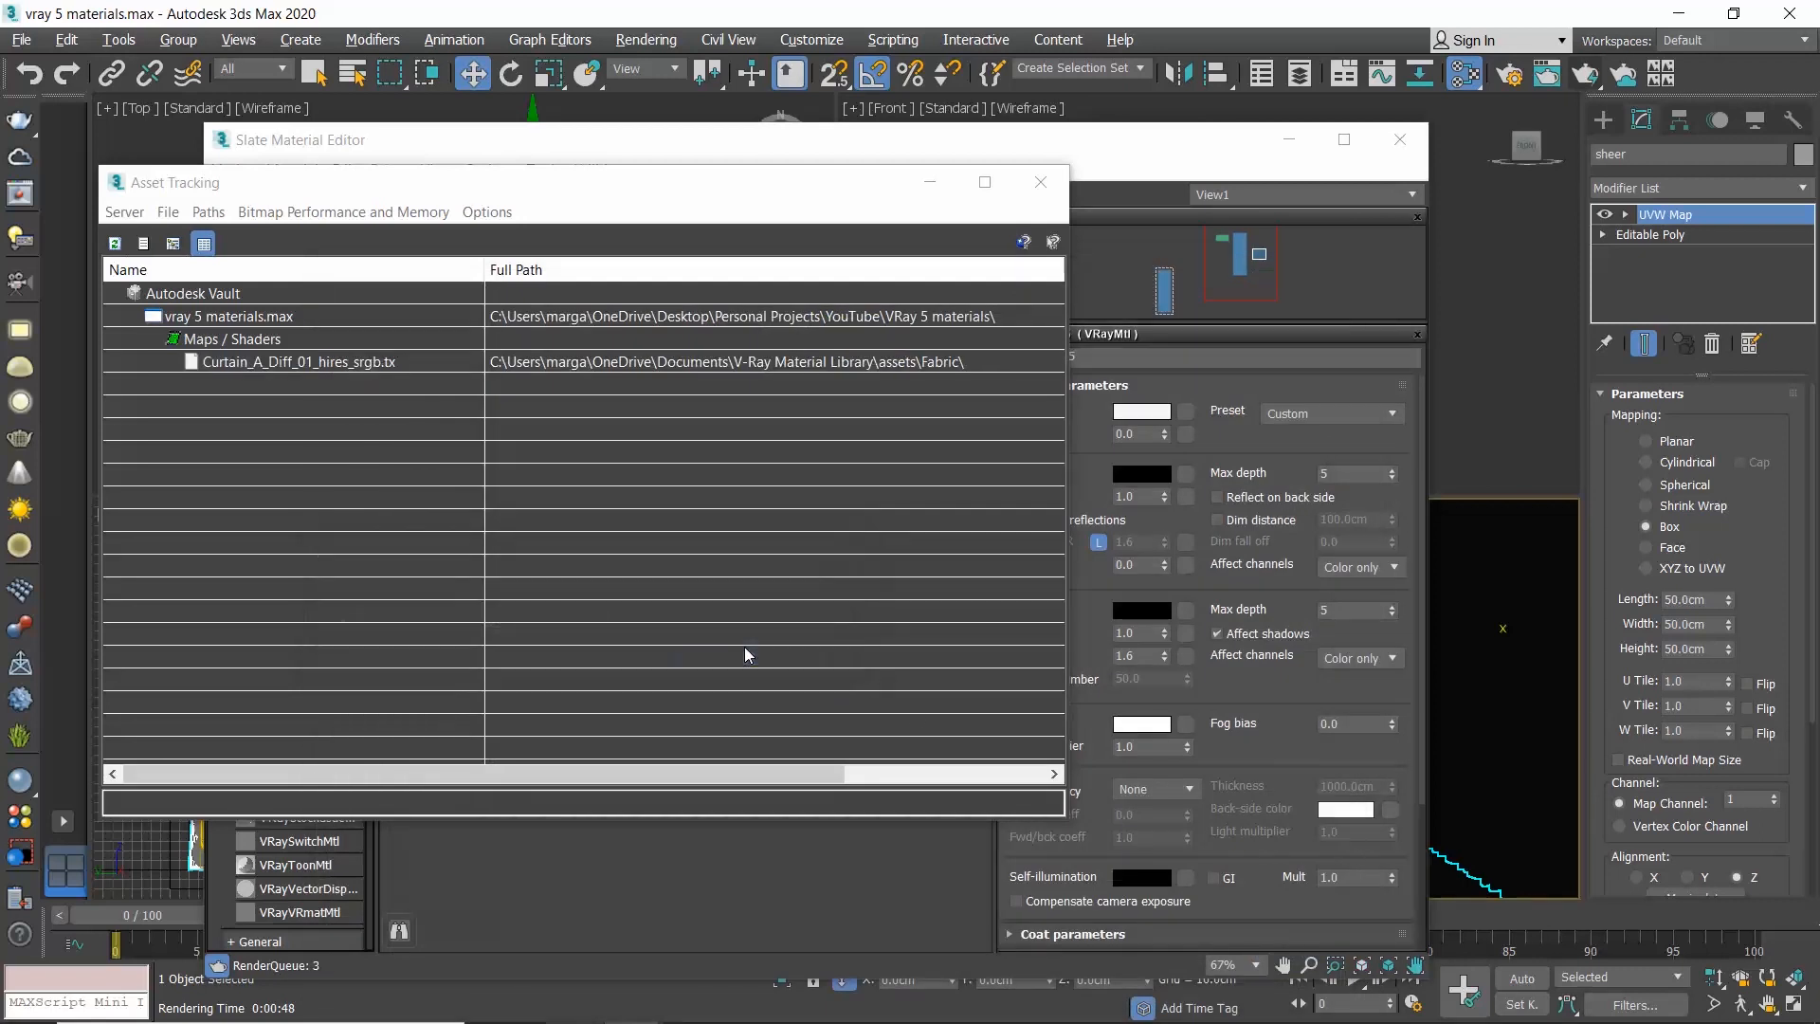
{"action": "left_click", "coordinate": [1039, 182]}
{"action": "type", "text": "carp"}
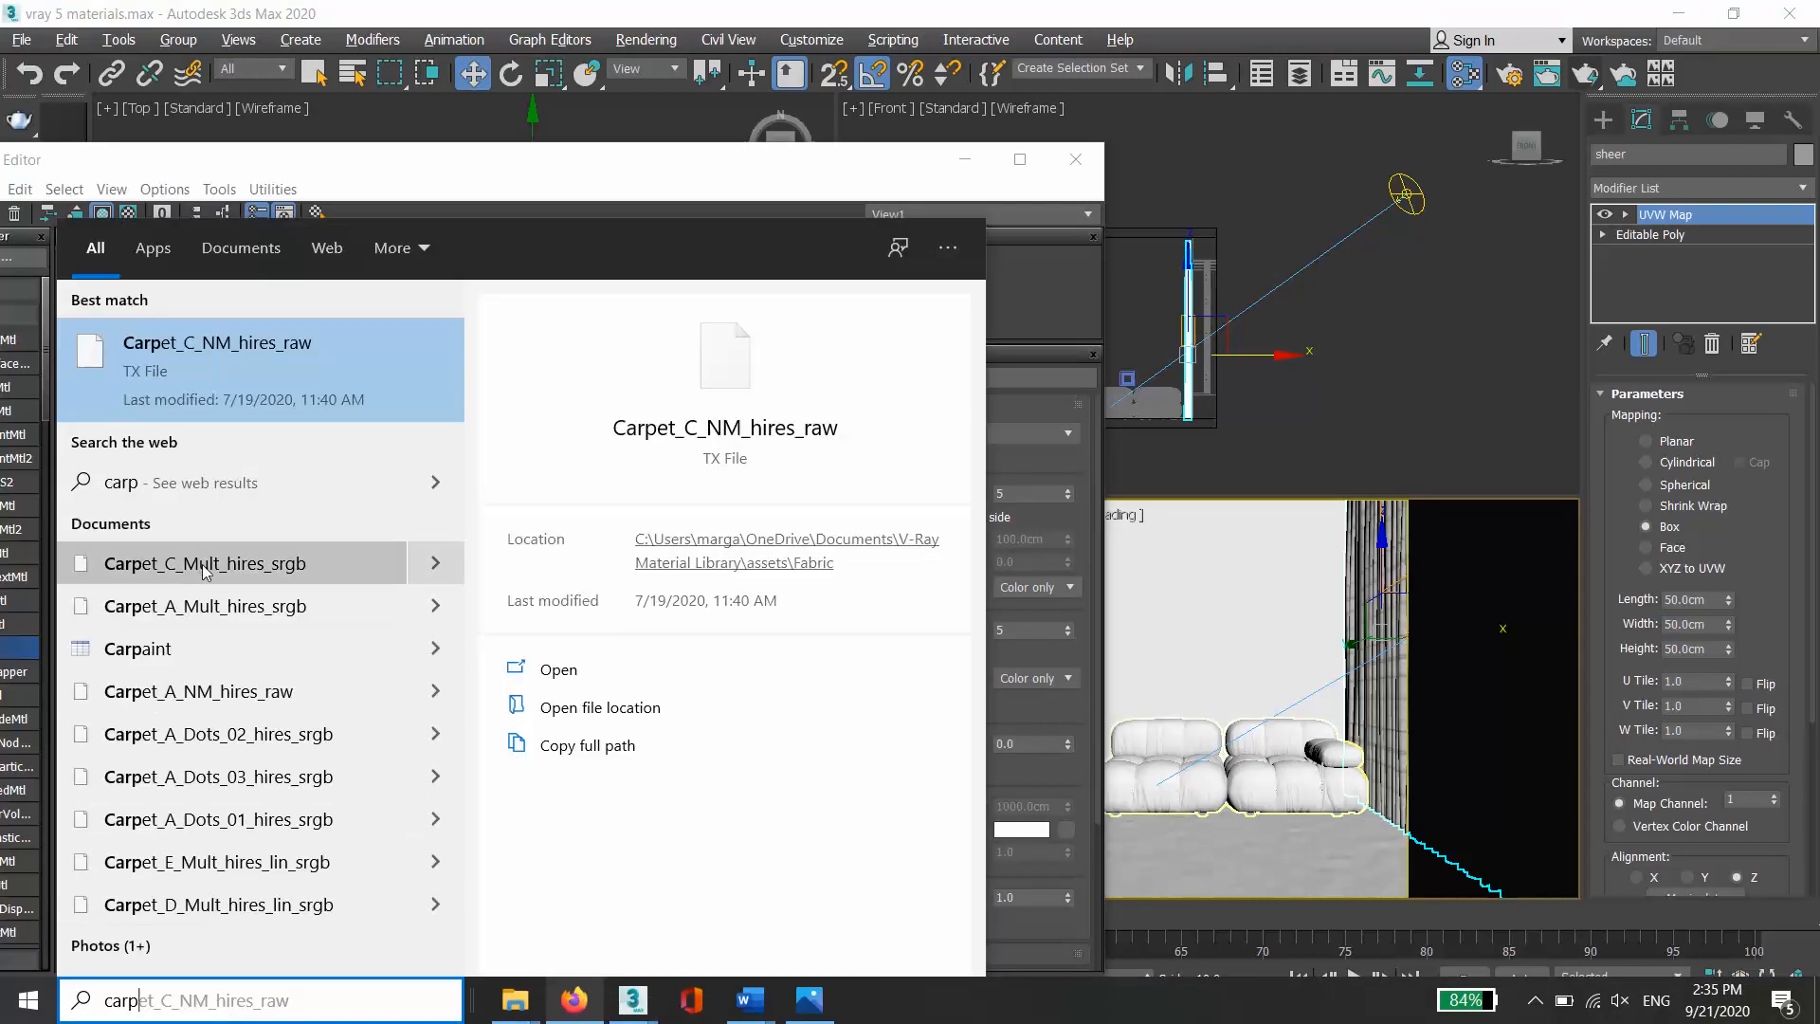
{"action": "mouse_move", "coordinate": [601, 708]}
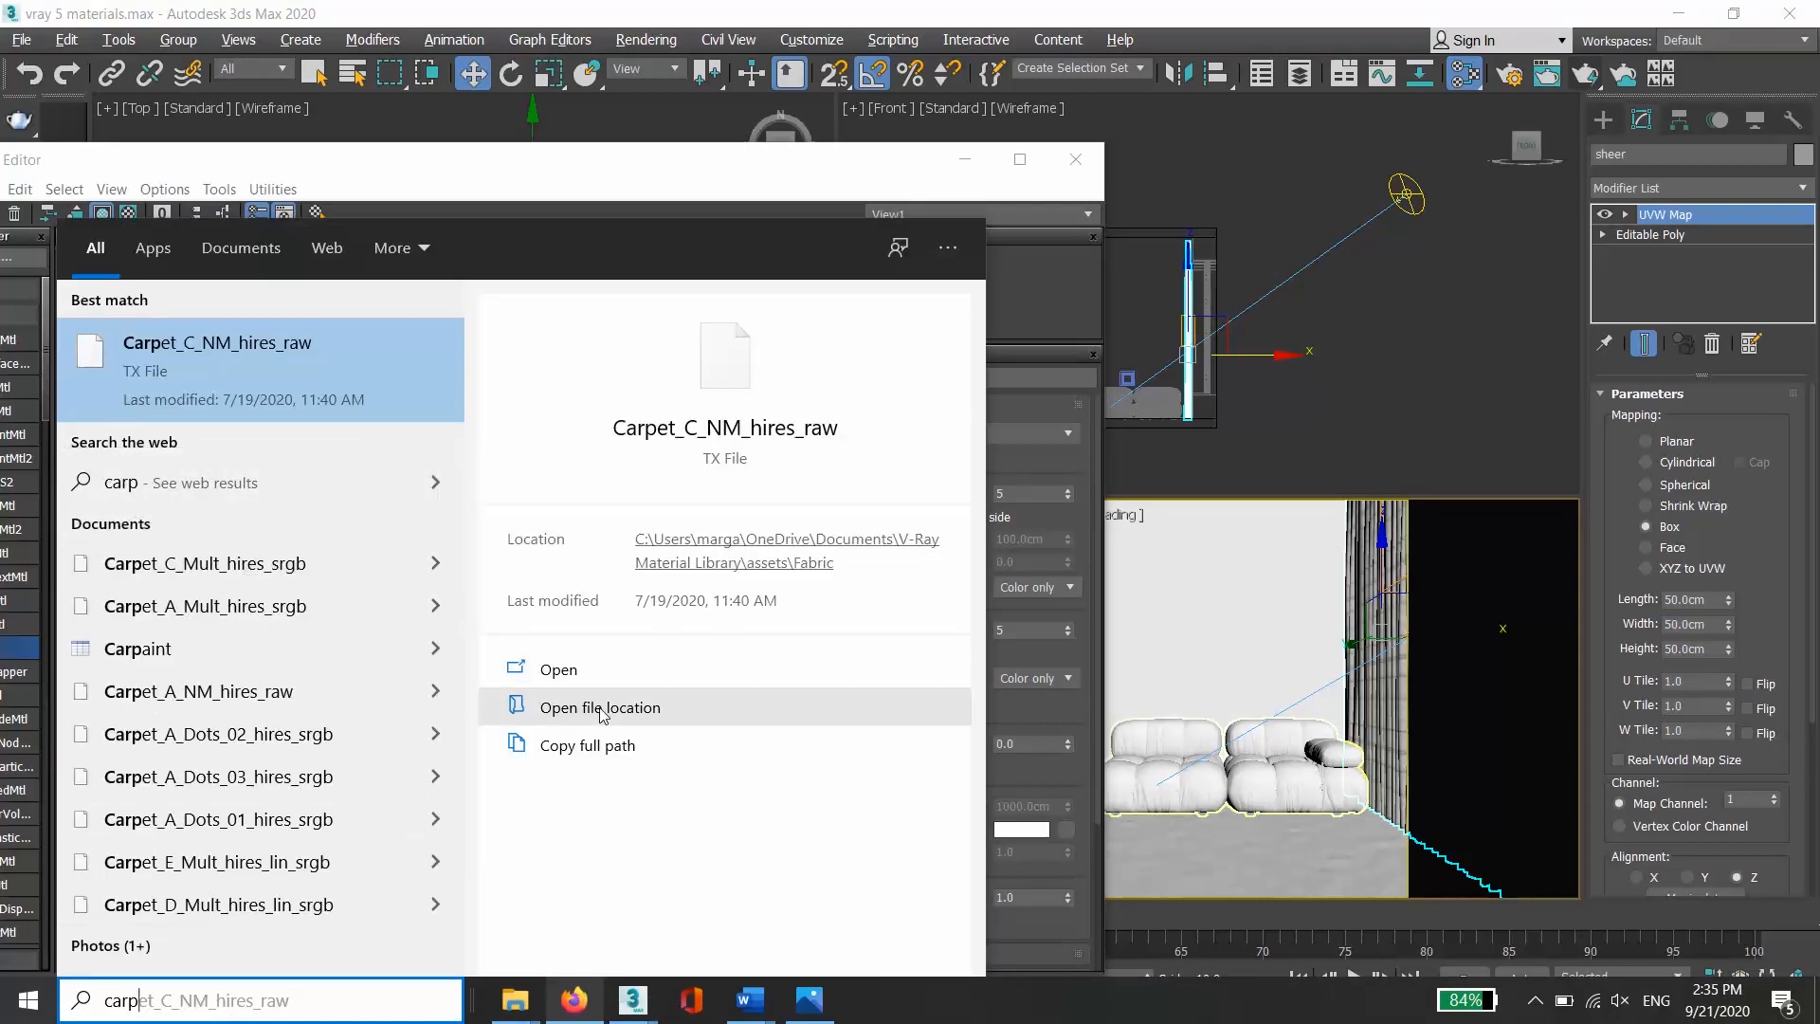
{"action": "left_click", "coordinate": [601, 707]}
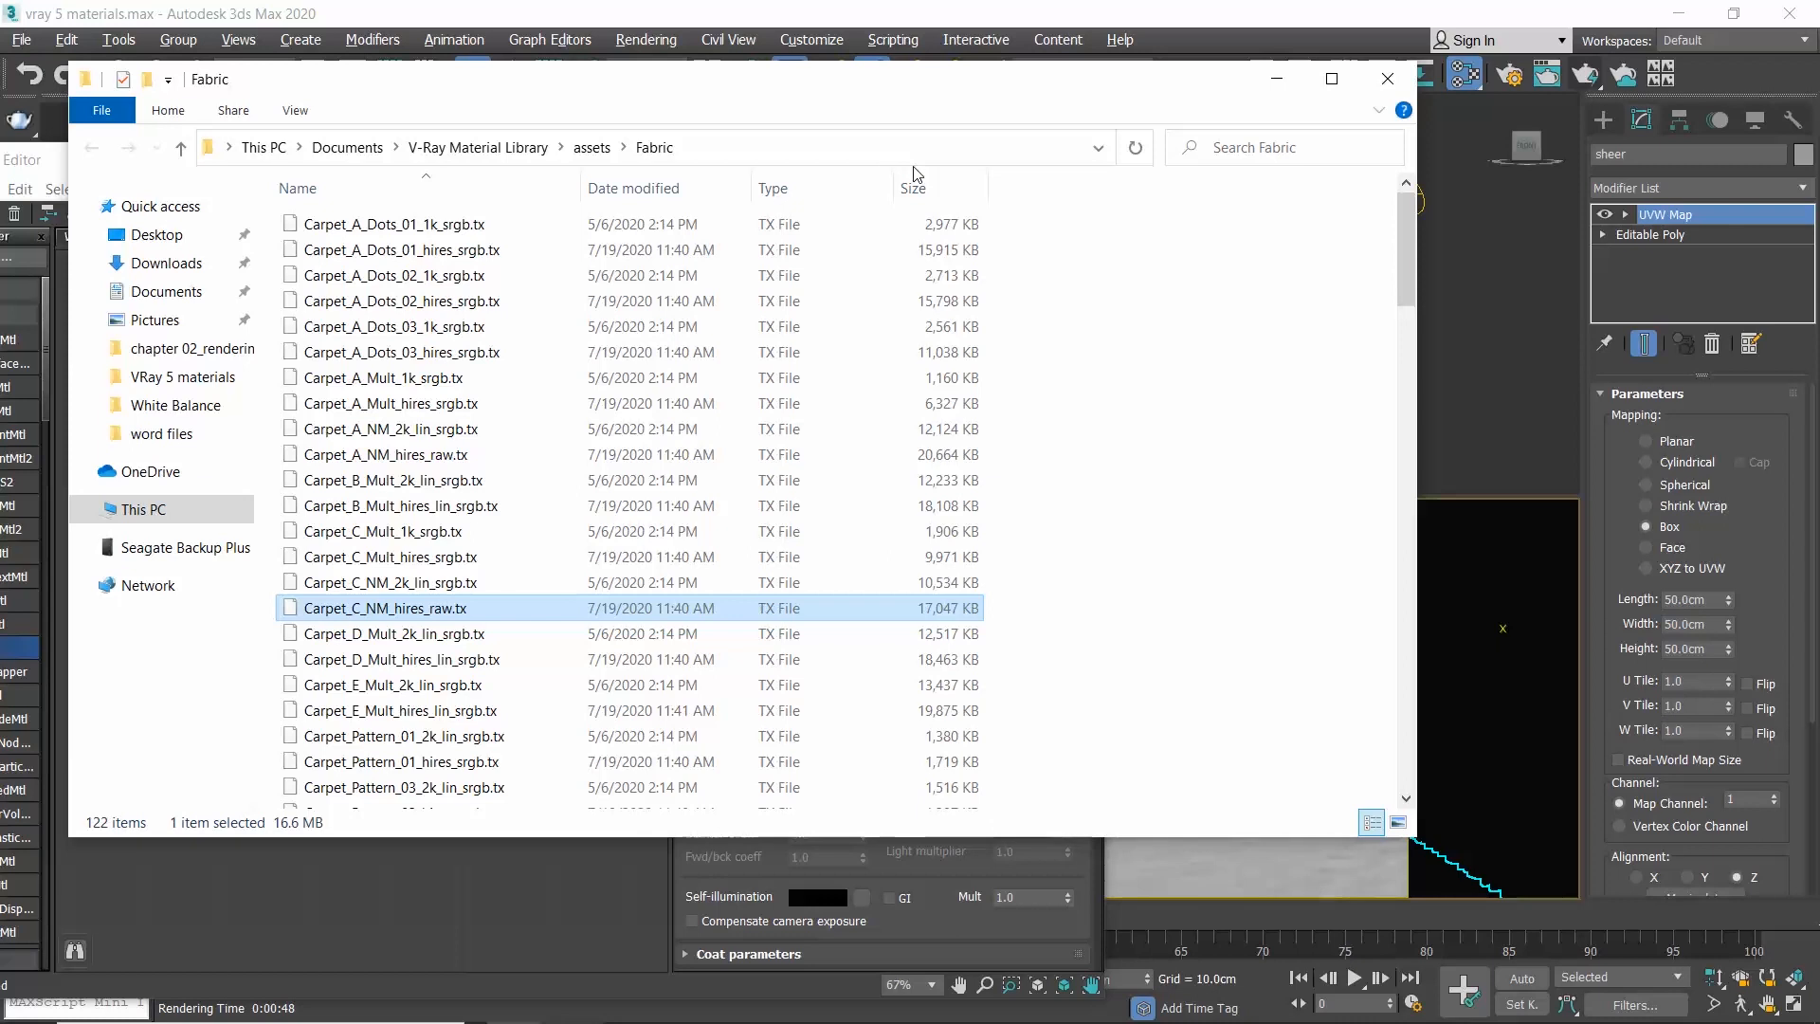
{"action": "mouse_move", "coordinate": [918, 147]}
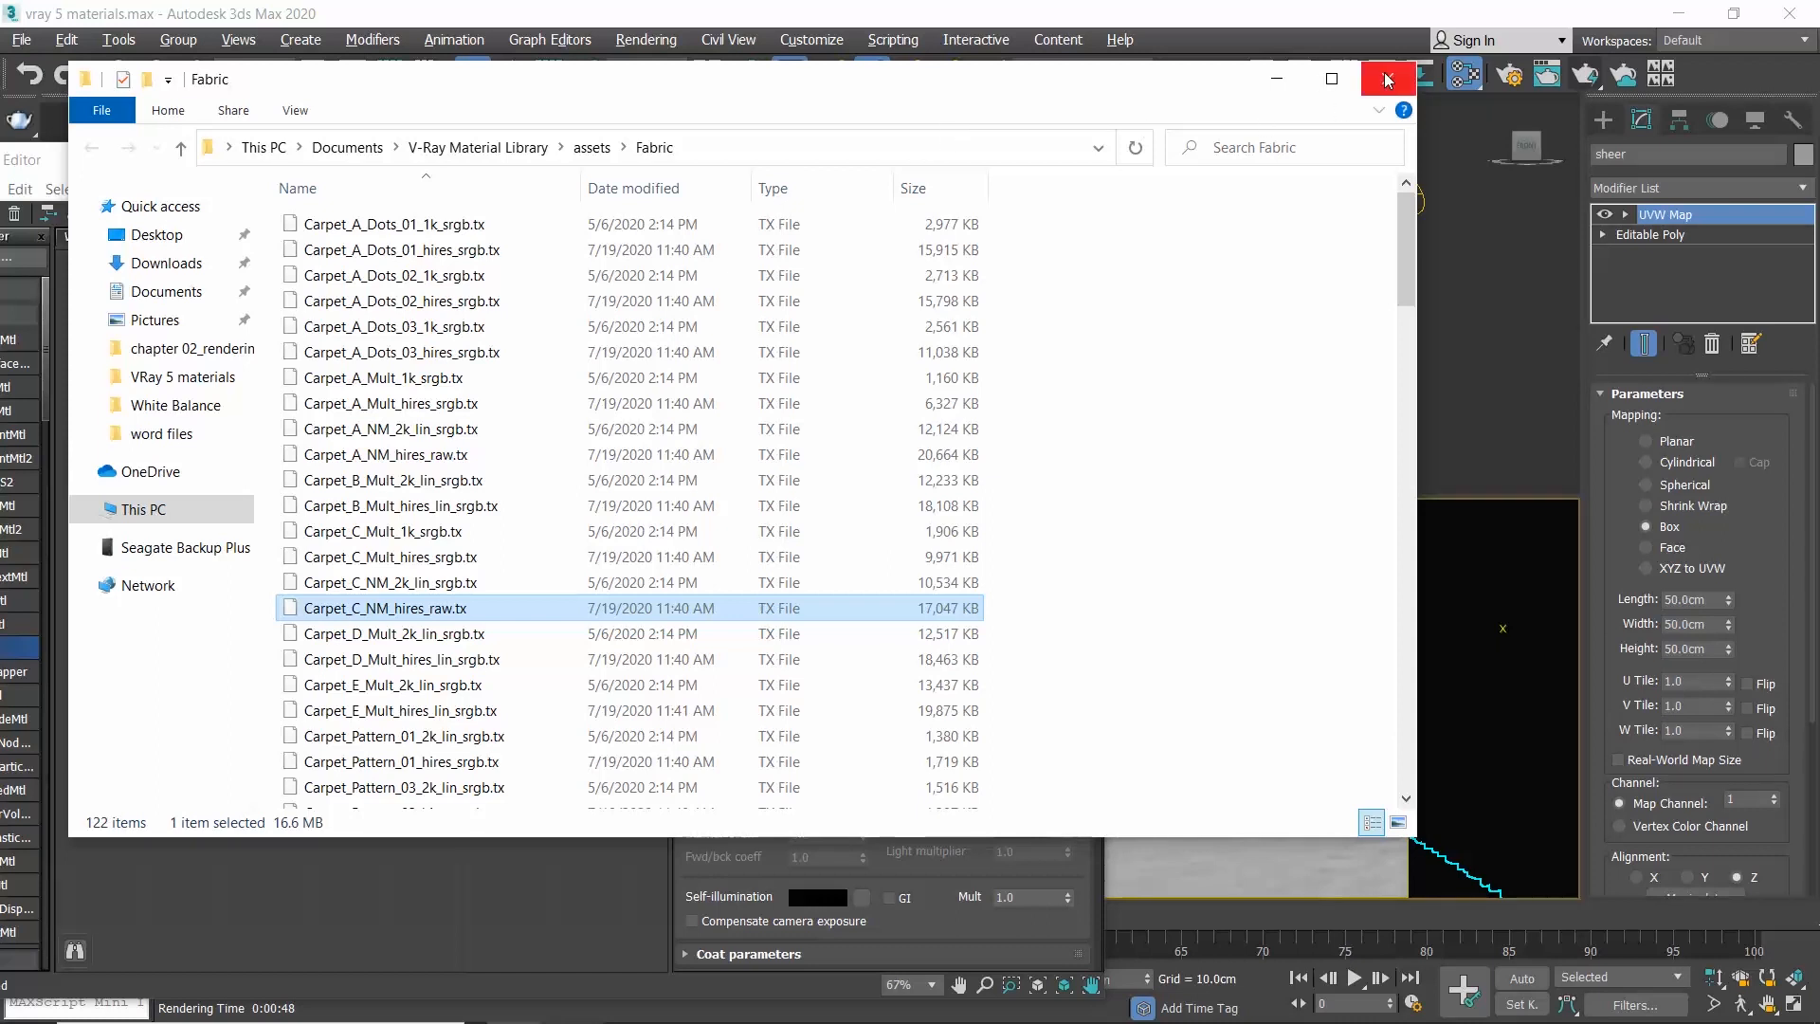
{"action": "left_click", "coordinate": [1388, 80]}
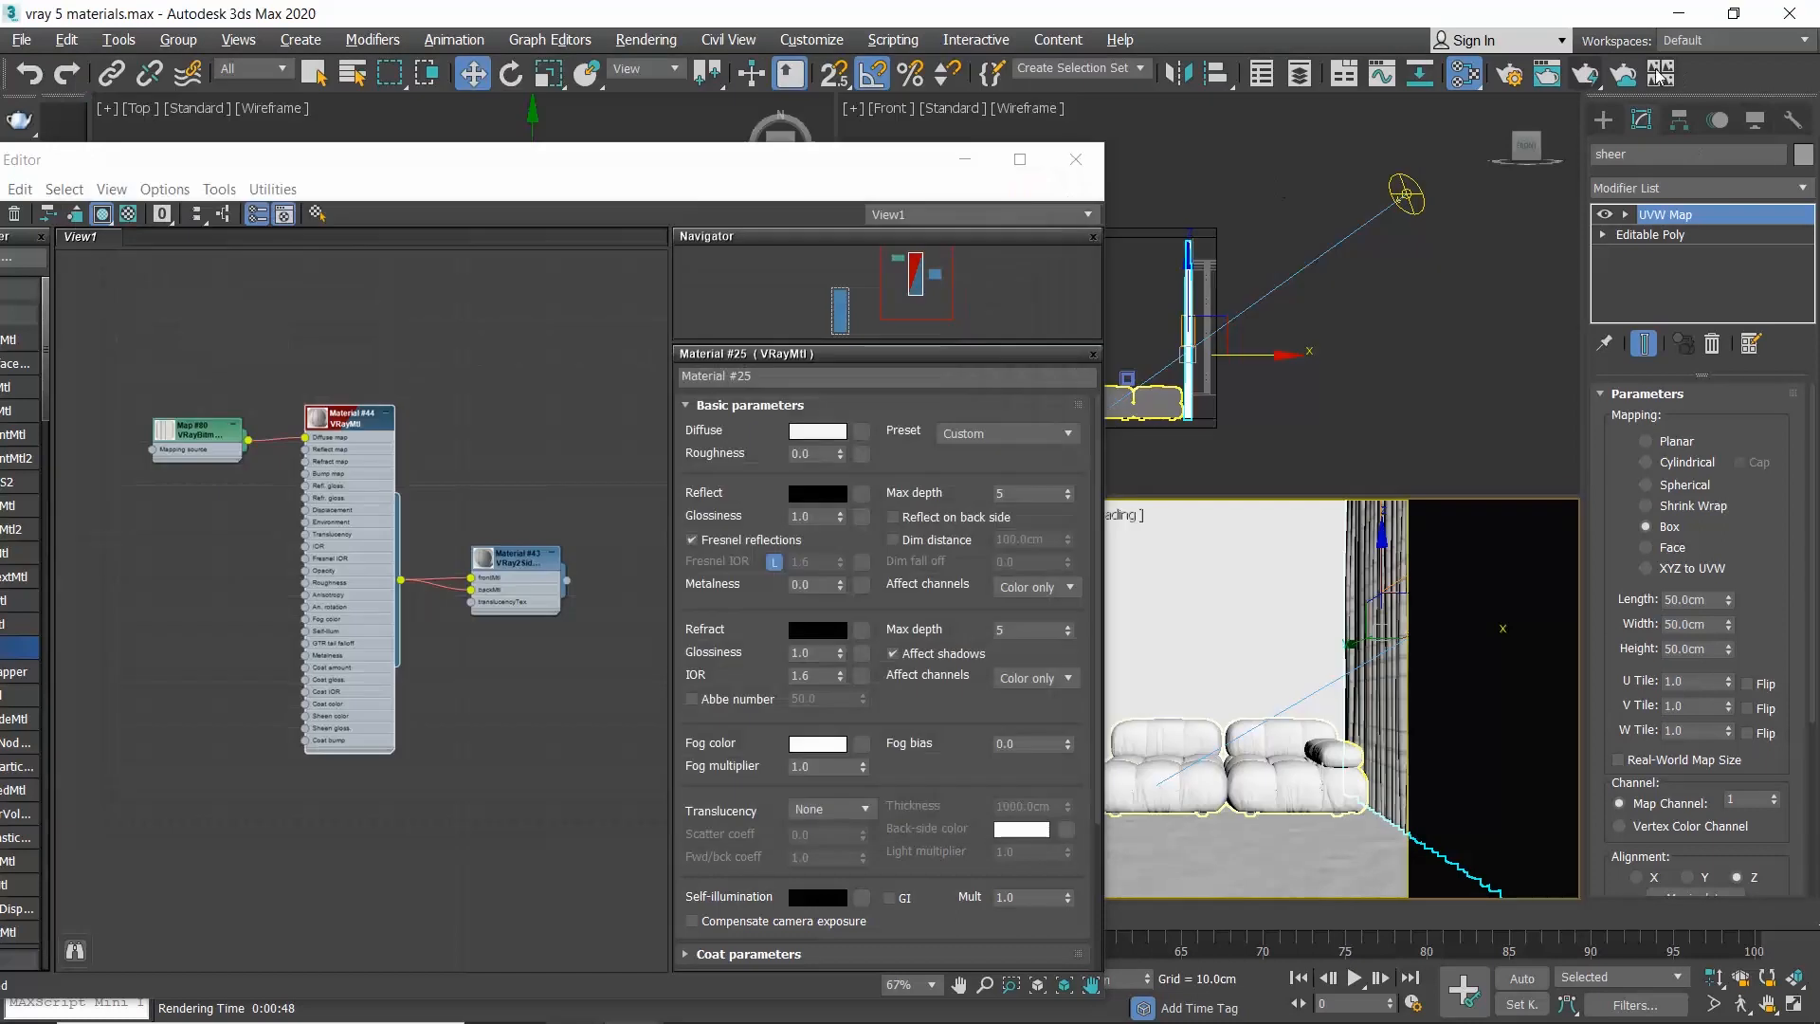
- Render the room to check the patterned curtain, then close the render window
{"action": "left_click", "coordinate": [1418, 74]}
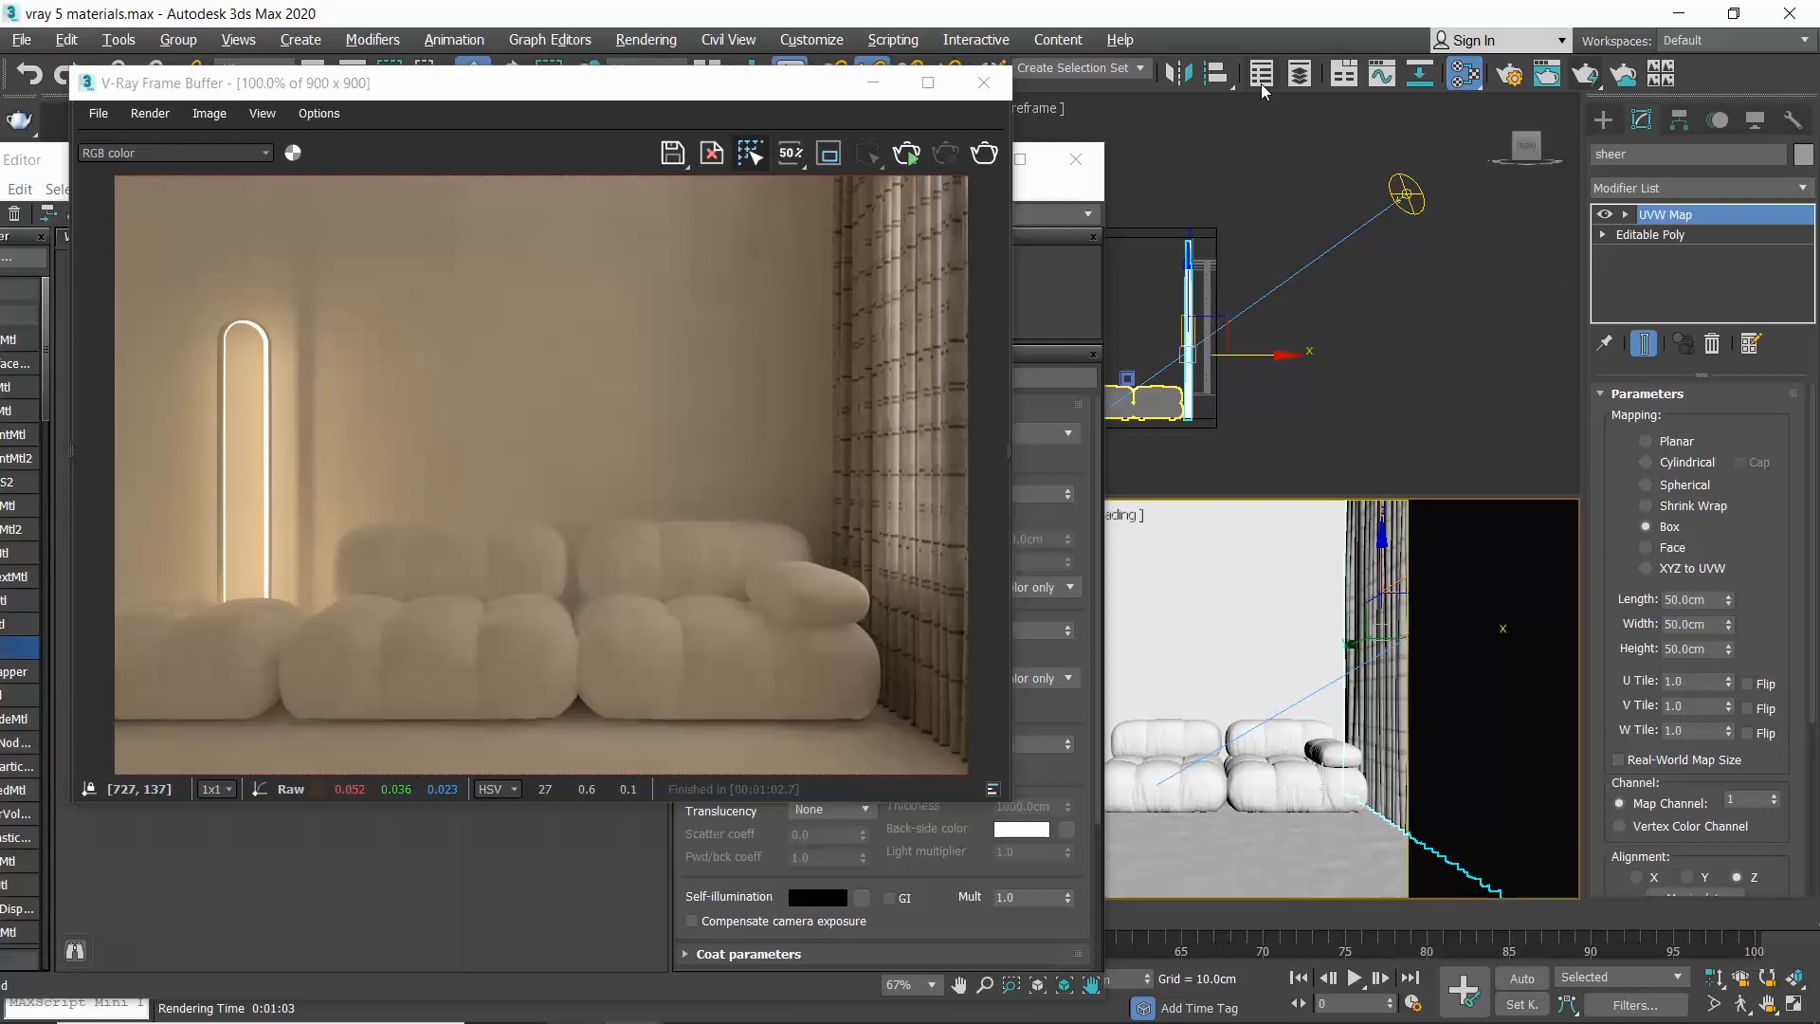
{"action": "left_click", "coordinate": [983, 81]}
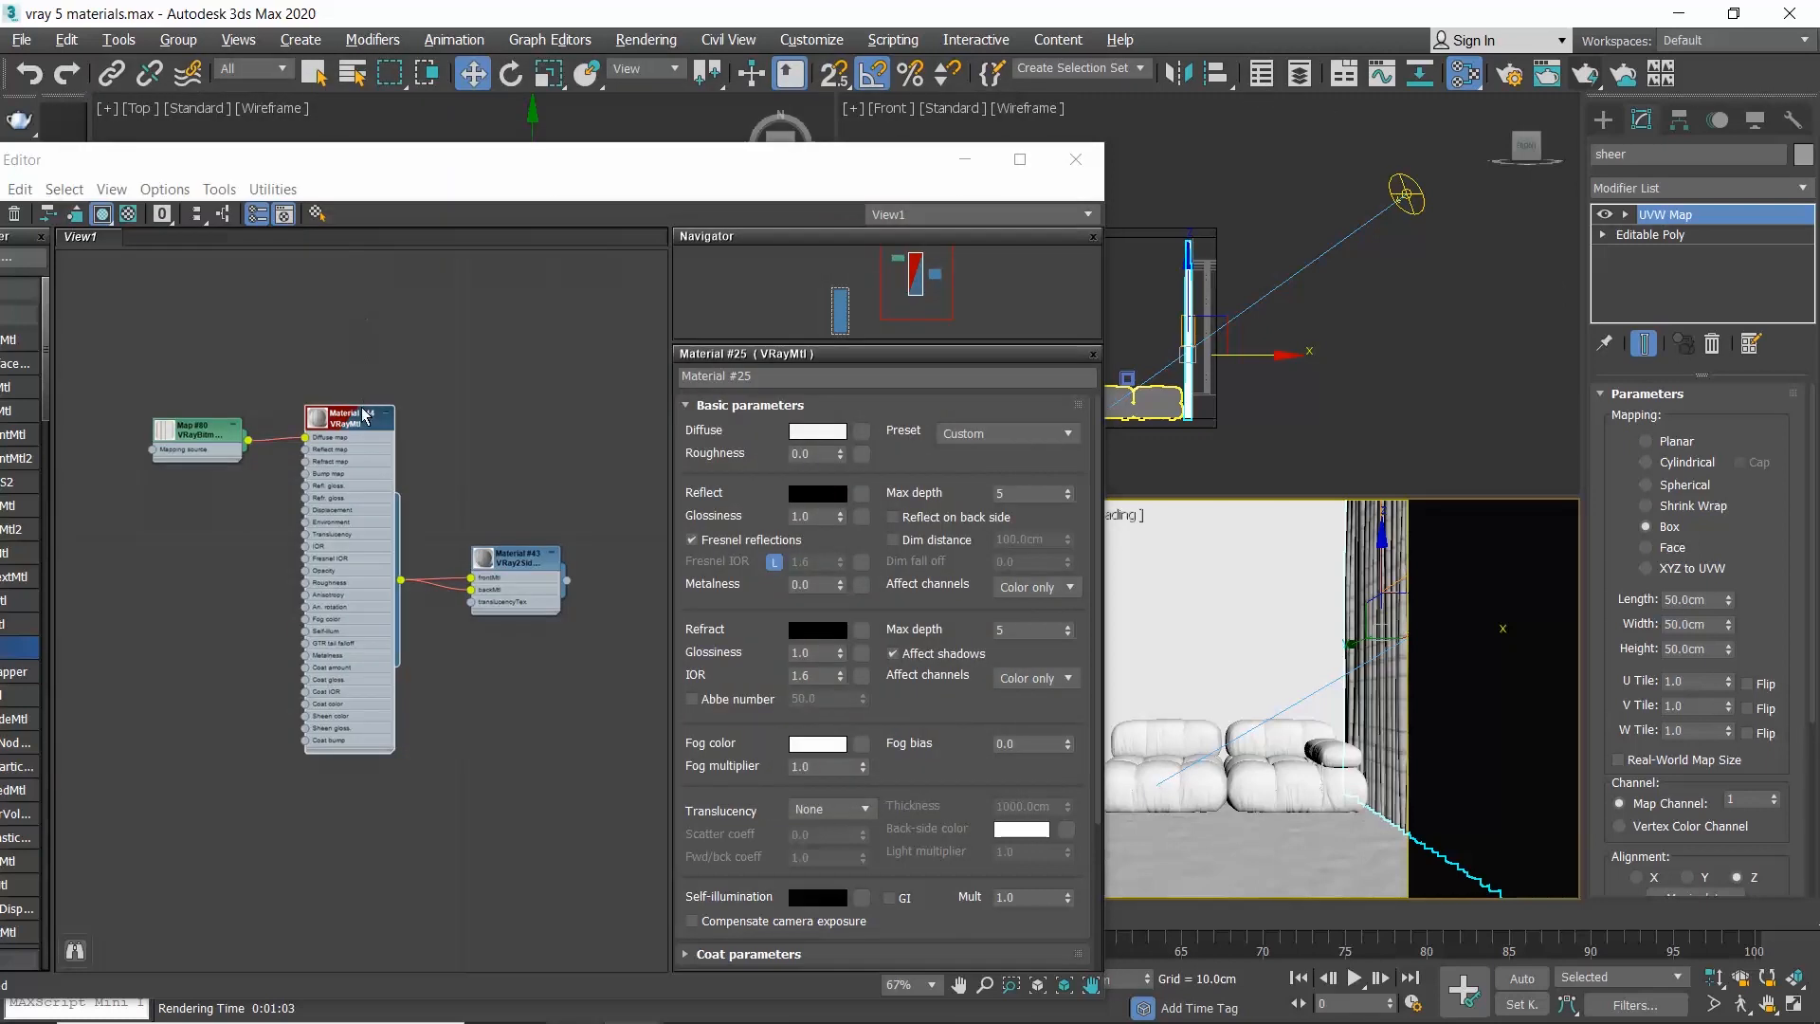
- Give the curtain VRayMtl a mid-grey (95) refraction colour
{"action": "left_click", "coordinate": [349, 419]}
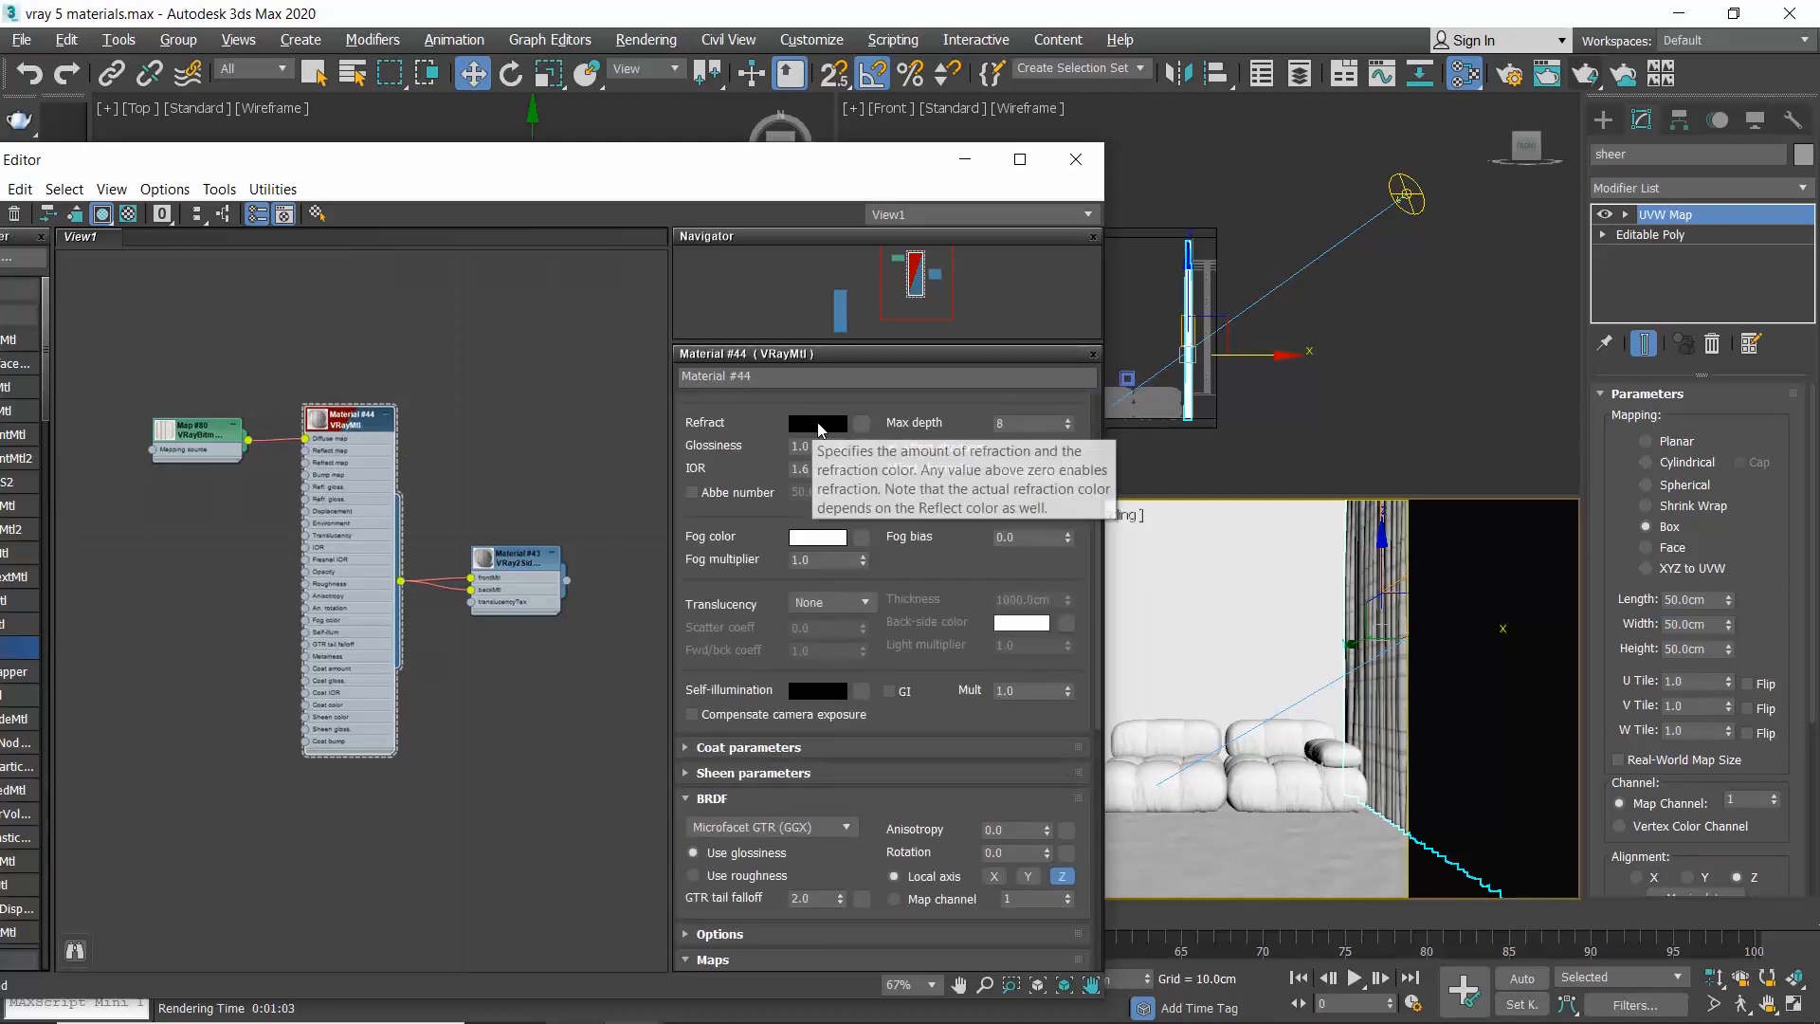
{"action": "left_click", "coordinate": [817, 423]}
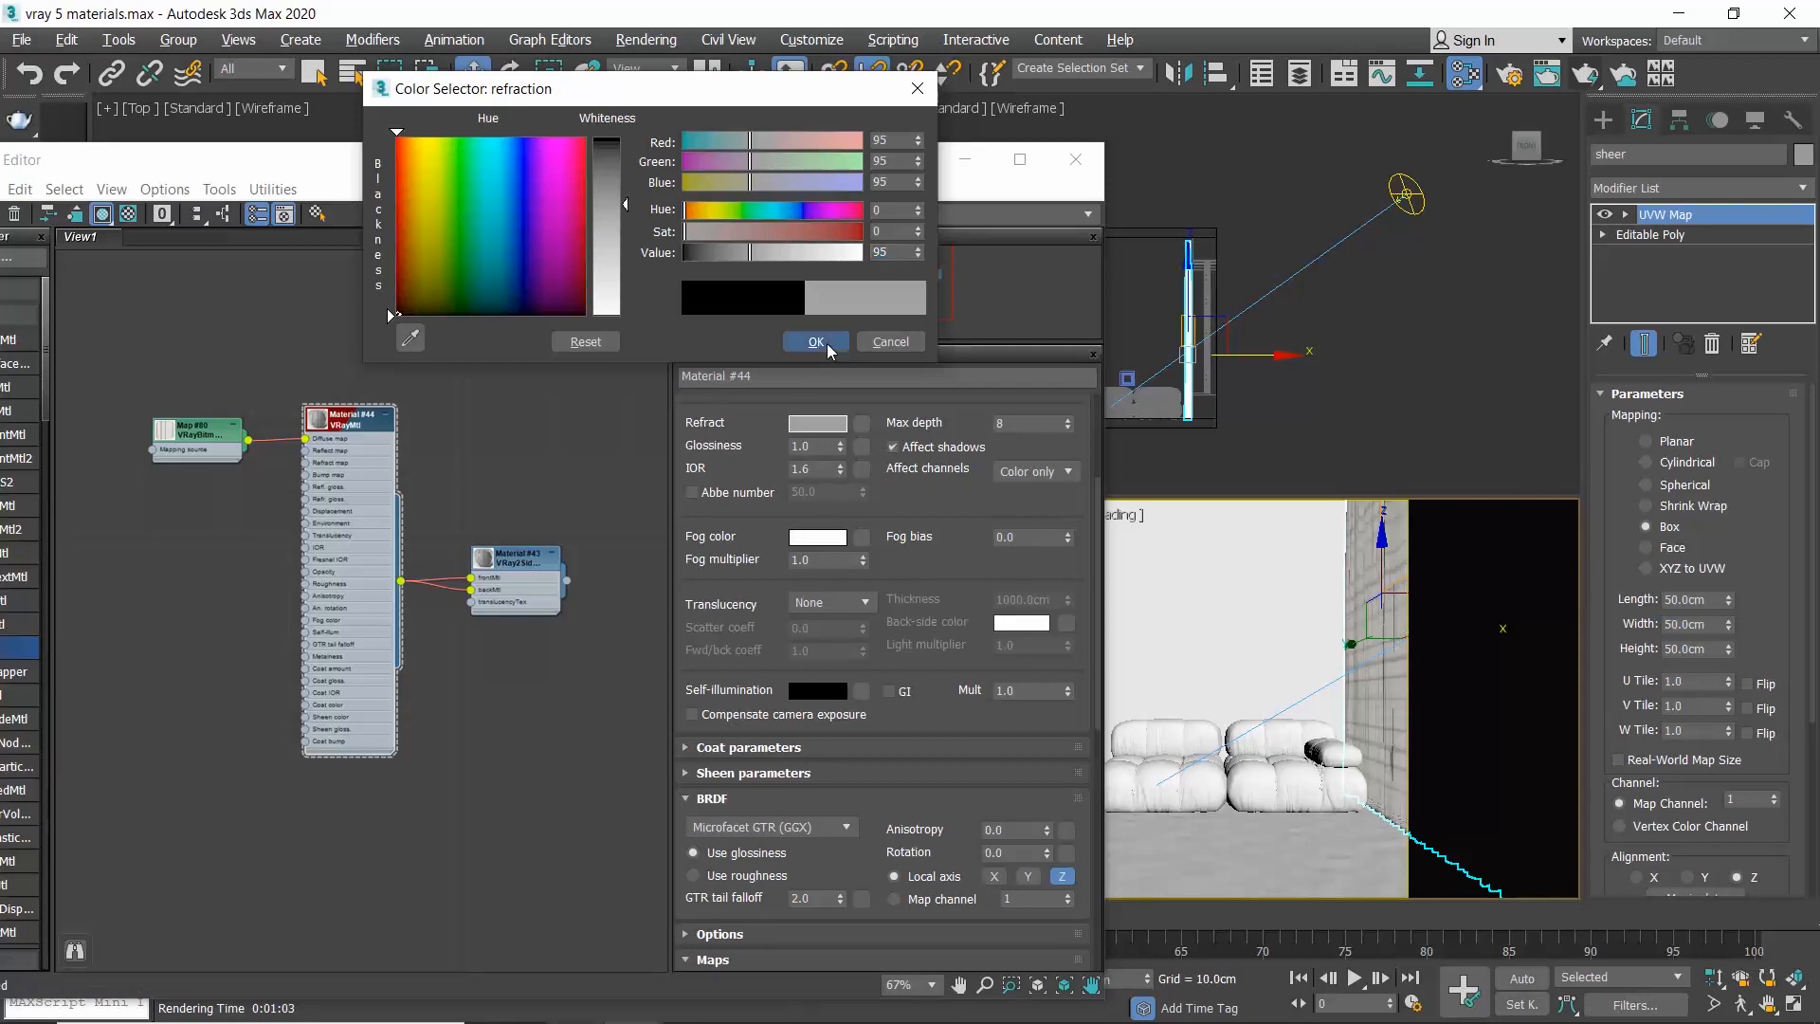
{"action": "left_click", "coordinate": [815, 341]}
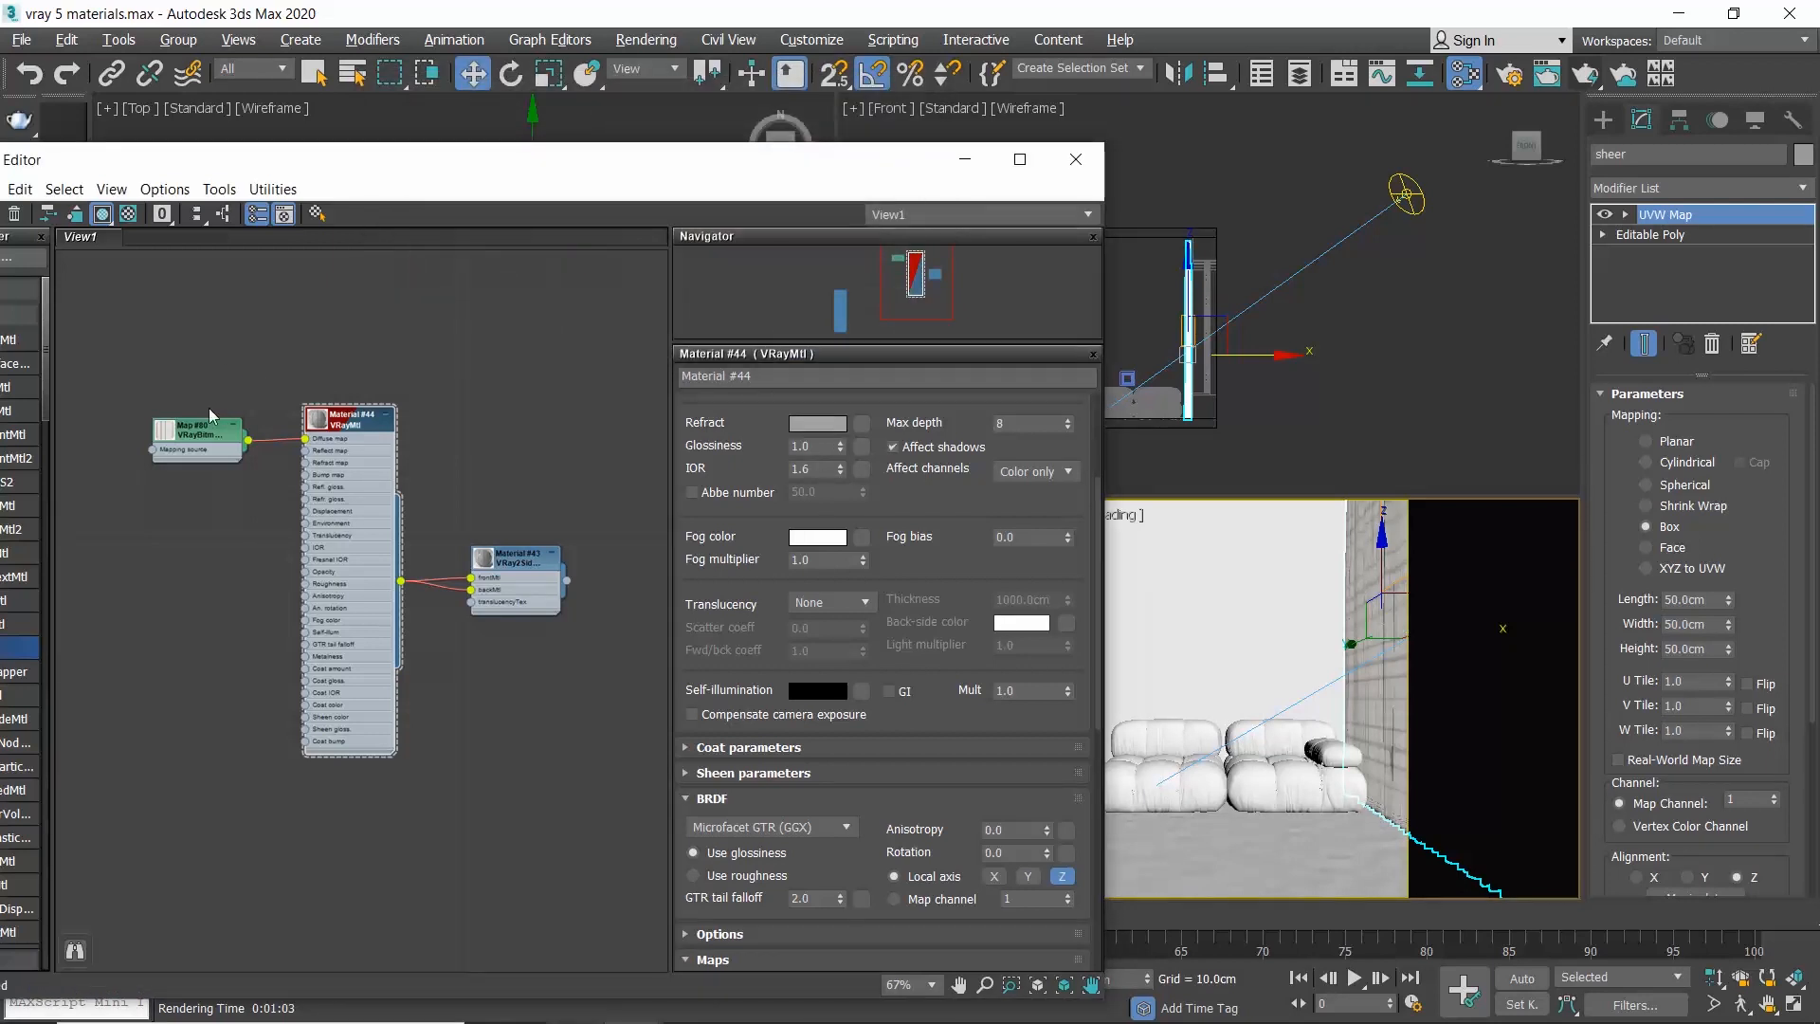
- Inspect the curtain VRayBitmap's texture path without changing it, then close the material editor
{"action": "double_click", "coordinate": [197, 431]}
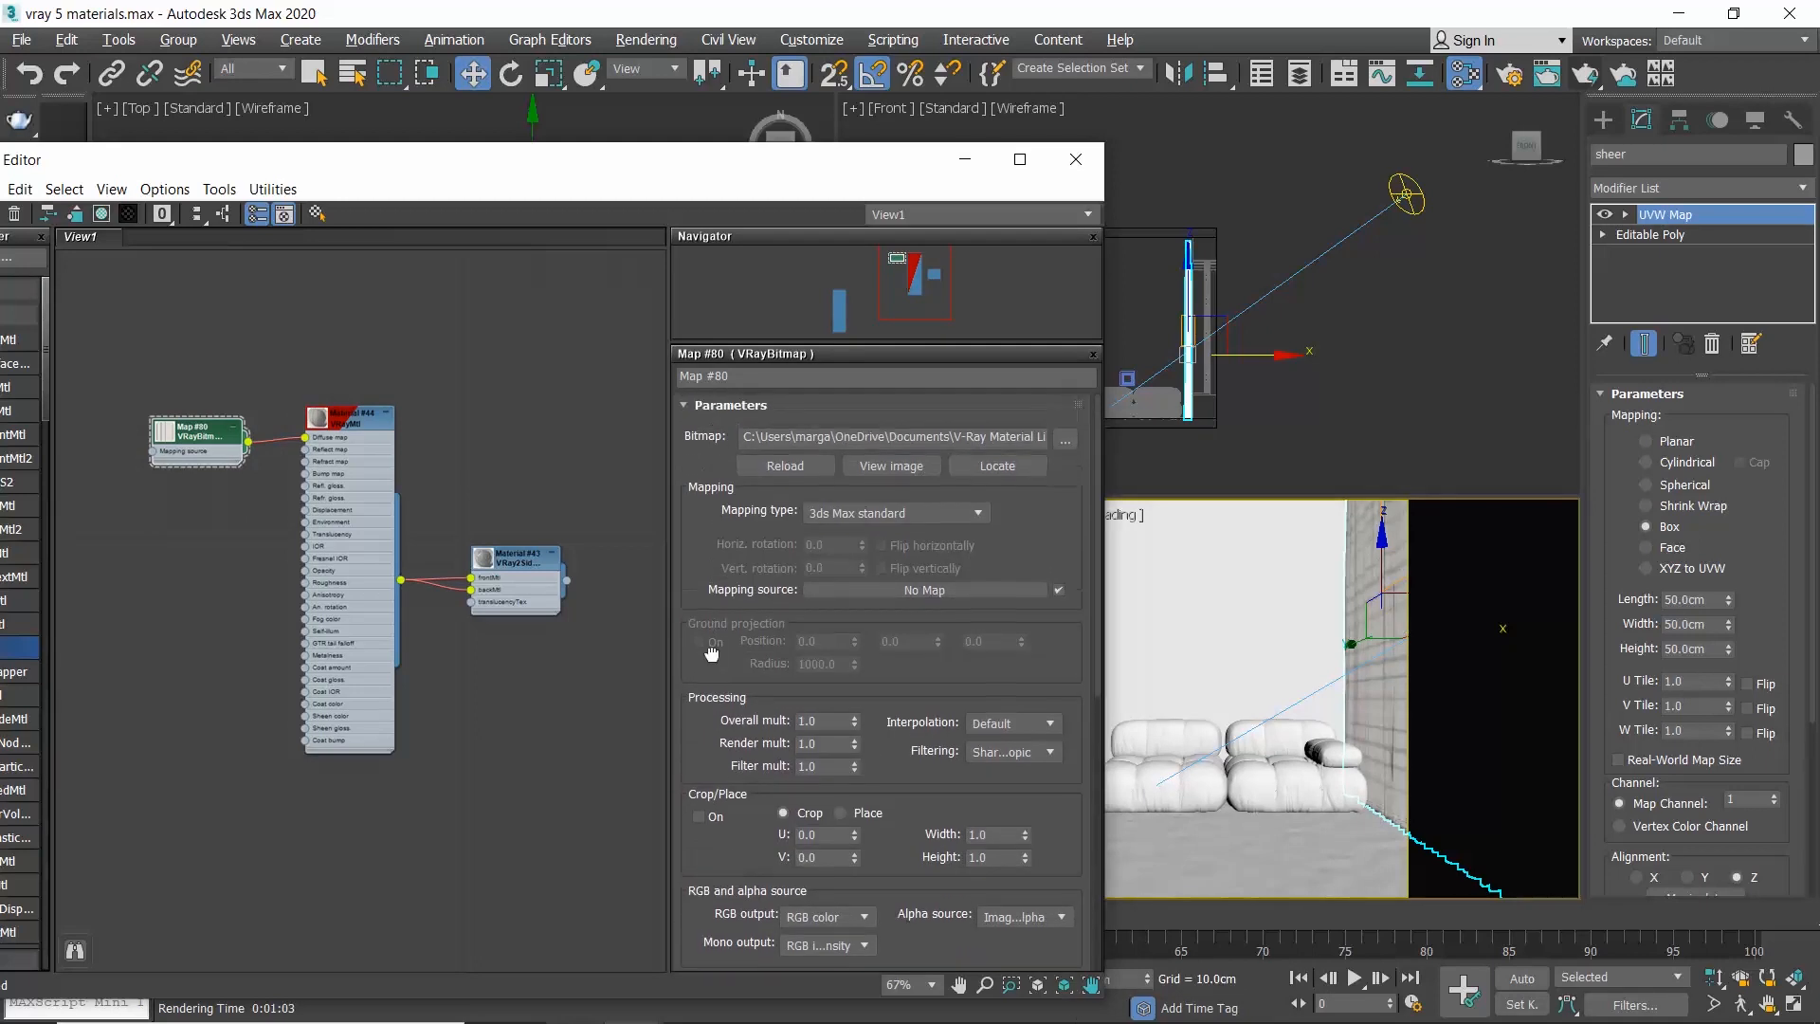
{"action": "left_click", "coordinate": [1062, 436]}
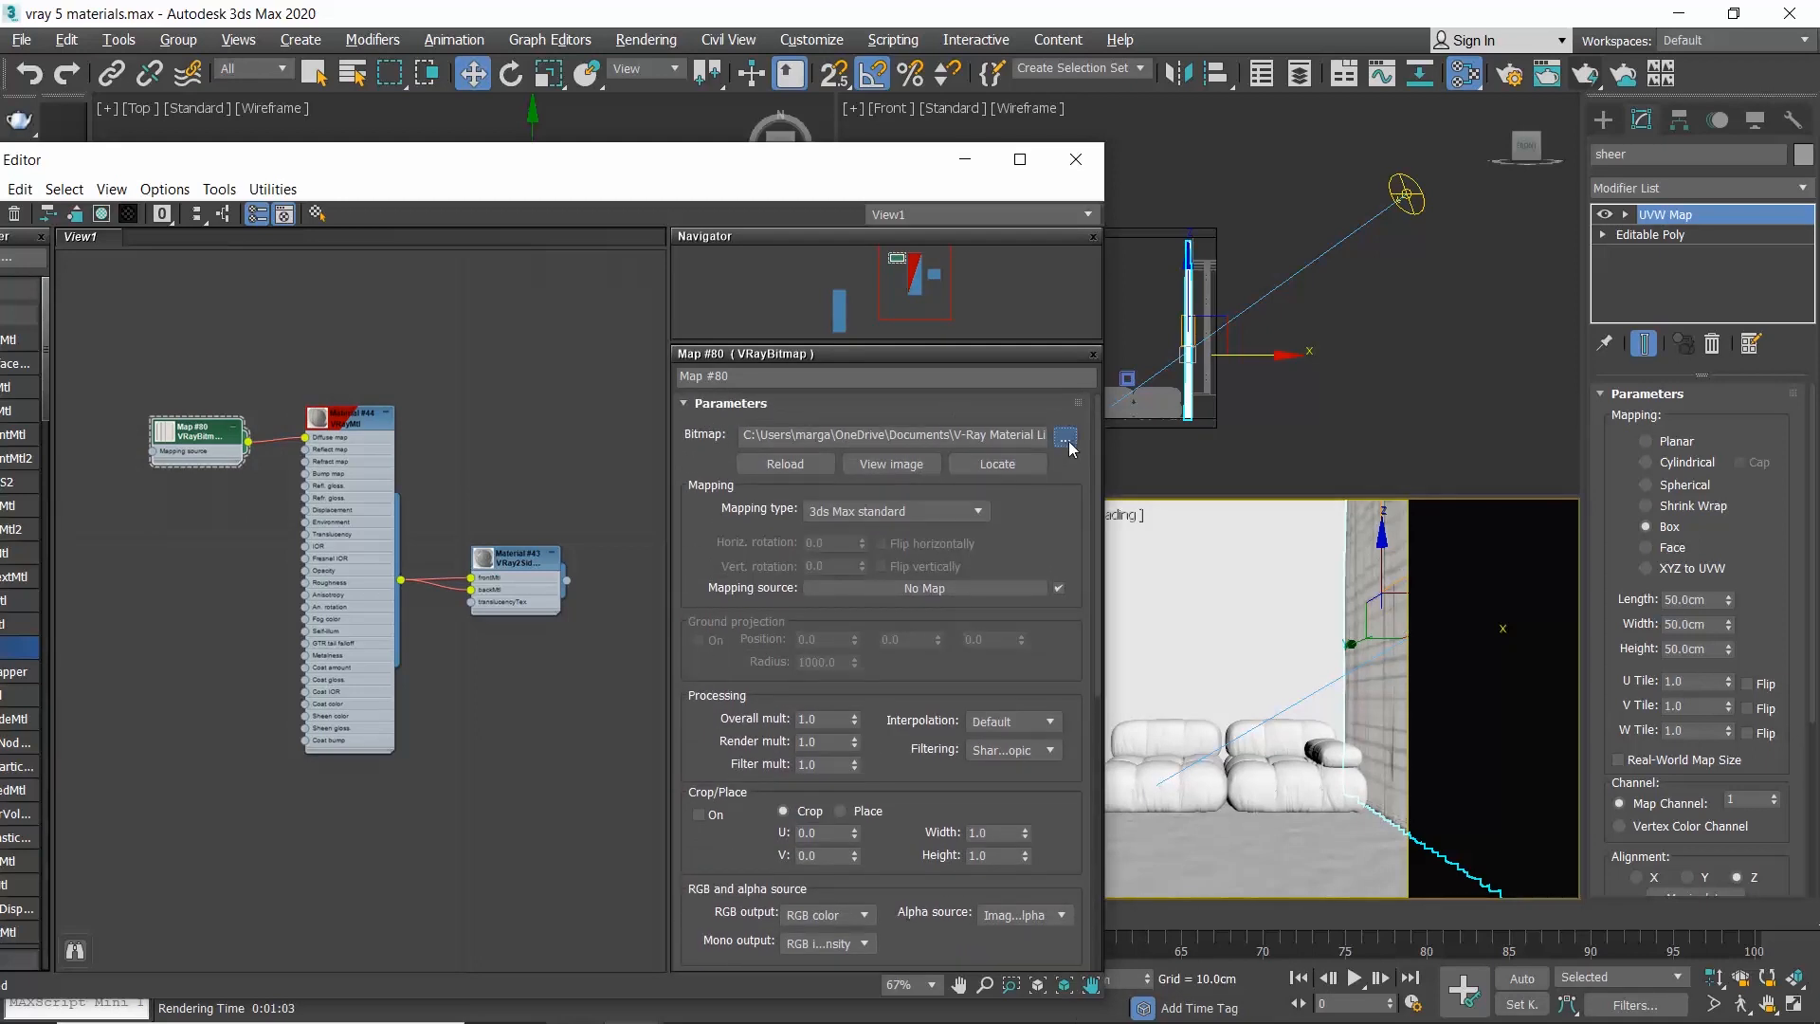
{"action": "left_click", "coordinate": [1064, 435]}
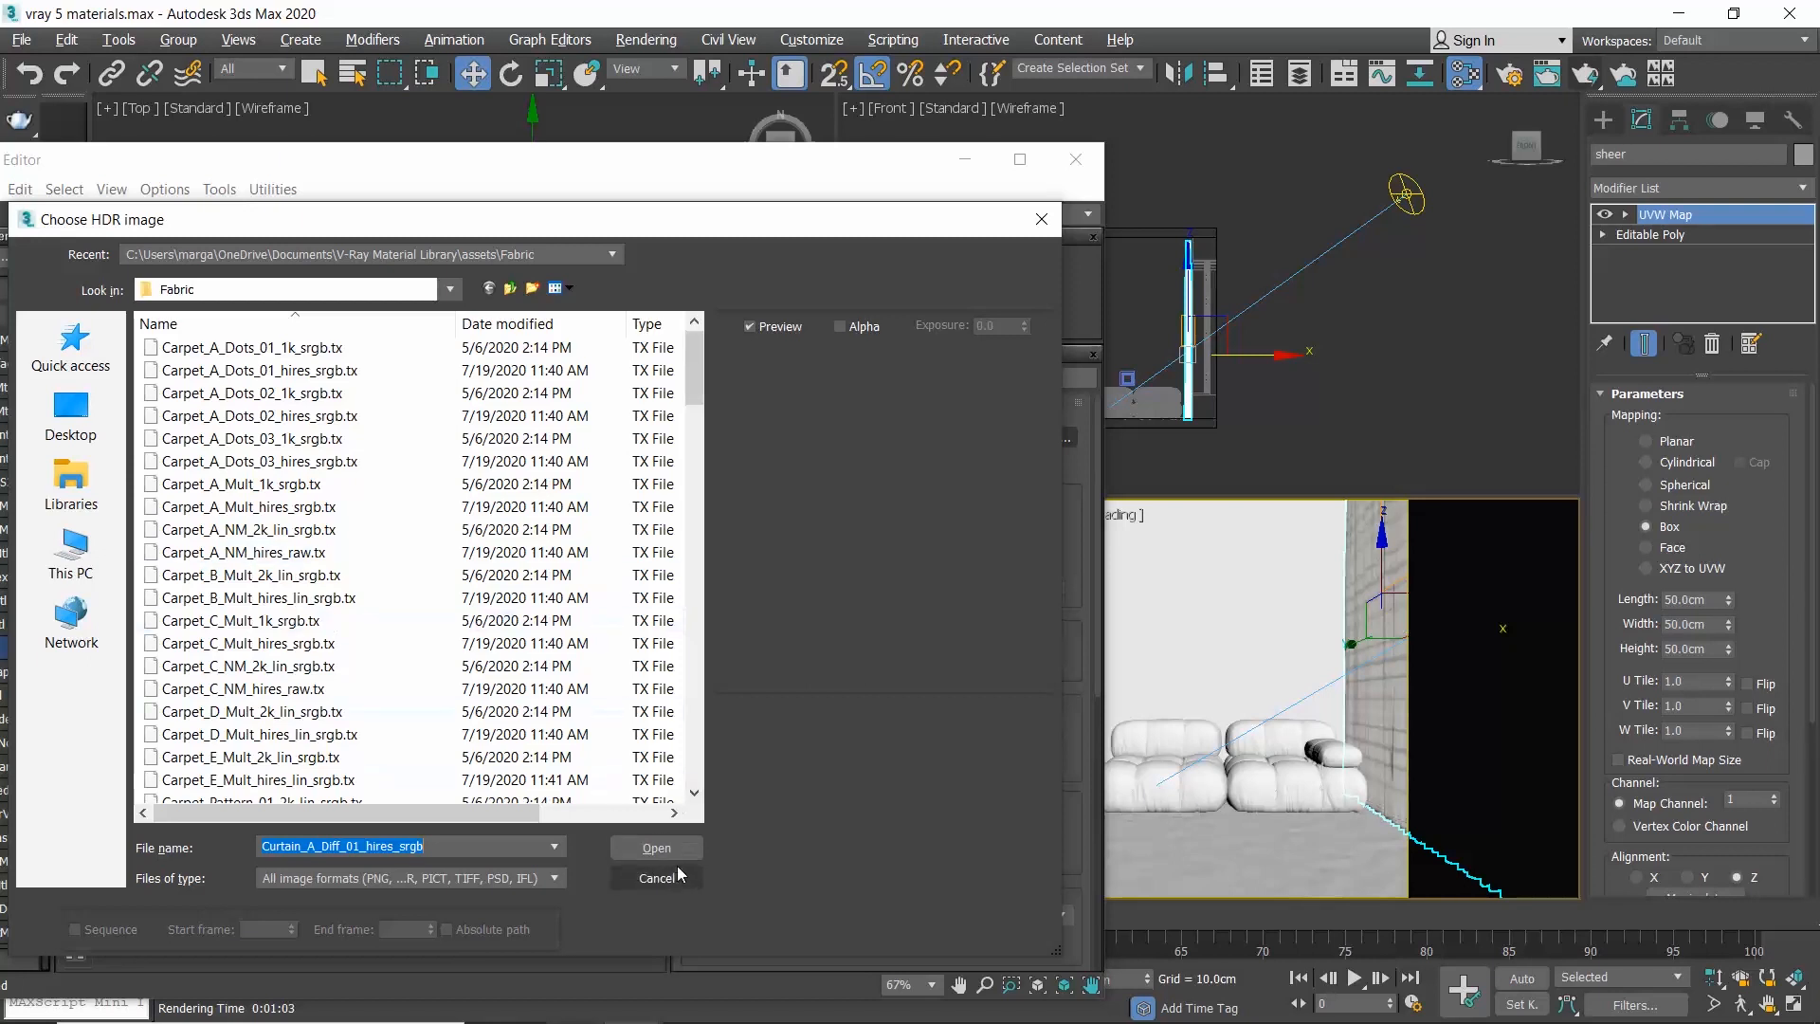
{"action": "left_click", "coordinate": [655, 848]}
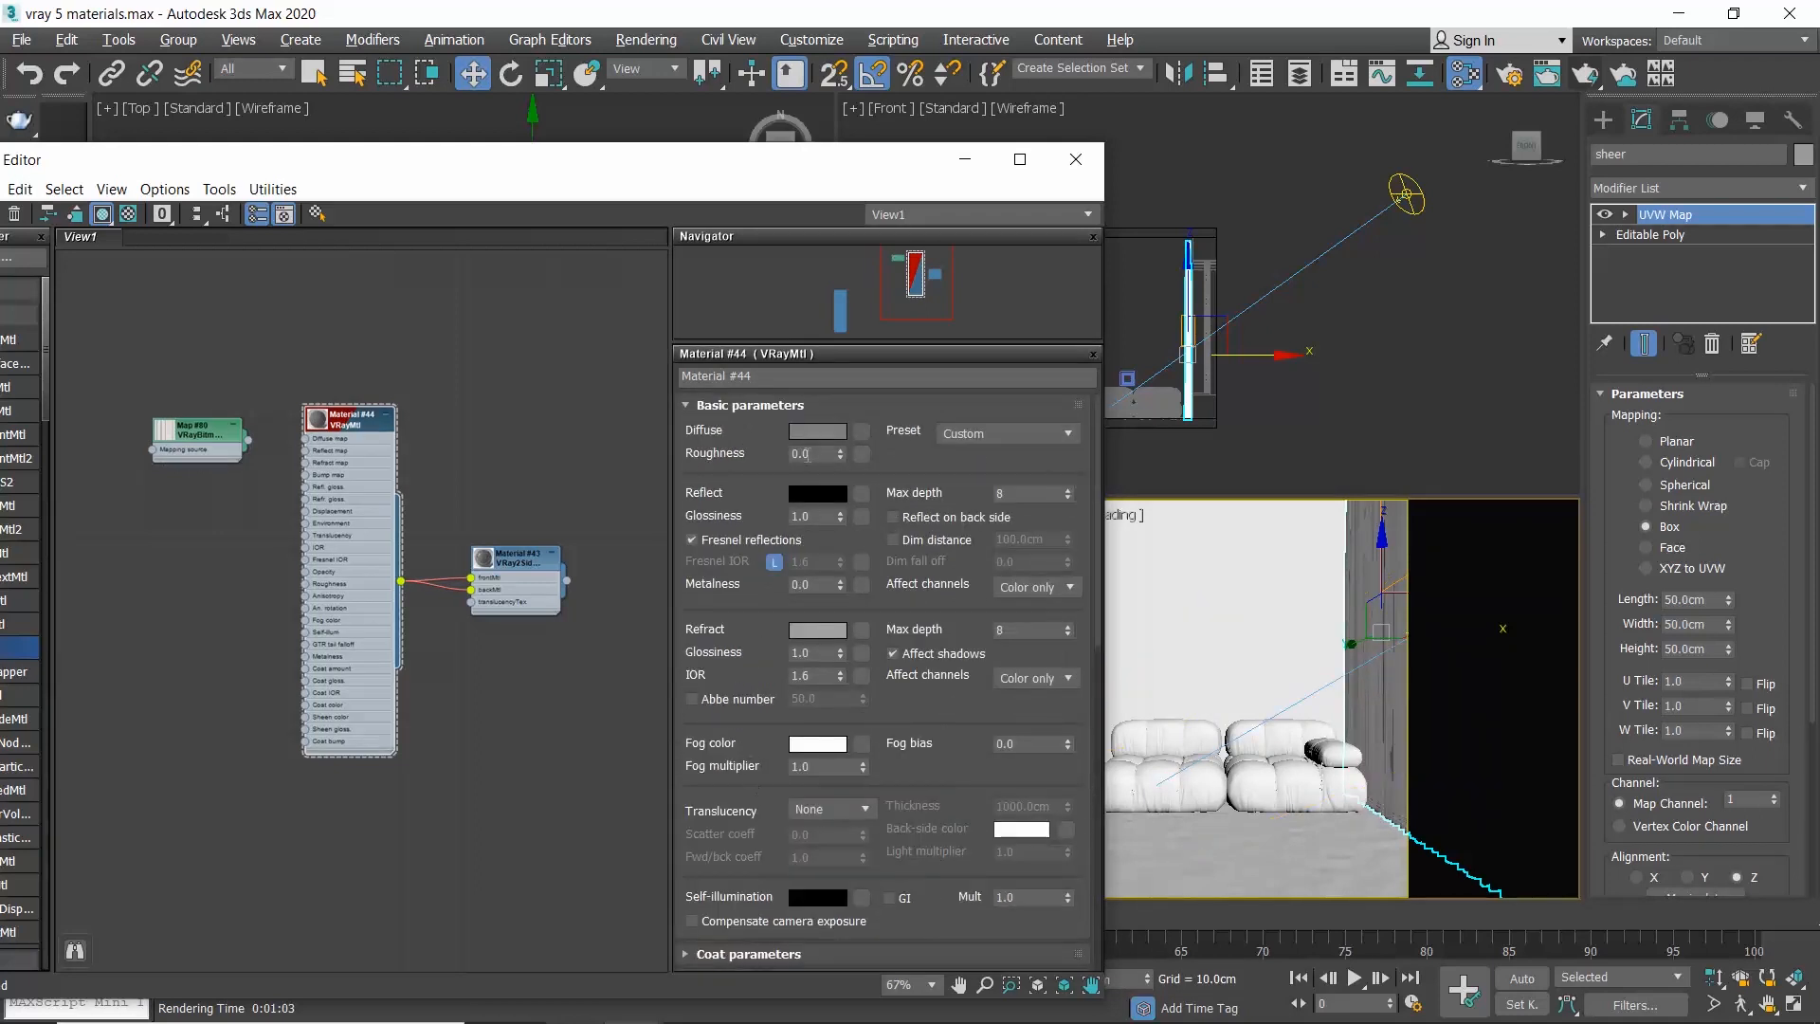
{"action": "left_click", "coordinate": [817, 431]}
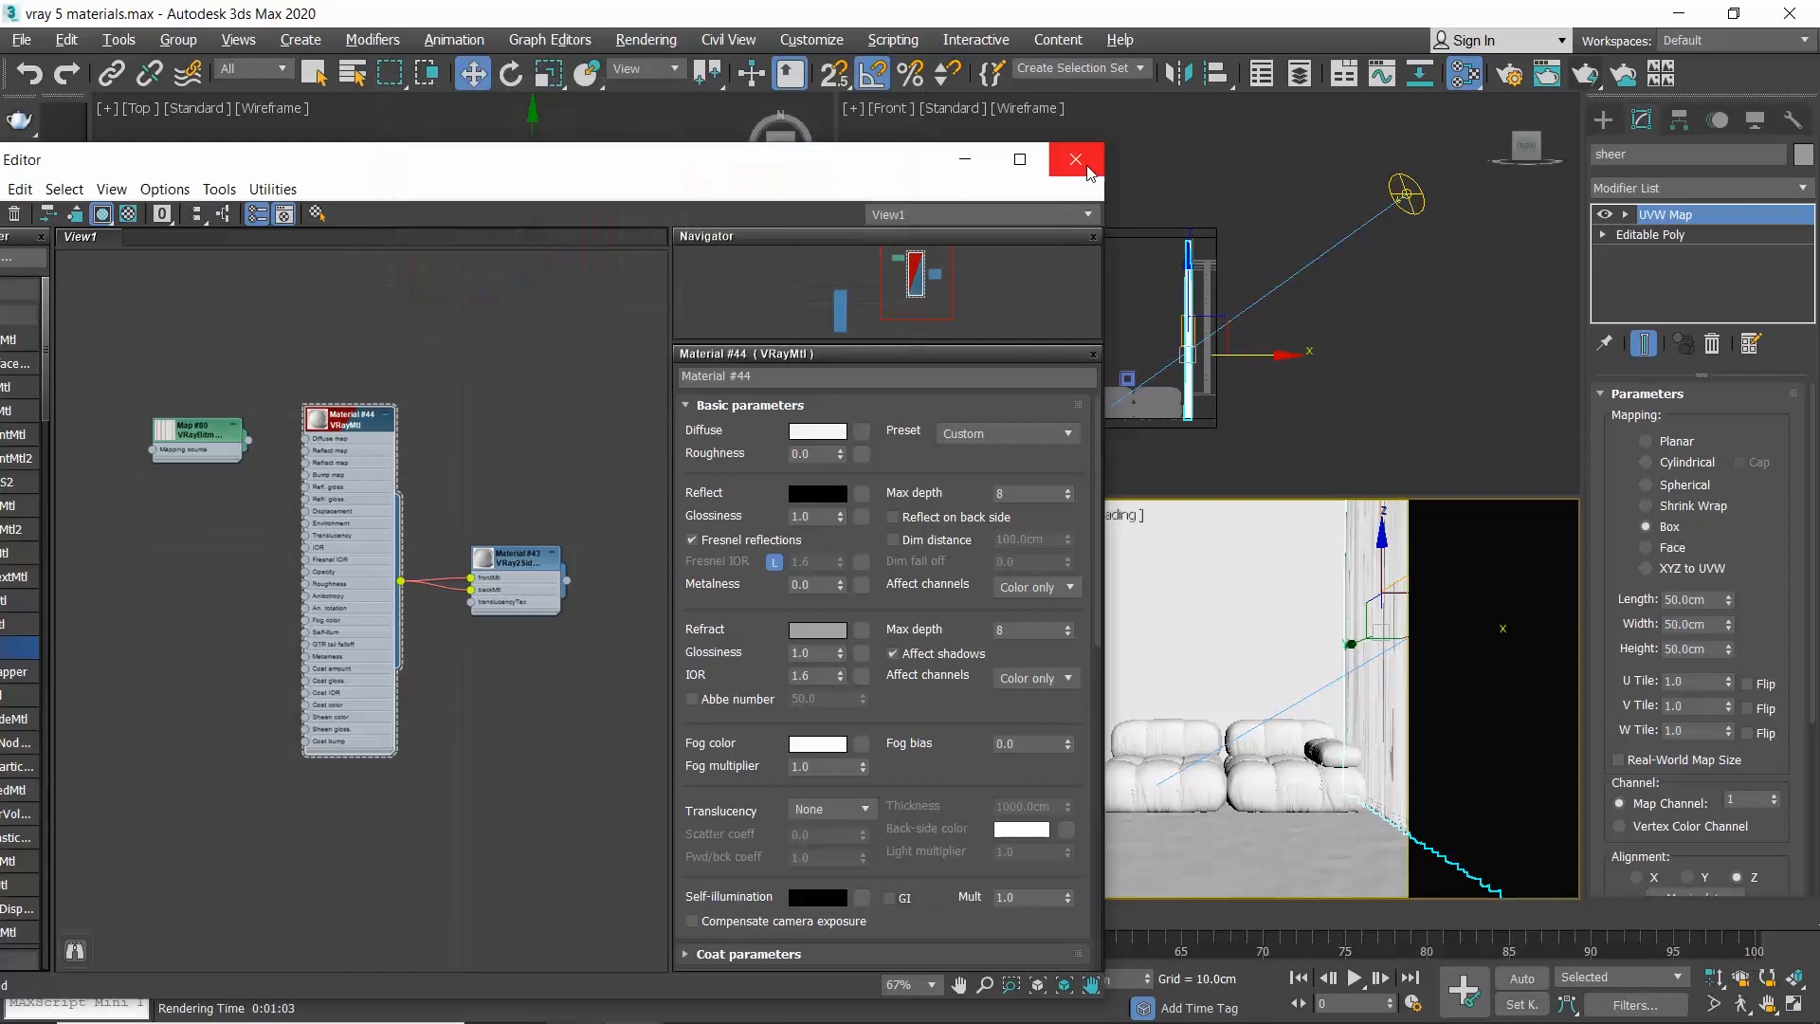
{"action": "left_click", "coordinate": [1074, 160]}
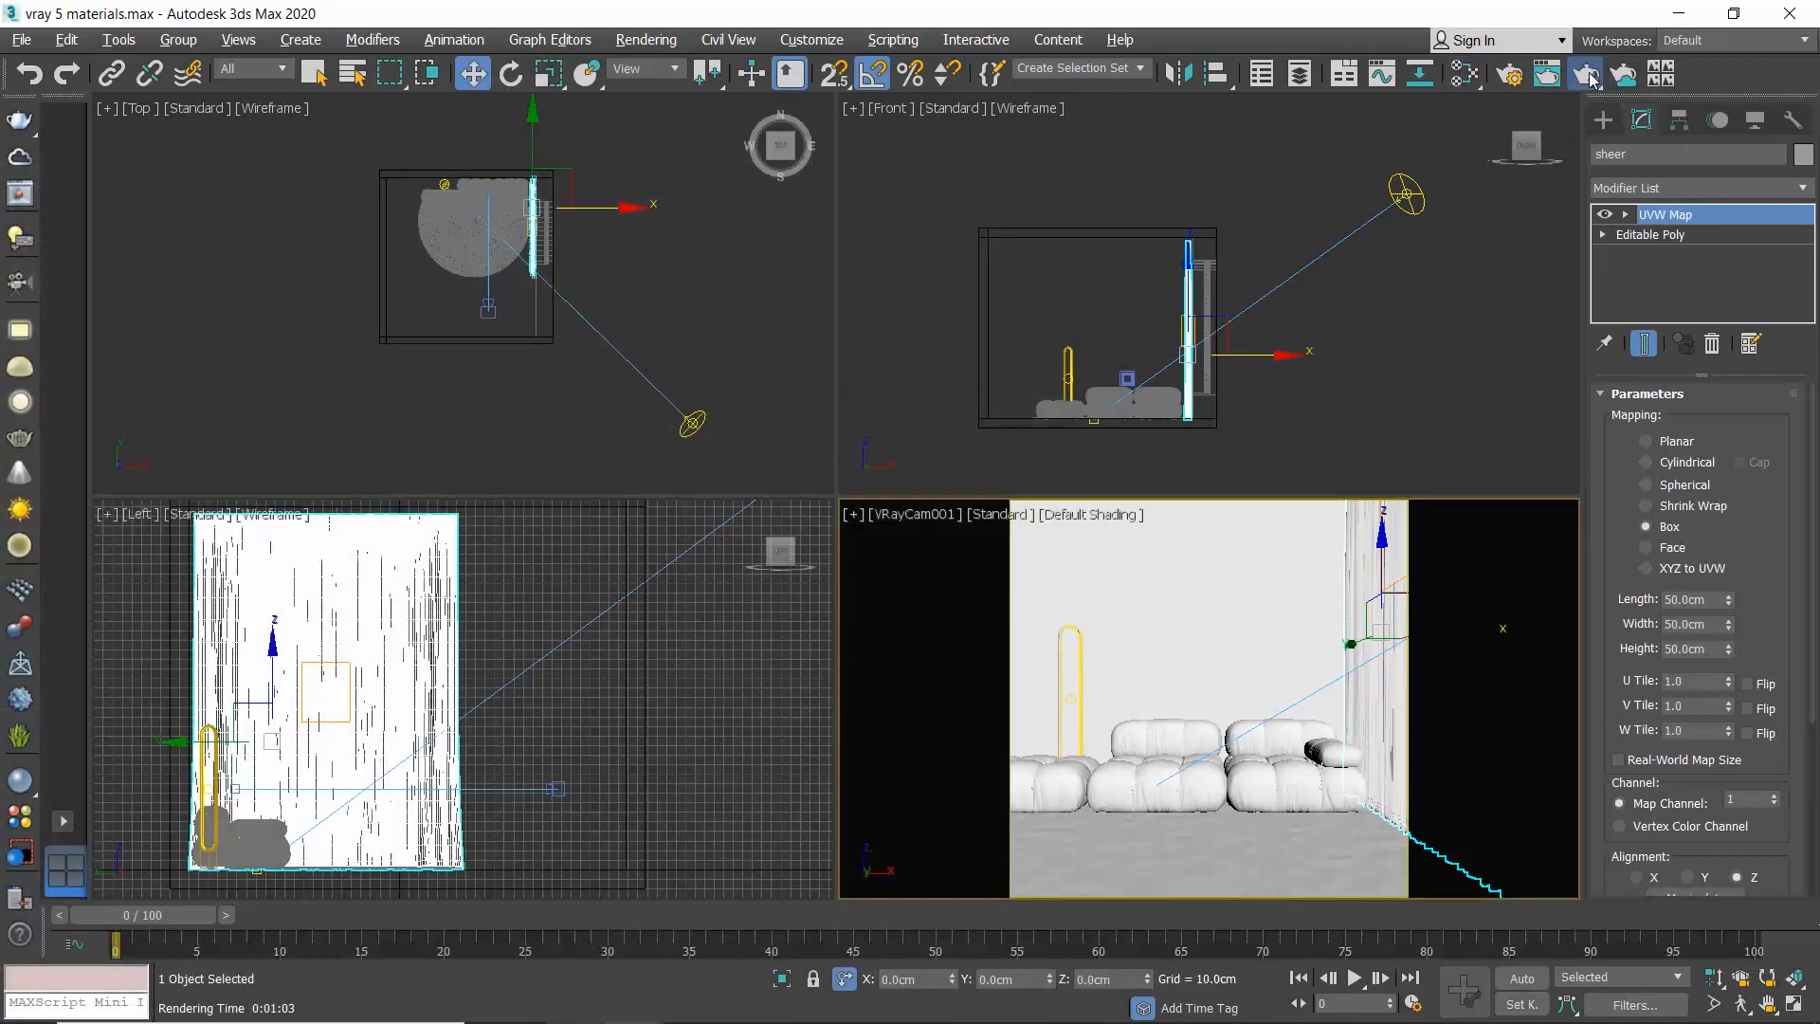
- Render the camera view showing the sheer translucent curtains
{"action": "left_click", "coordinate": [1590, 74]}
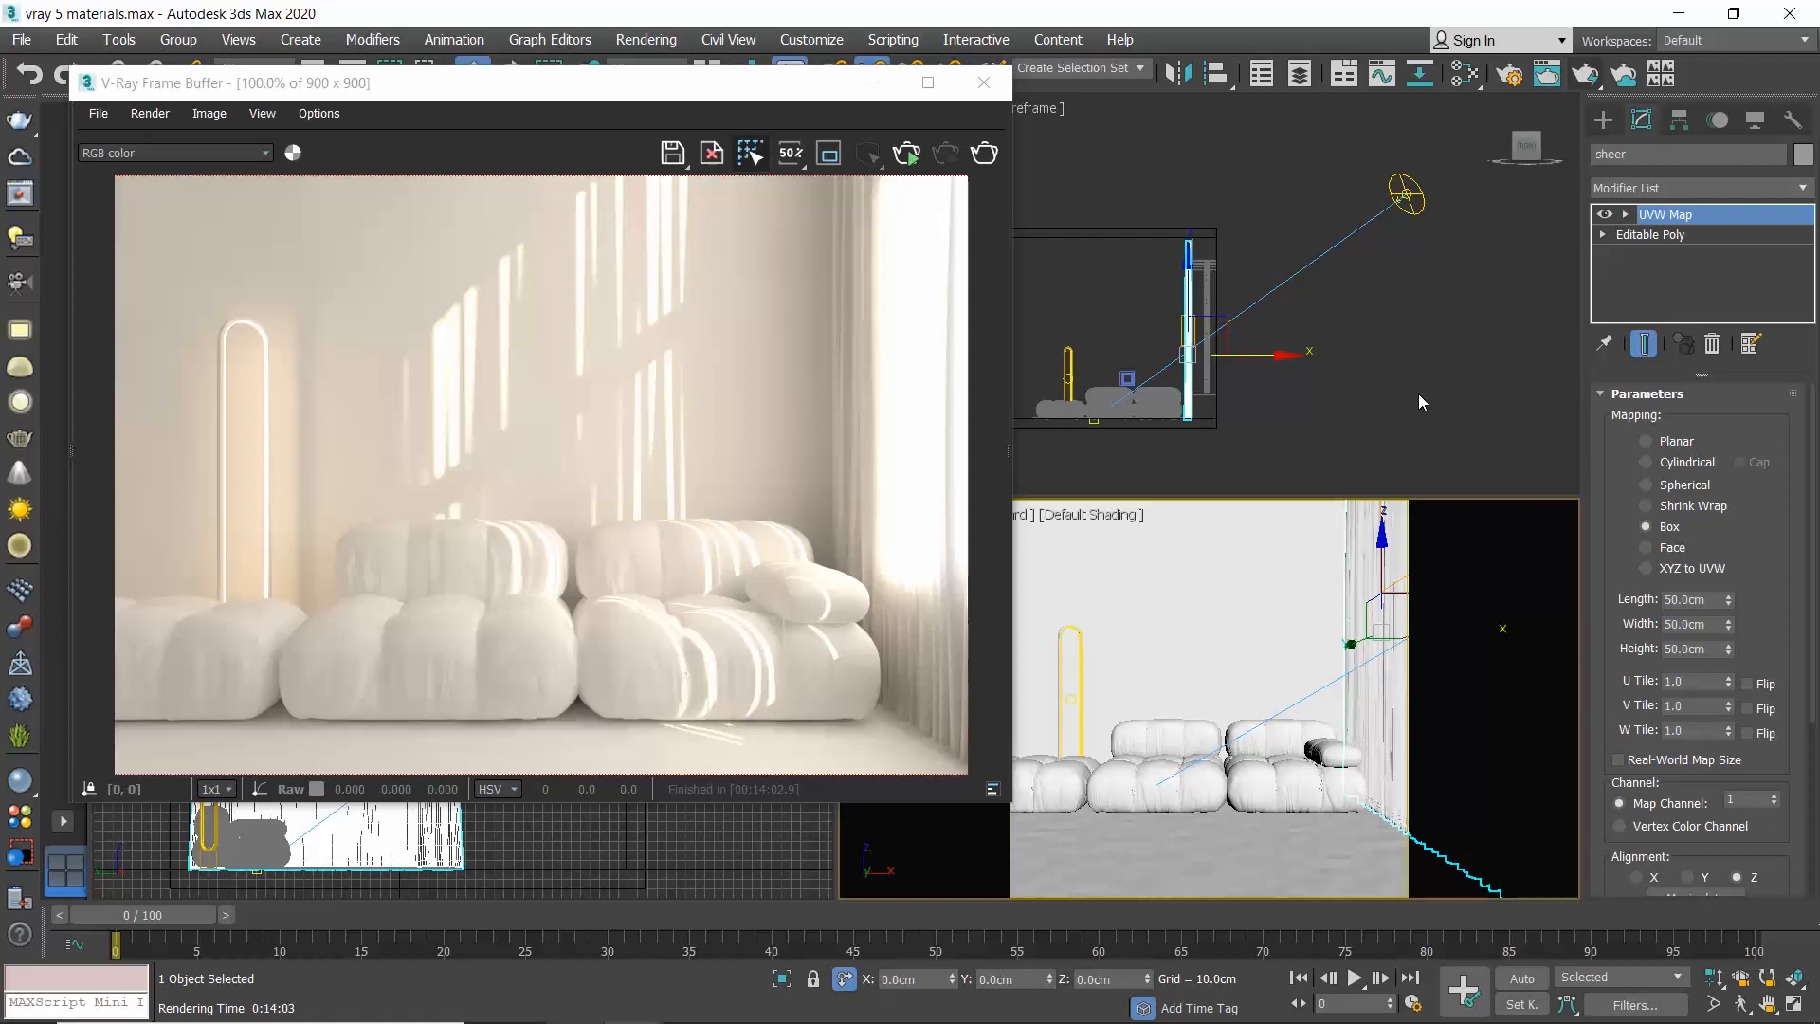
{"action": "mouse_move", "coordinate": [1367, 392]}
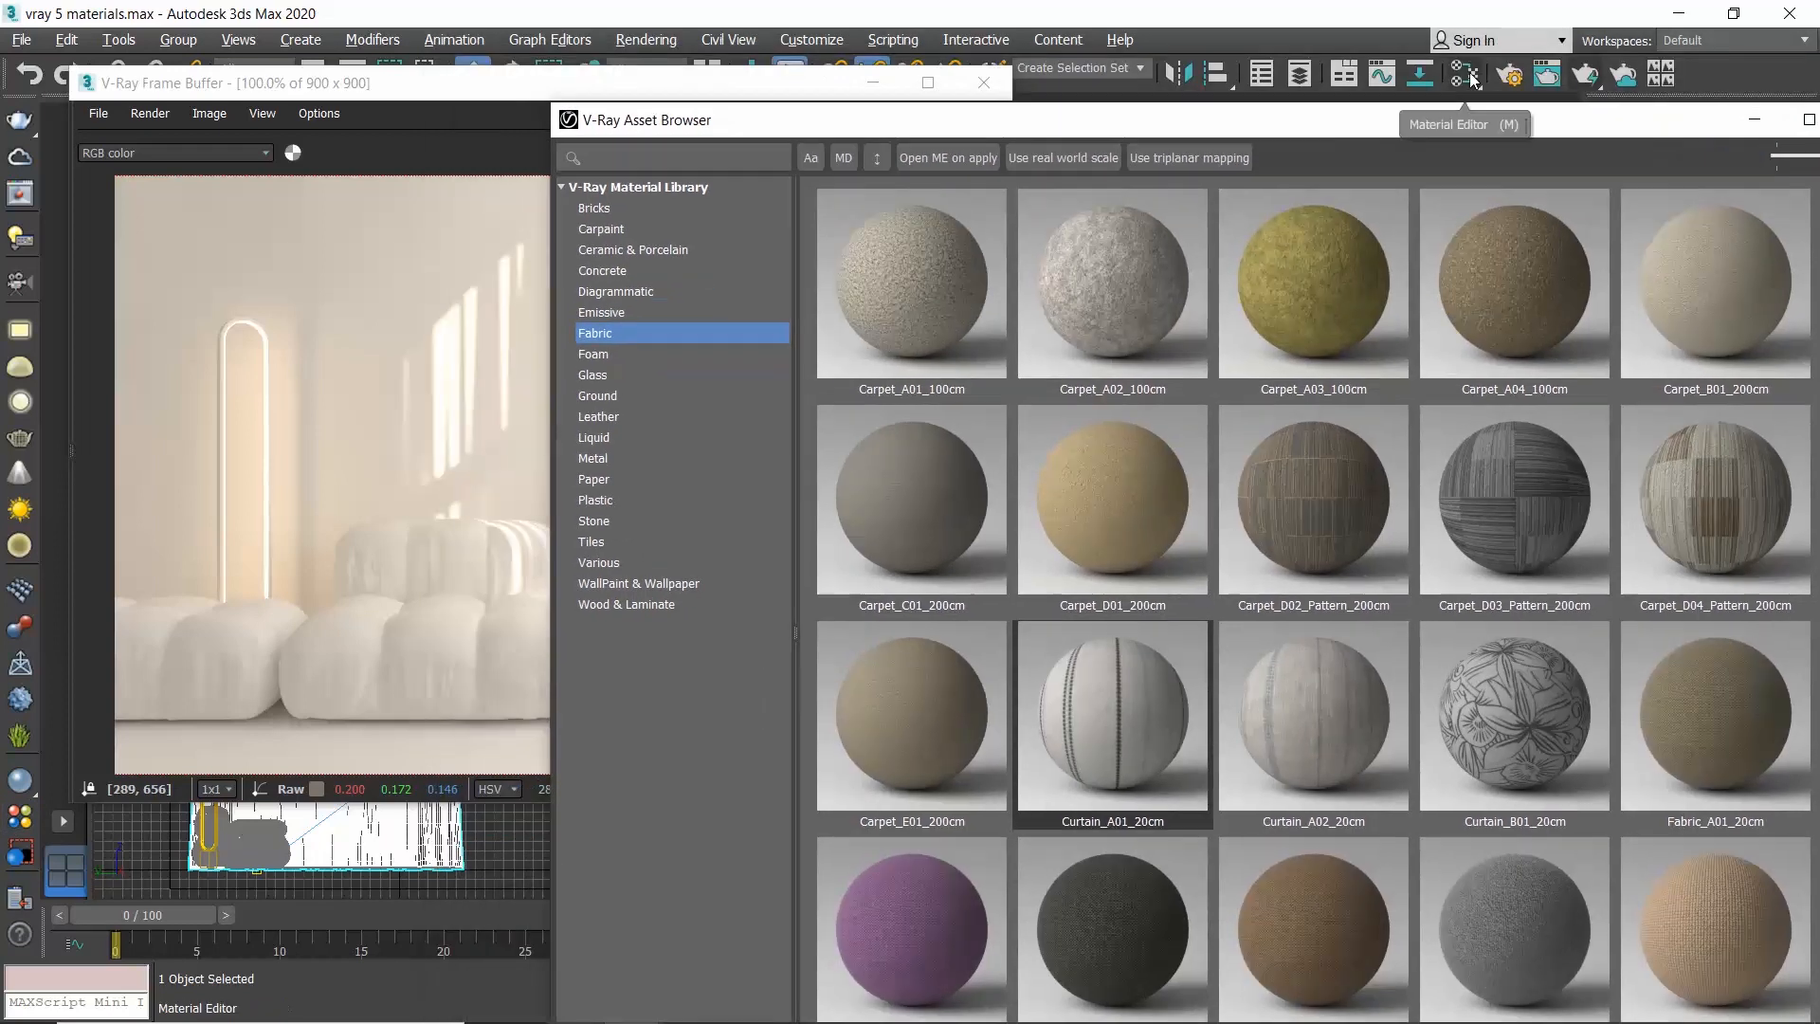
- Bring a Carpet material from the V-Ray library into the Slate Material Editor
{"action": "left_click", "coordinate": [1464, 74]}
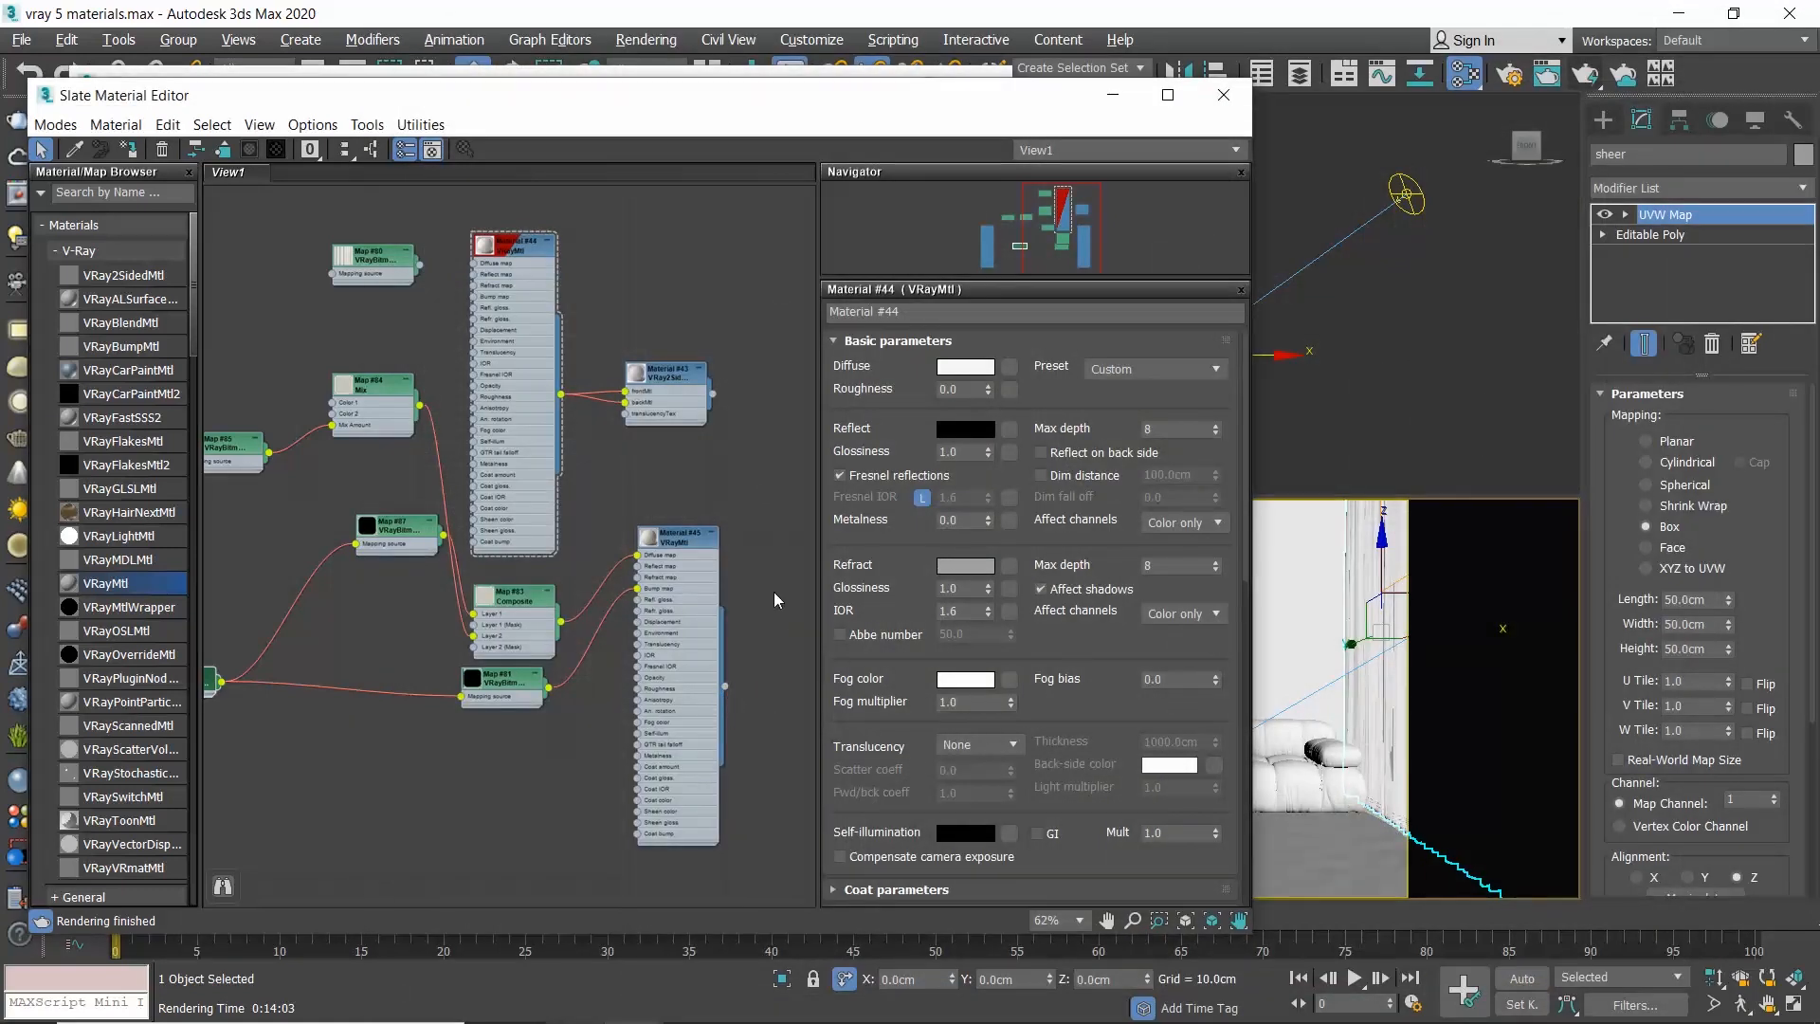
{"action": "left_click", "coordinate": [20, 38]}
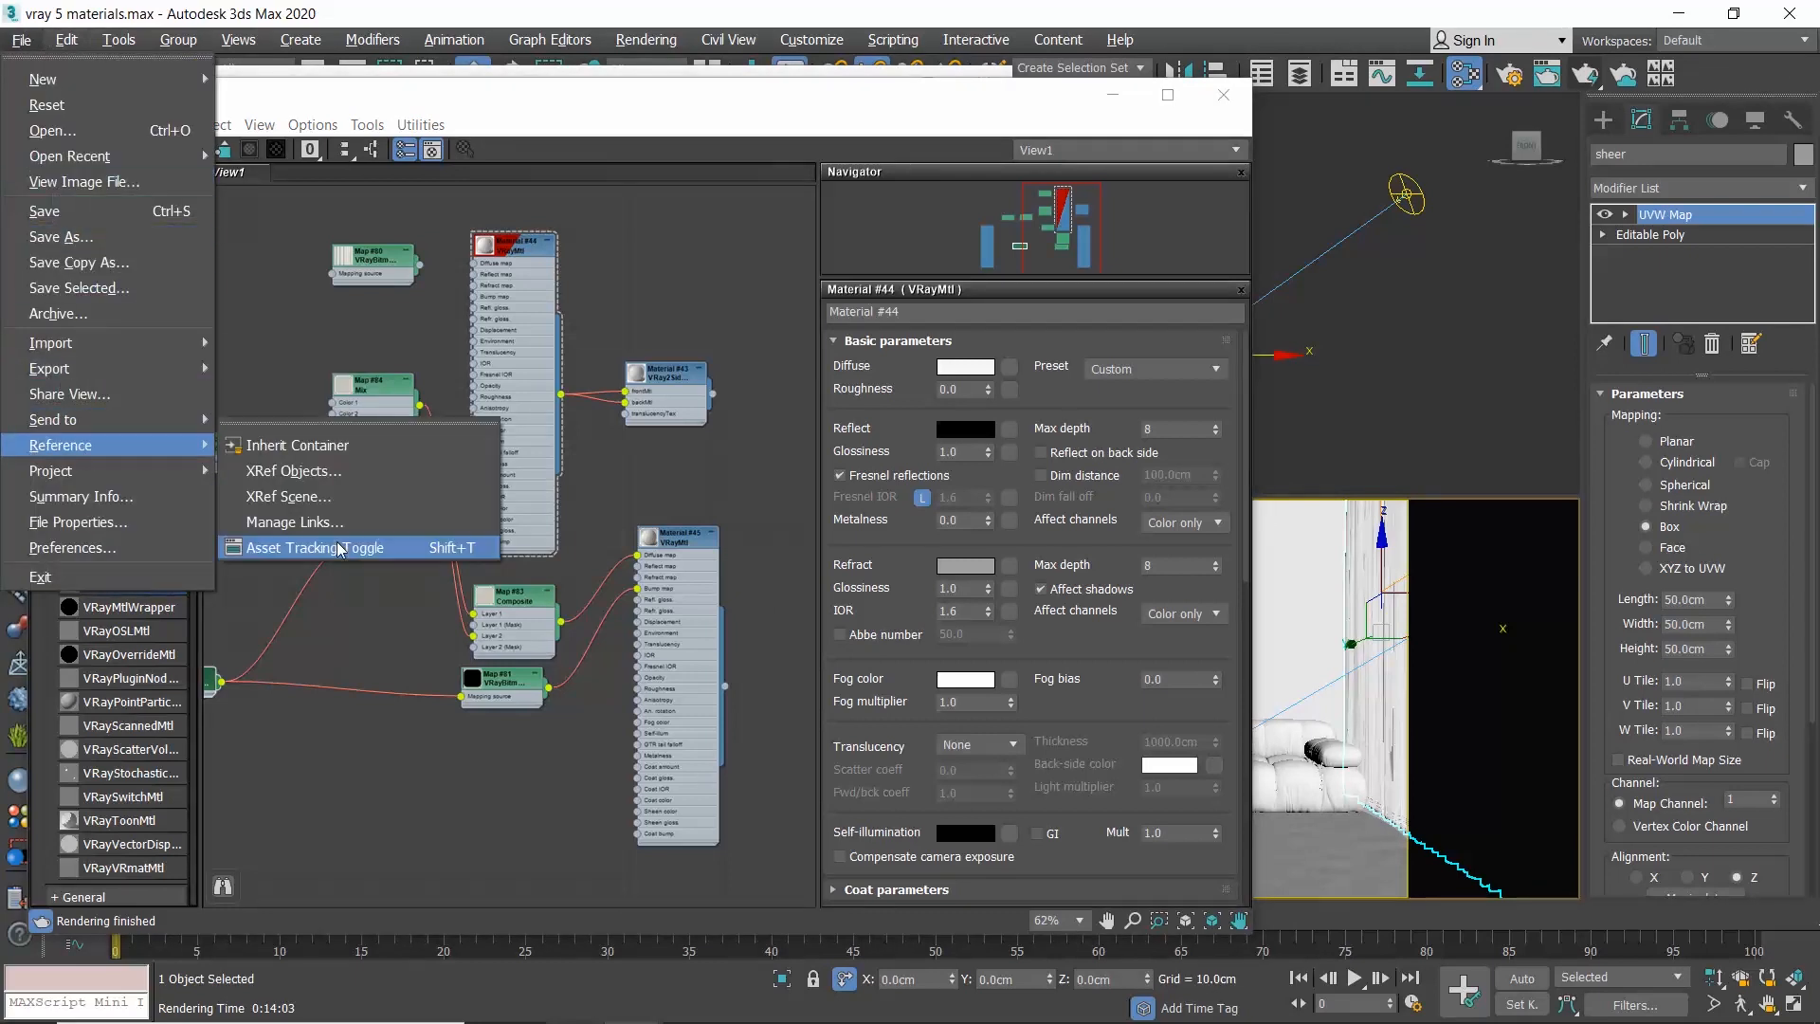
- Relink both missing carpet textures to the library's assets\Fabric folder in Asset Tracking
{"action": "left_click", "coordinate": [313, 547]}
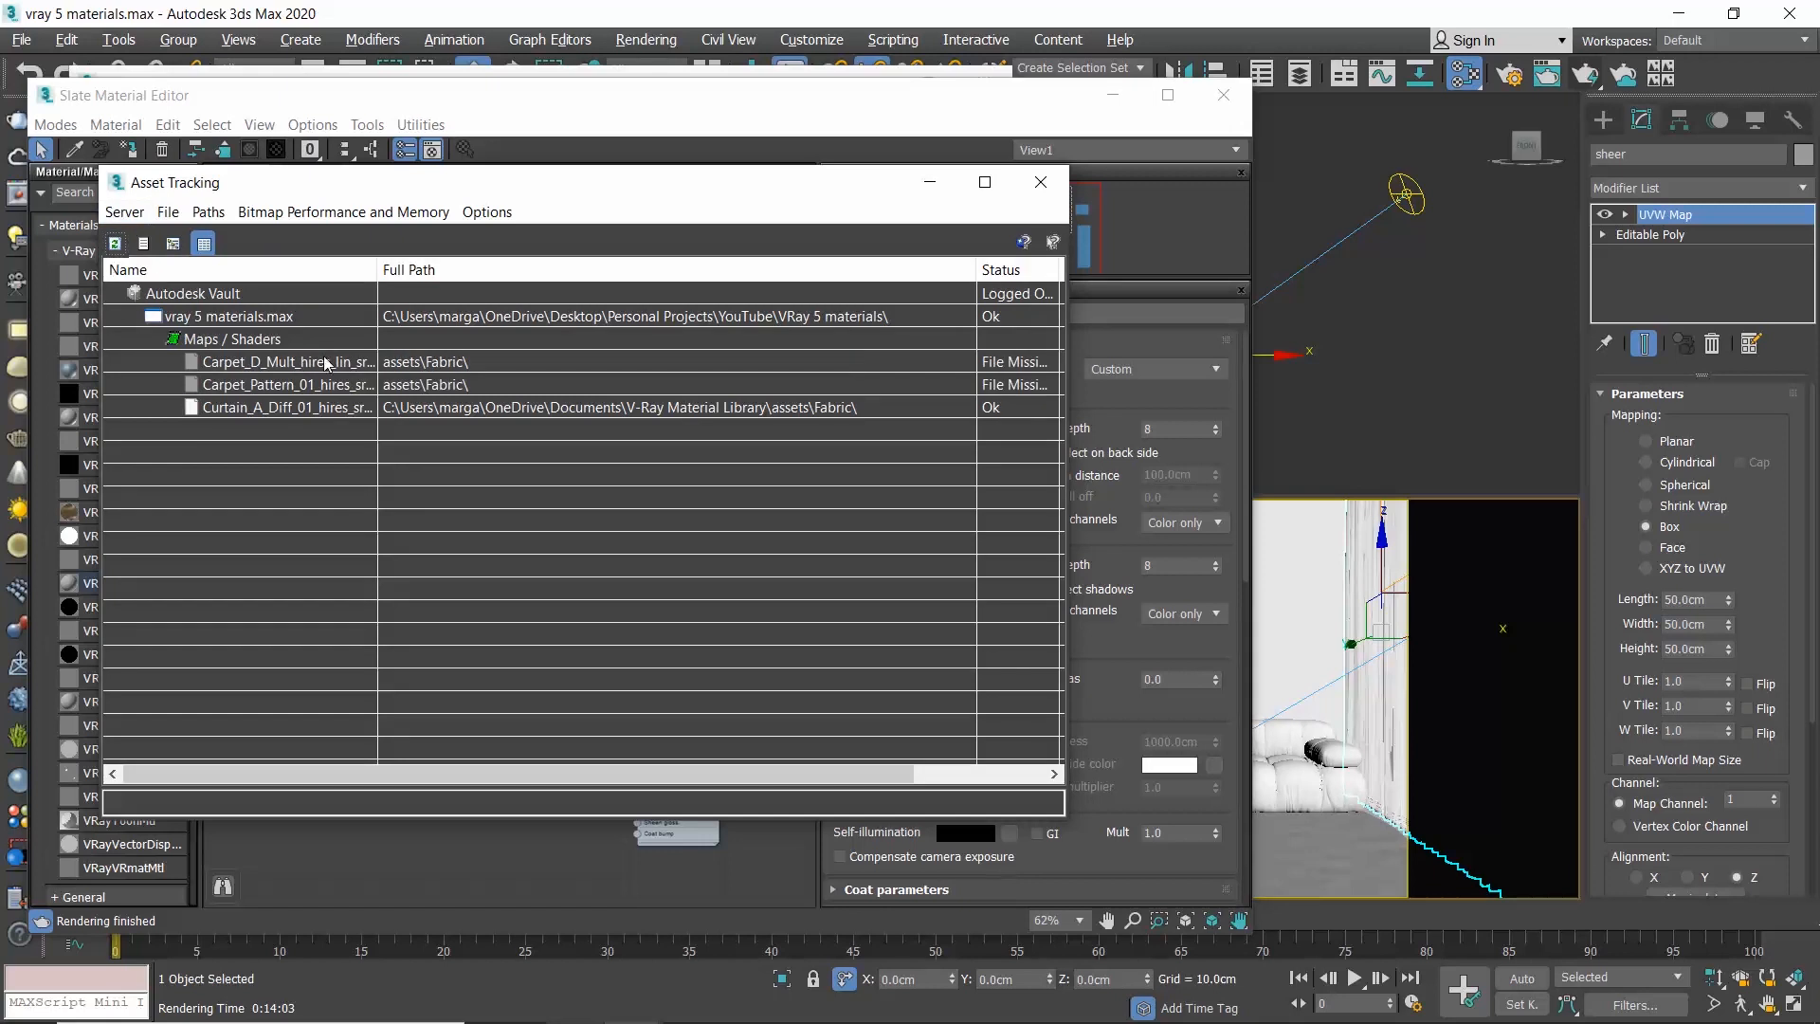
{"action": "left_click", "coordinate": [287, 385]}
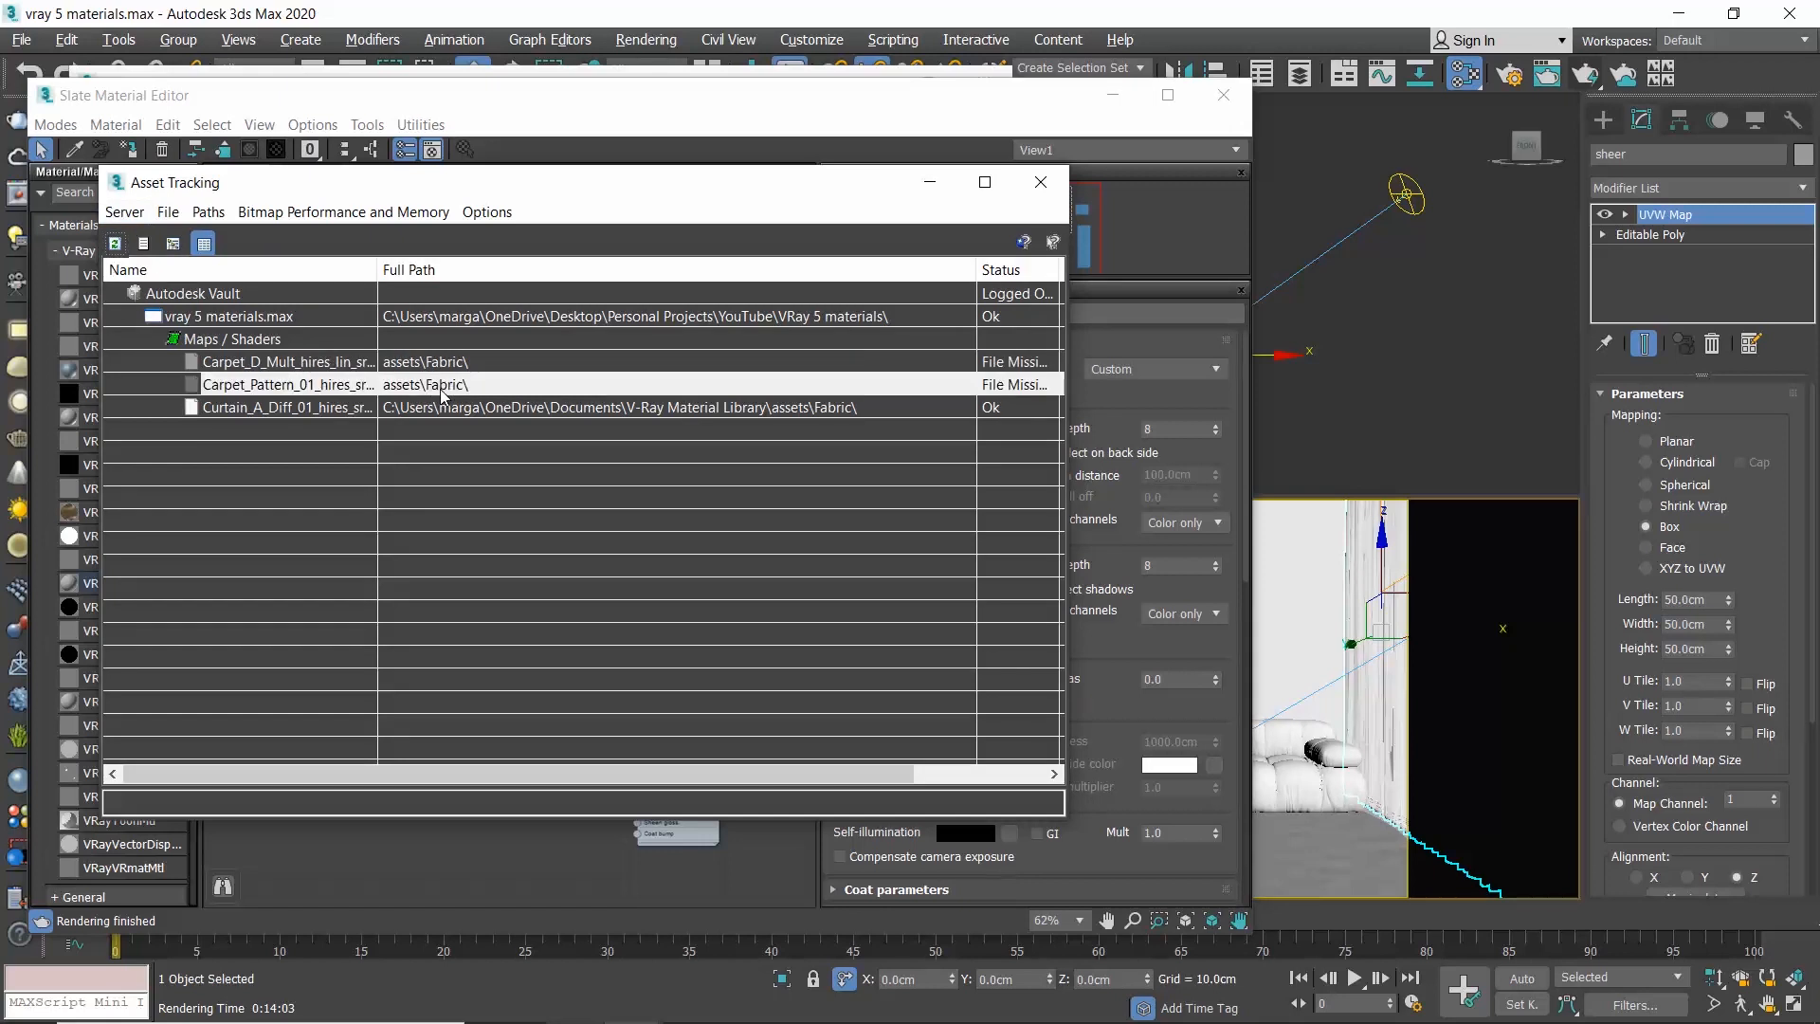
{"action": "left_click", "coordinate": [209, 211]}
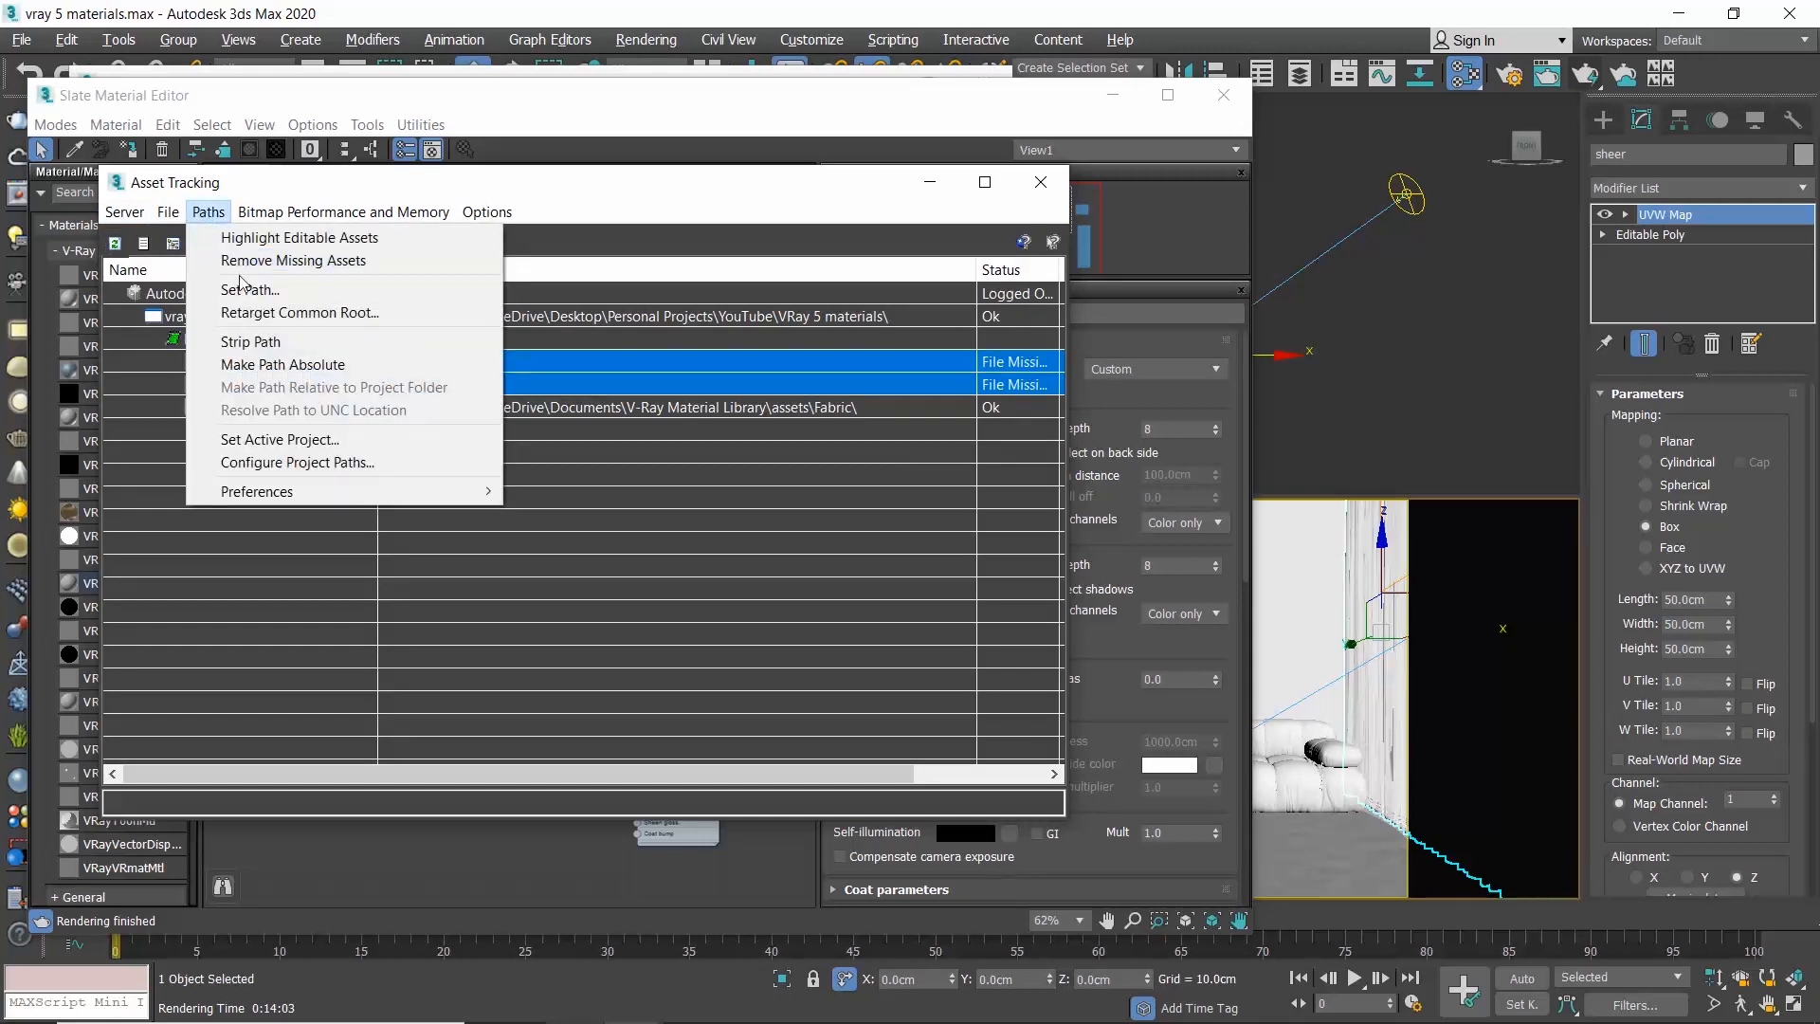
{"action": "left_click", "coordinate": [250, 288]}
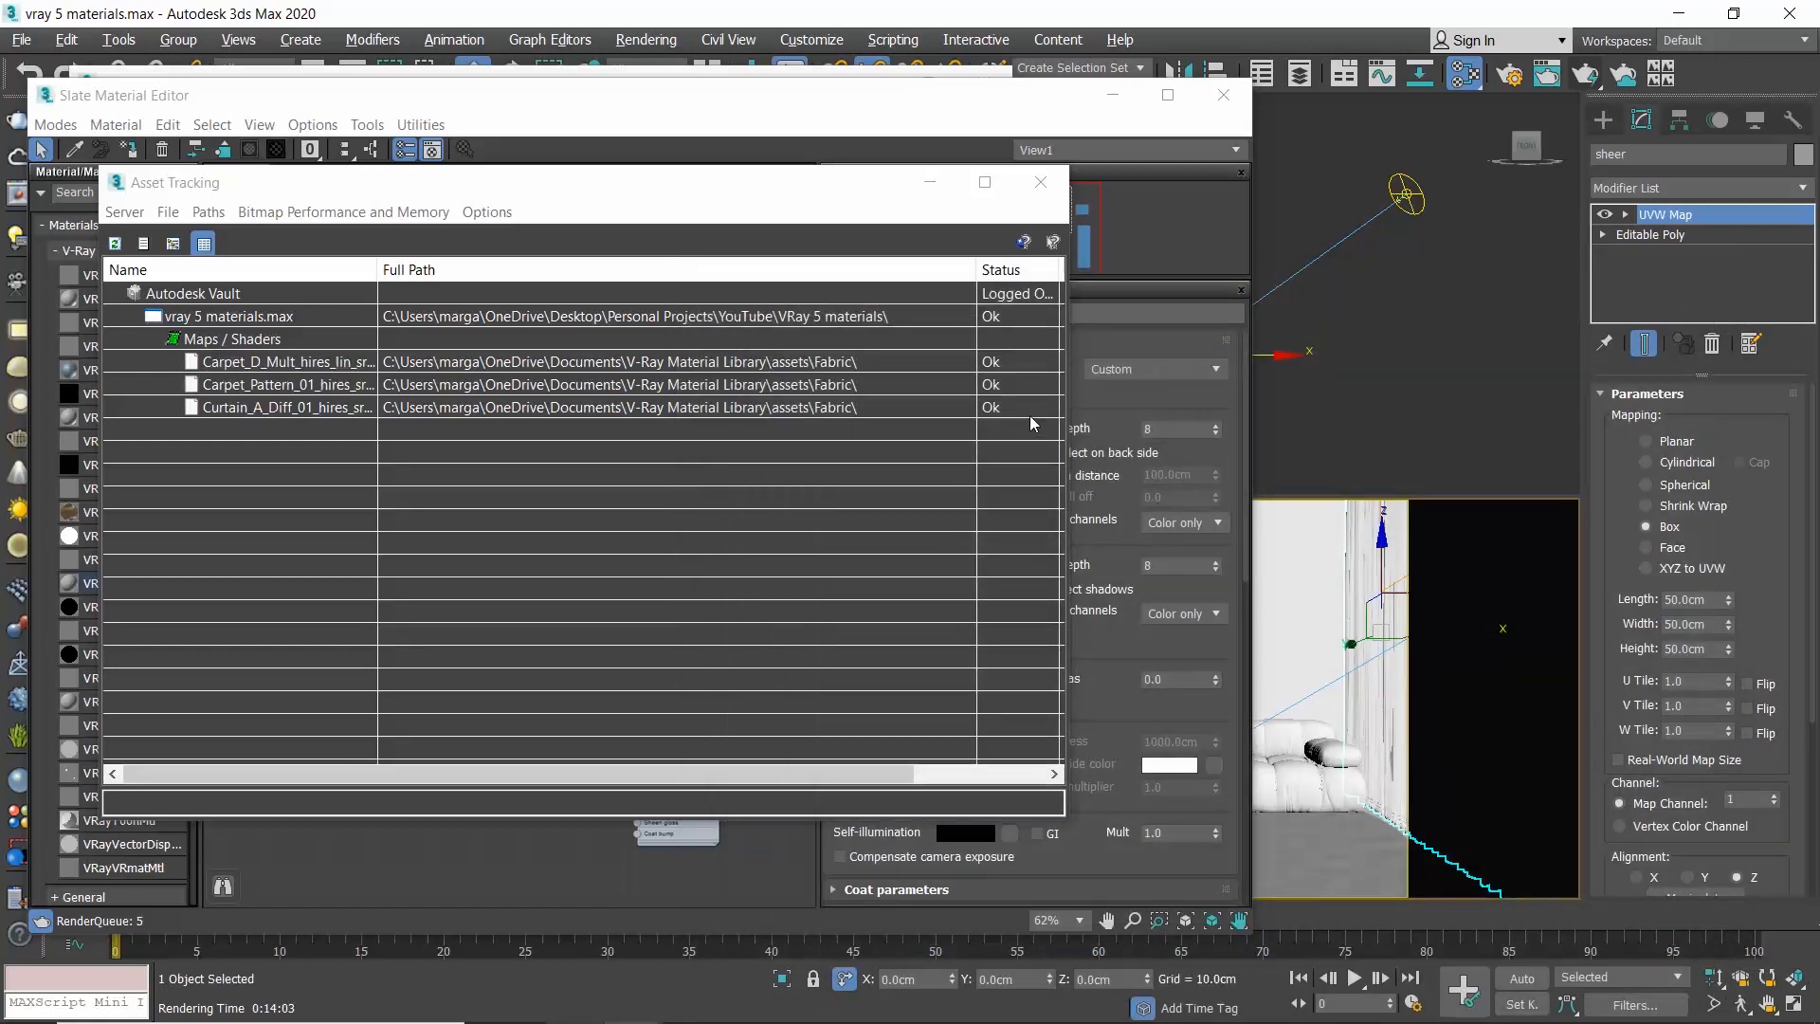
{"action": "left_click", "coordinate": [1039, 182]}
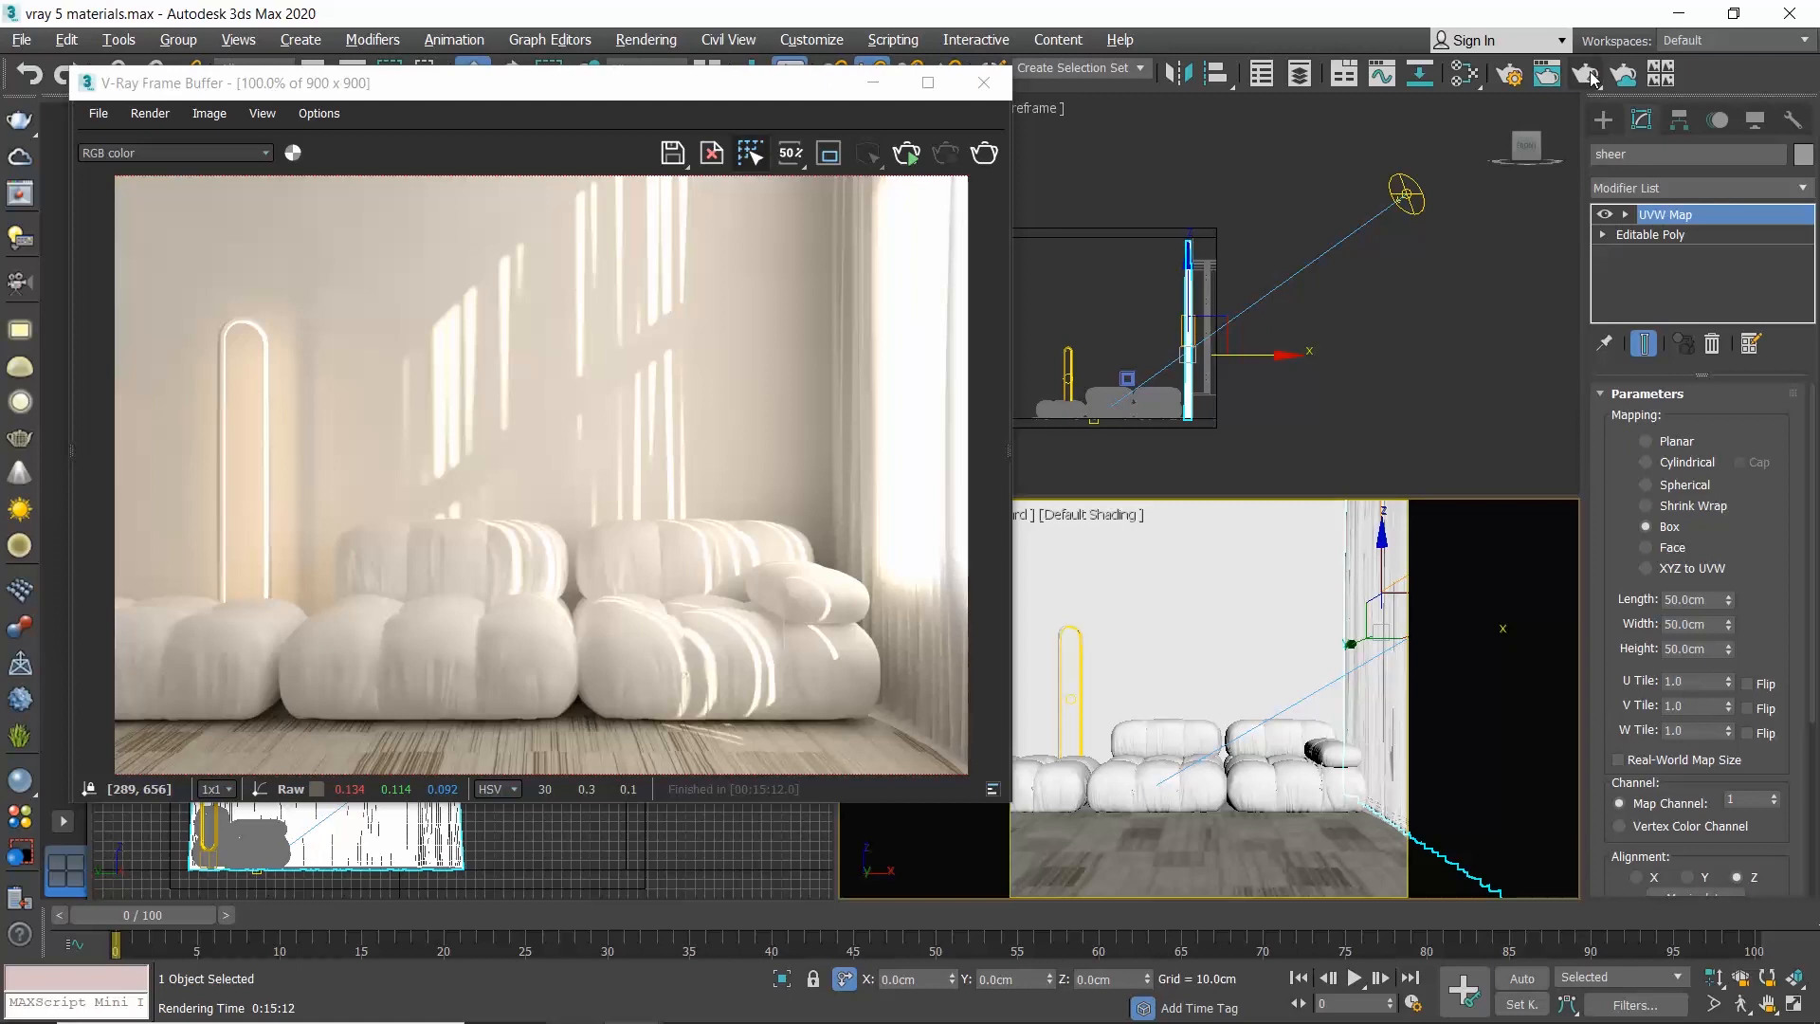
{"action": "mouse_move", "coordinate": [984, 81]}
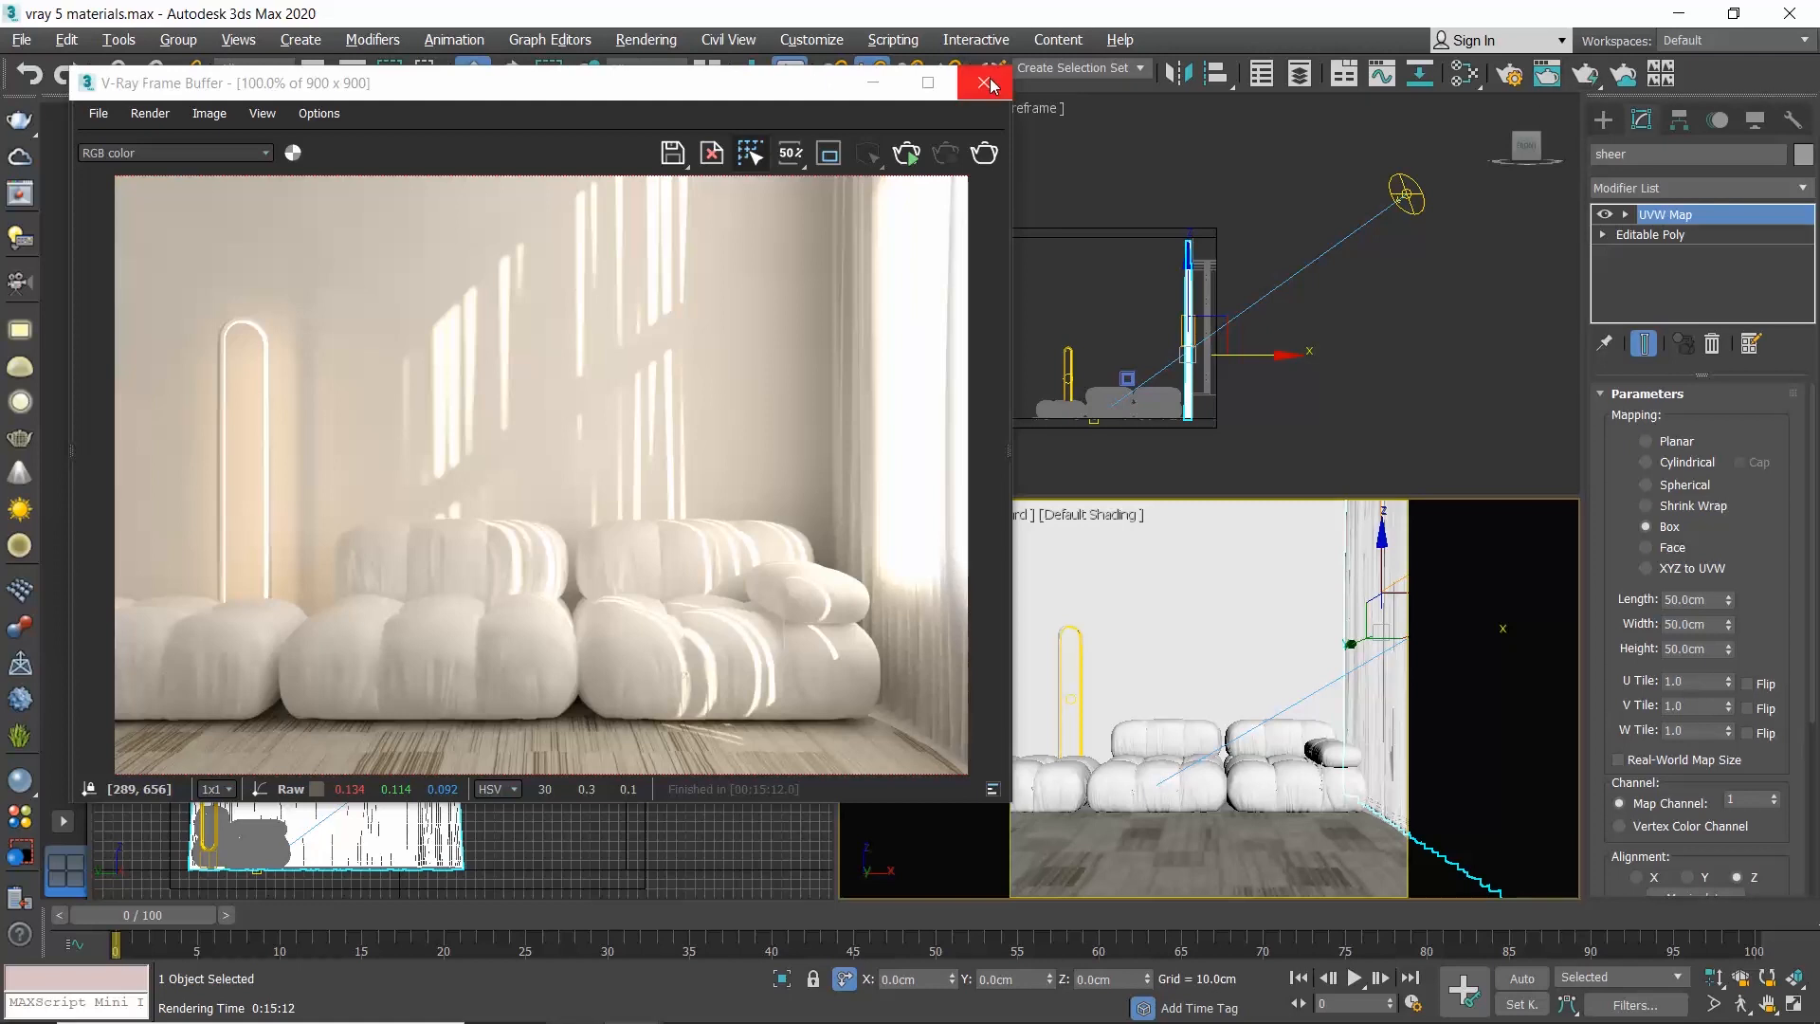
- Close the V-Ray Frame Buffer after checking the carpet render
{"action": "left_click", "coordinate": [984, 82]}
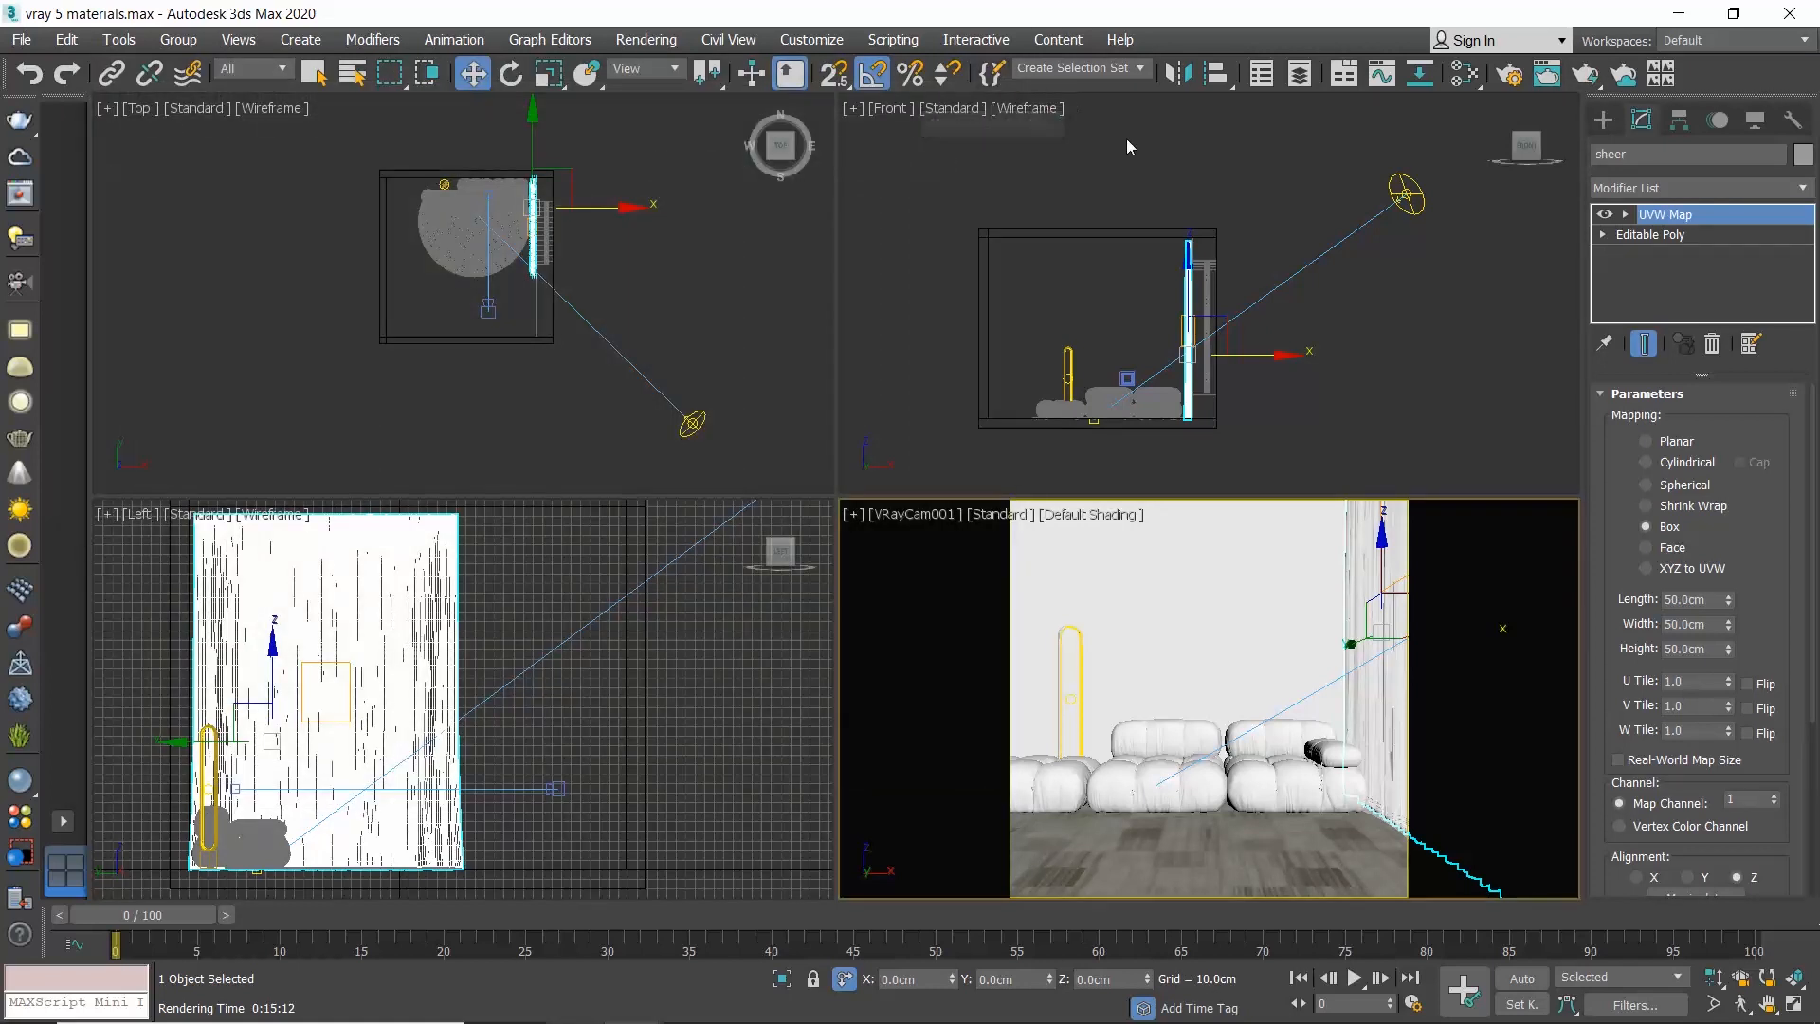
{"action": "mouse_move", "coordinate": [1513, 74]}
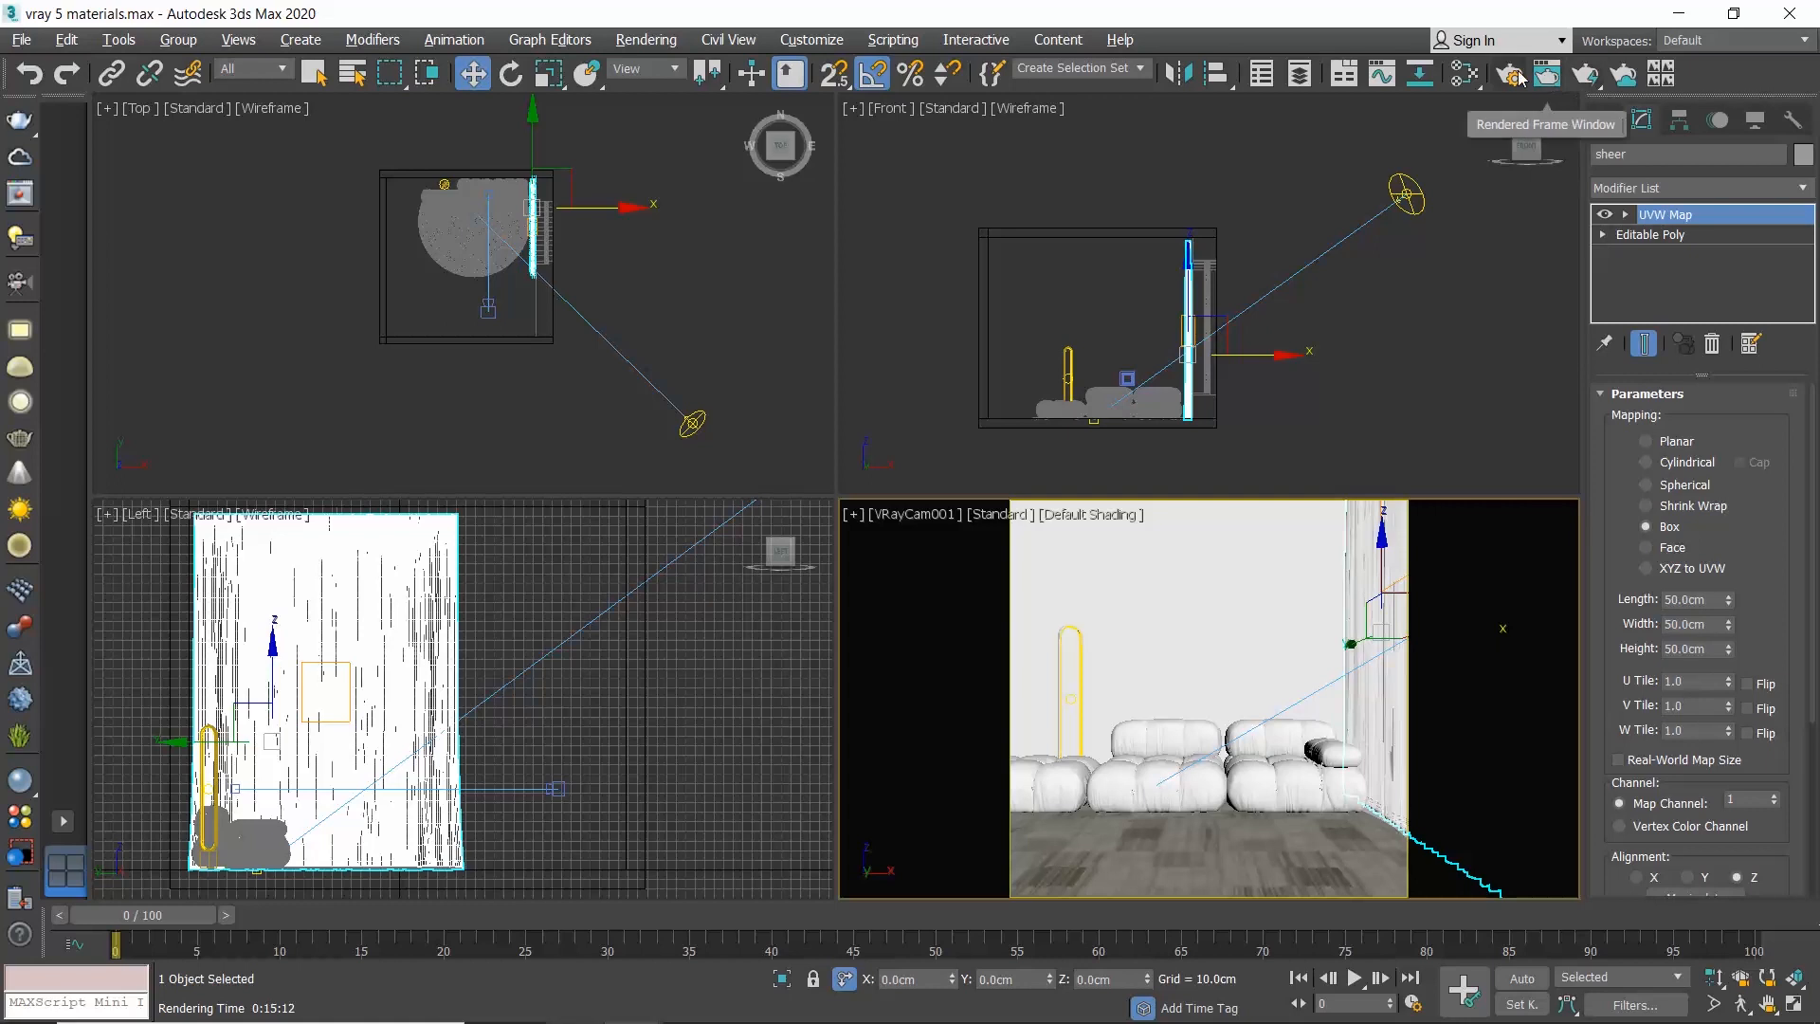
- Load another V-Ray Fabric library material into the Slate Material Editor
{"action": "left_click", "coordinate": [1466, 74]}
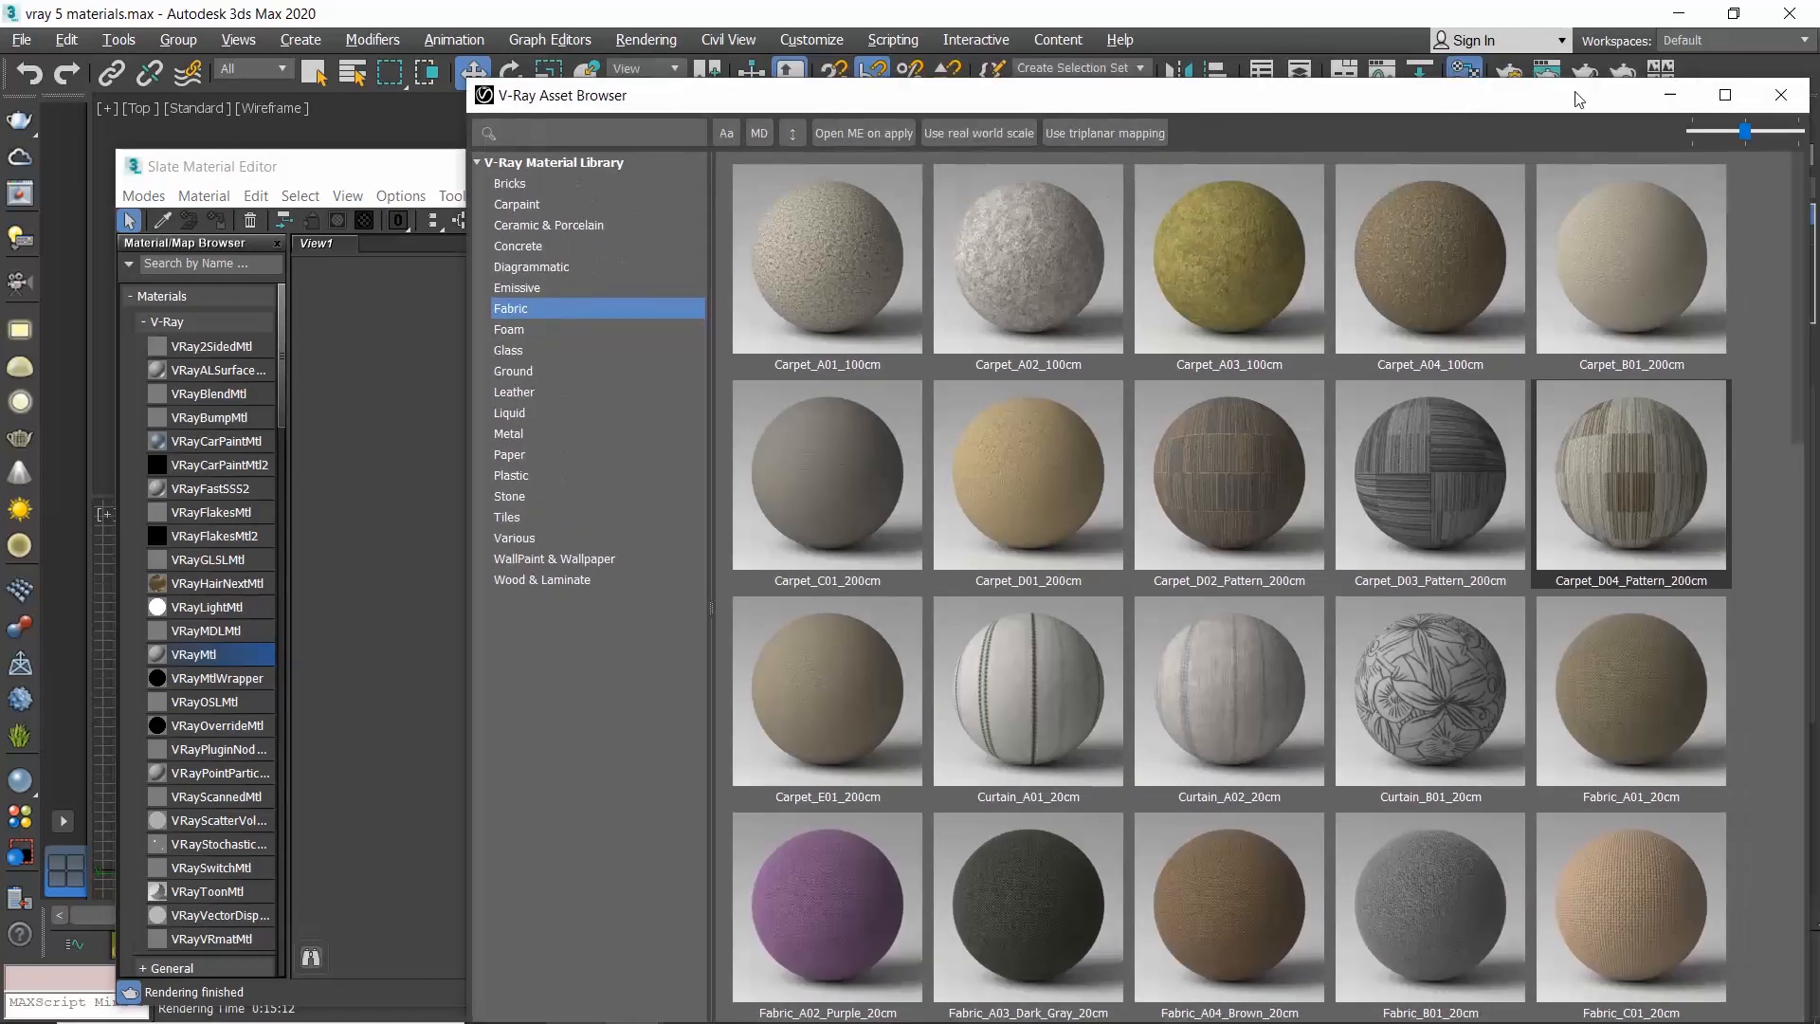
{"action": "left_click", "coordinate": [1781, 95]}
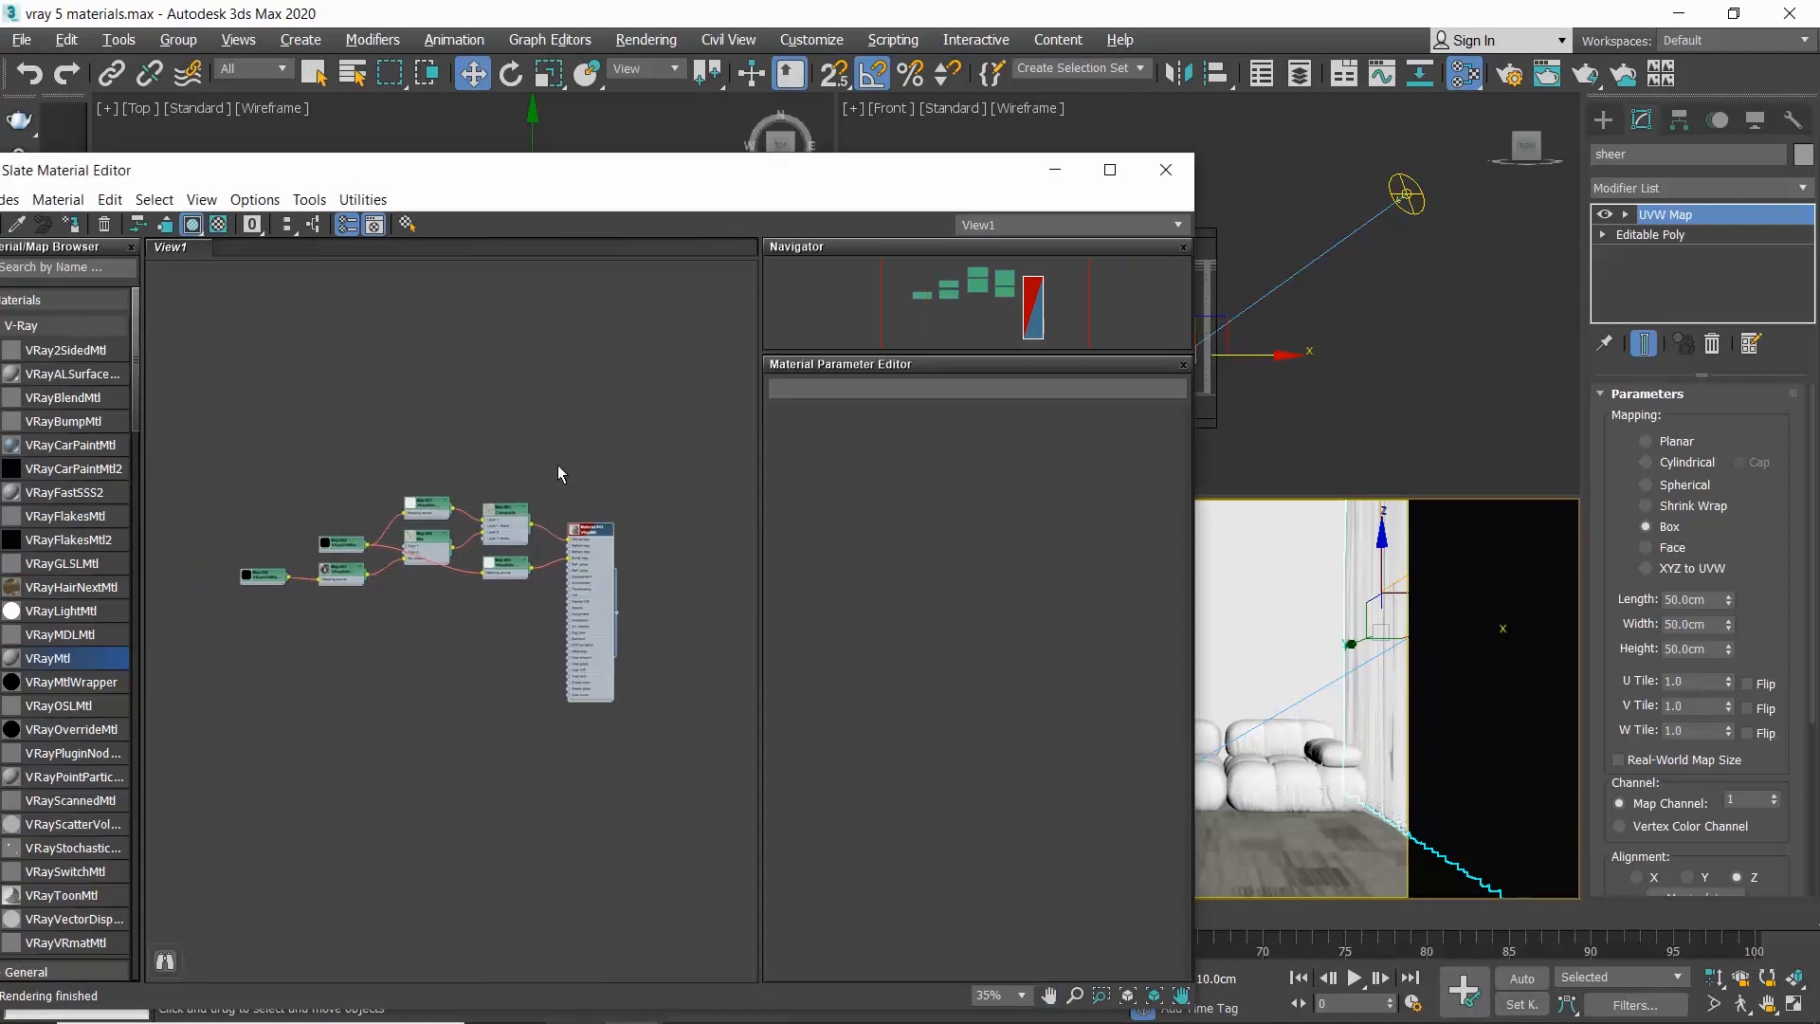
{"action": "mouse_move", "coordinate": [582, 466]}
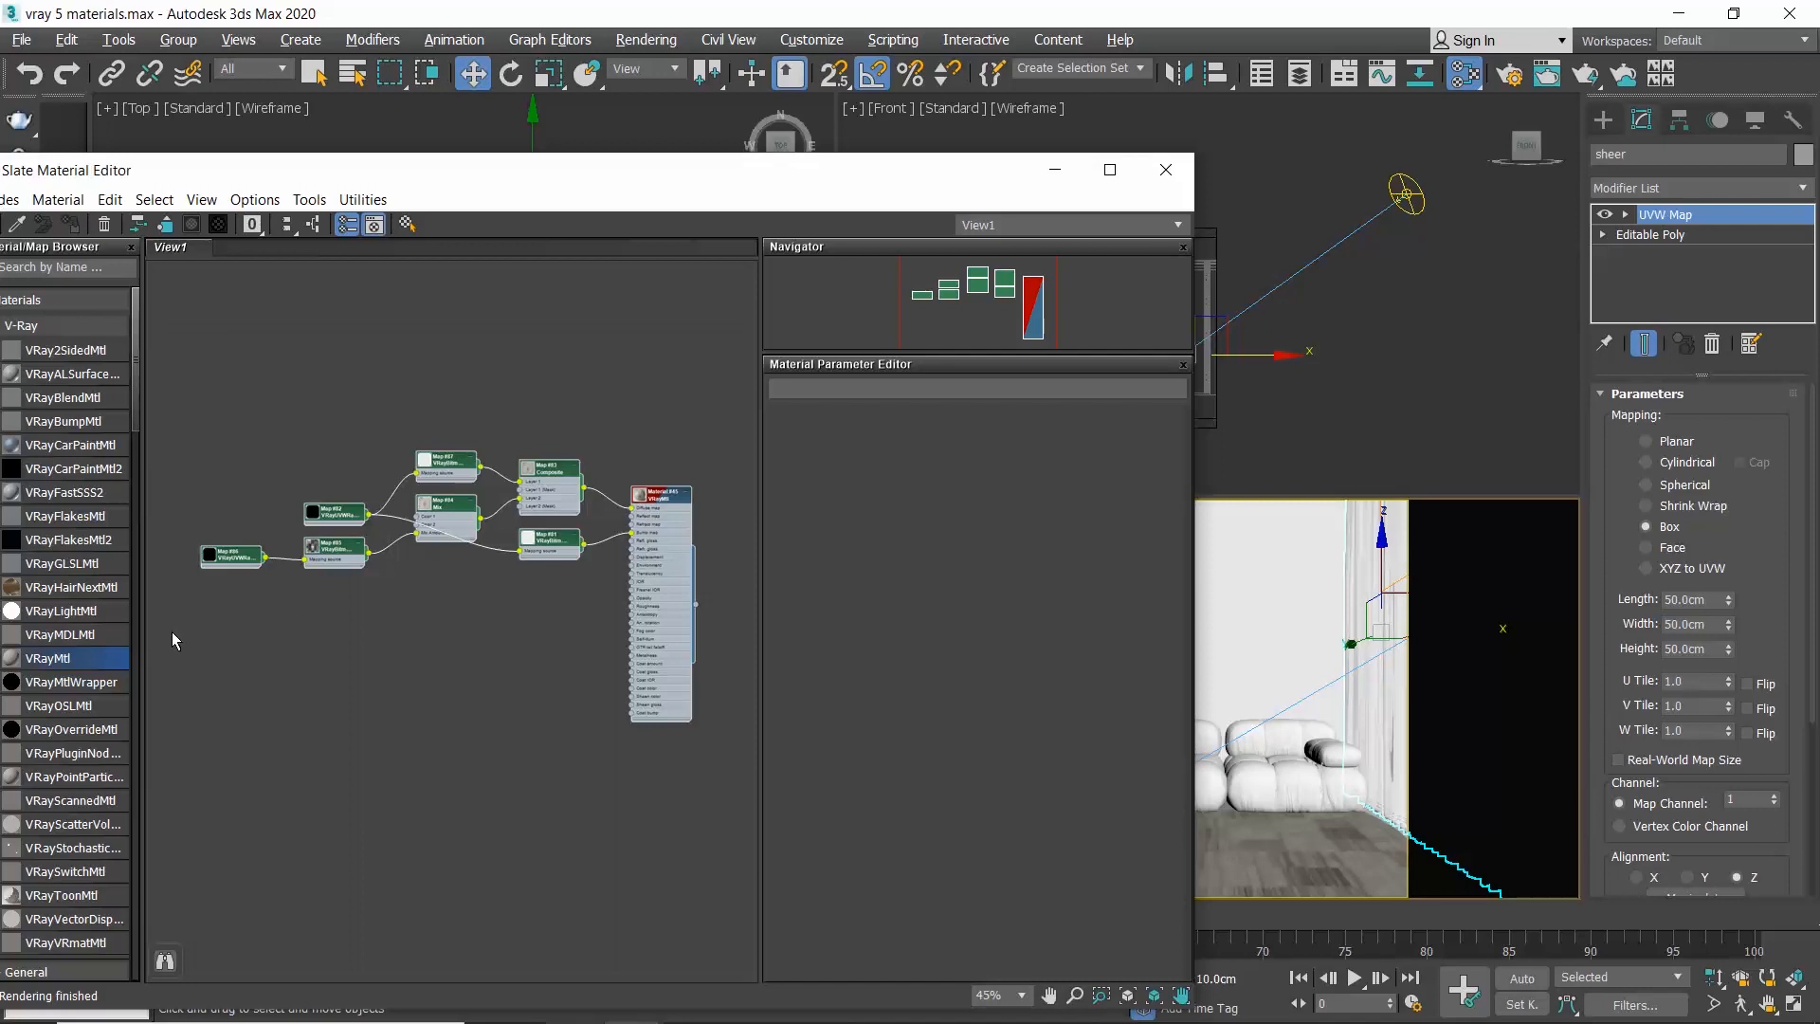
{"action": "mouse_move", "coordinate": [337, 673]}
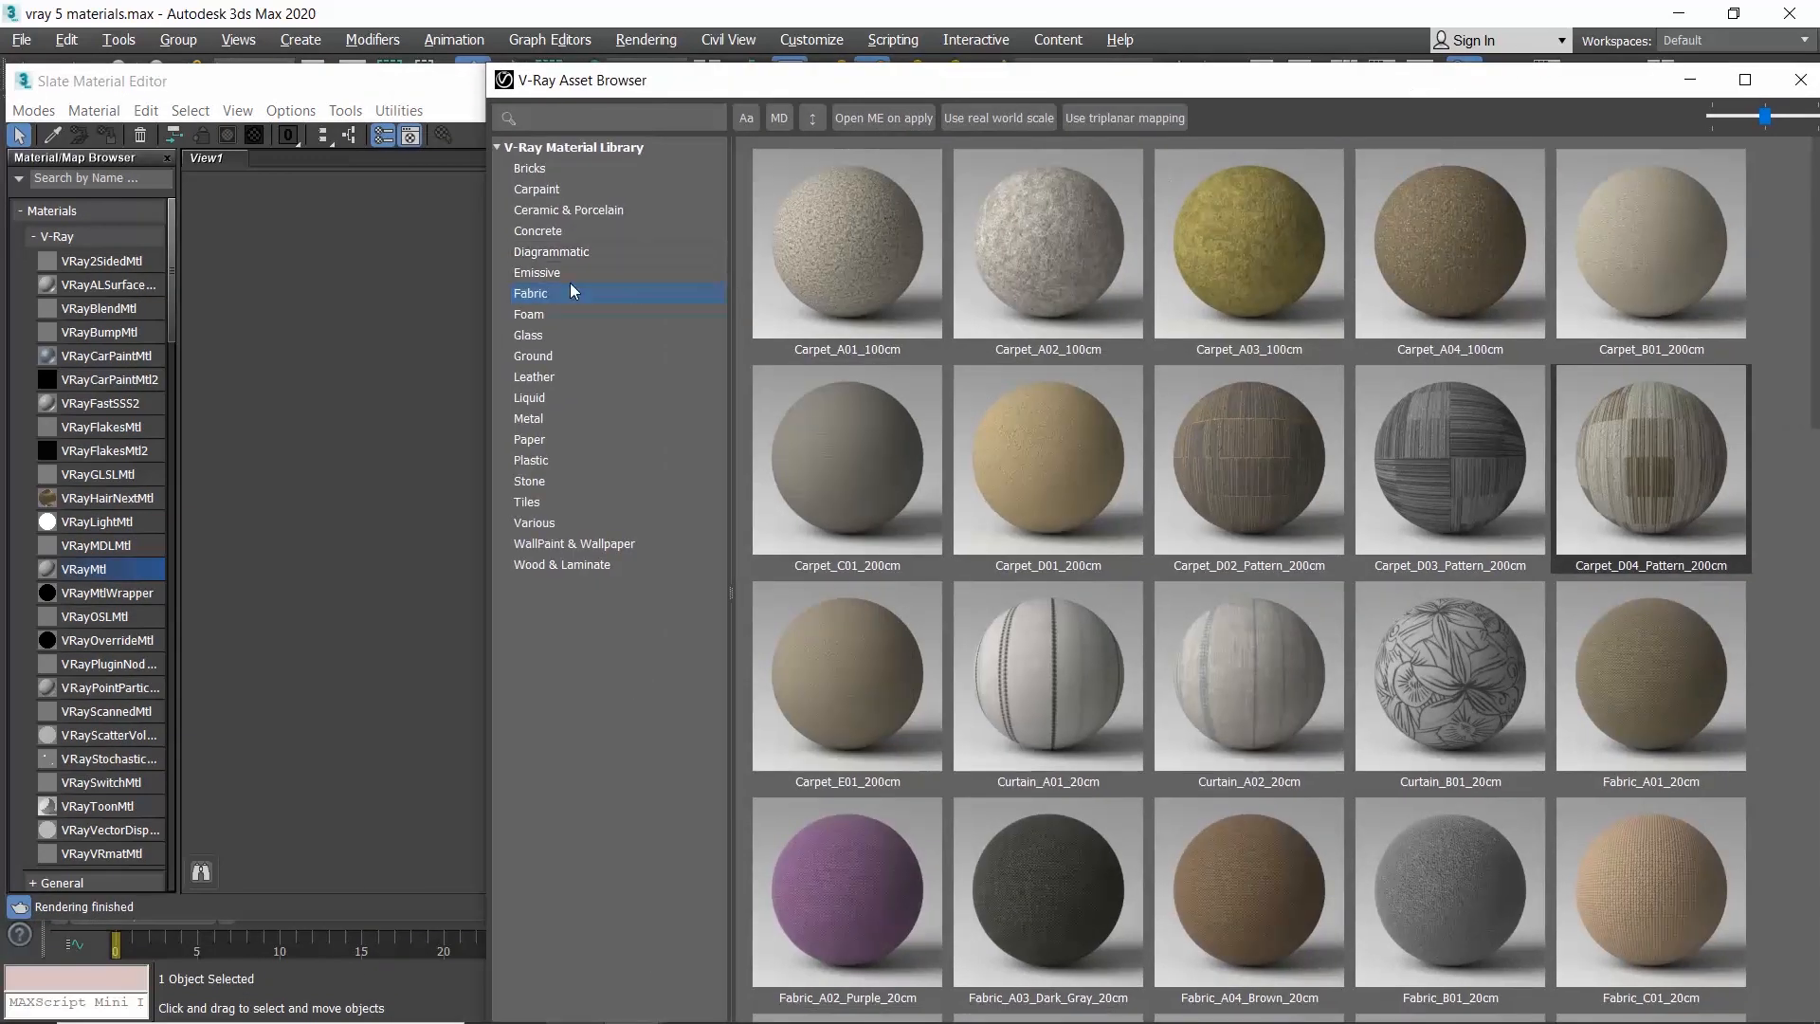
- Apply a brown leather material from the library's Leather category to the sofa and close the browser
{"action": "left_click", "coordinate": [535, 377]}
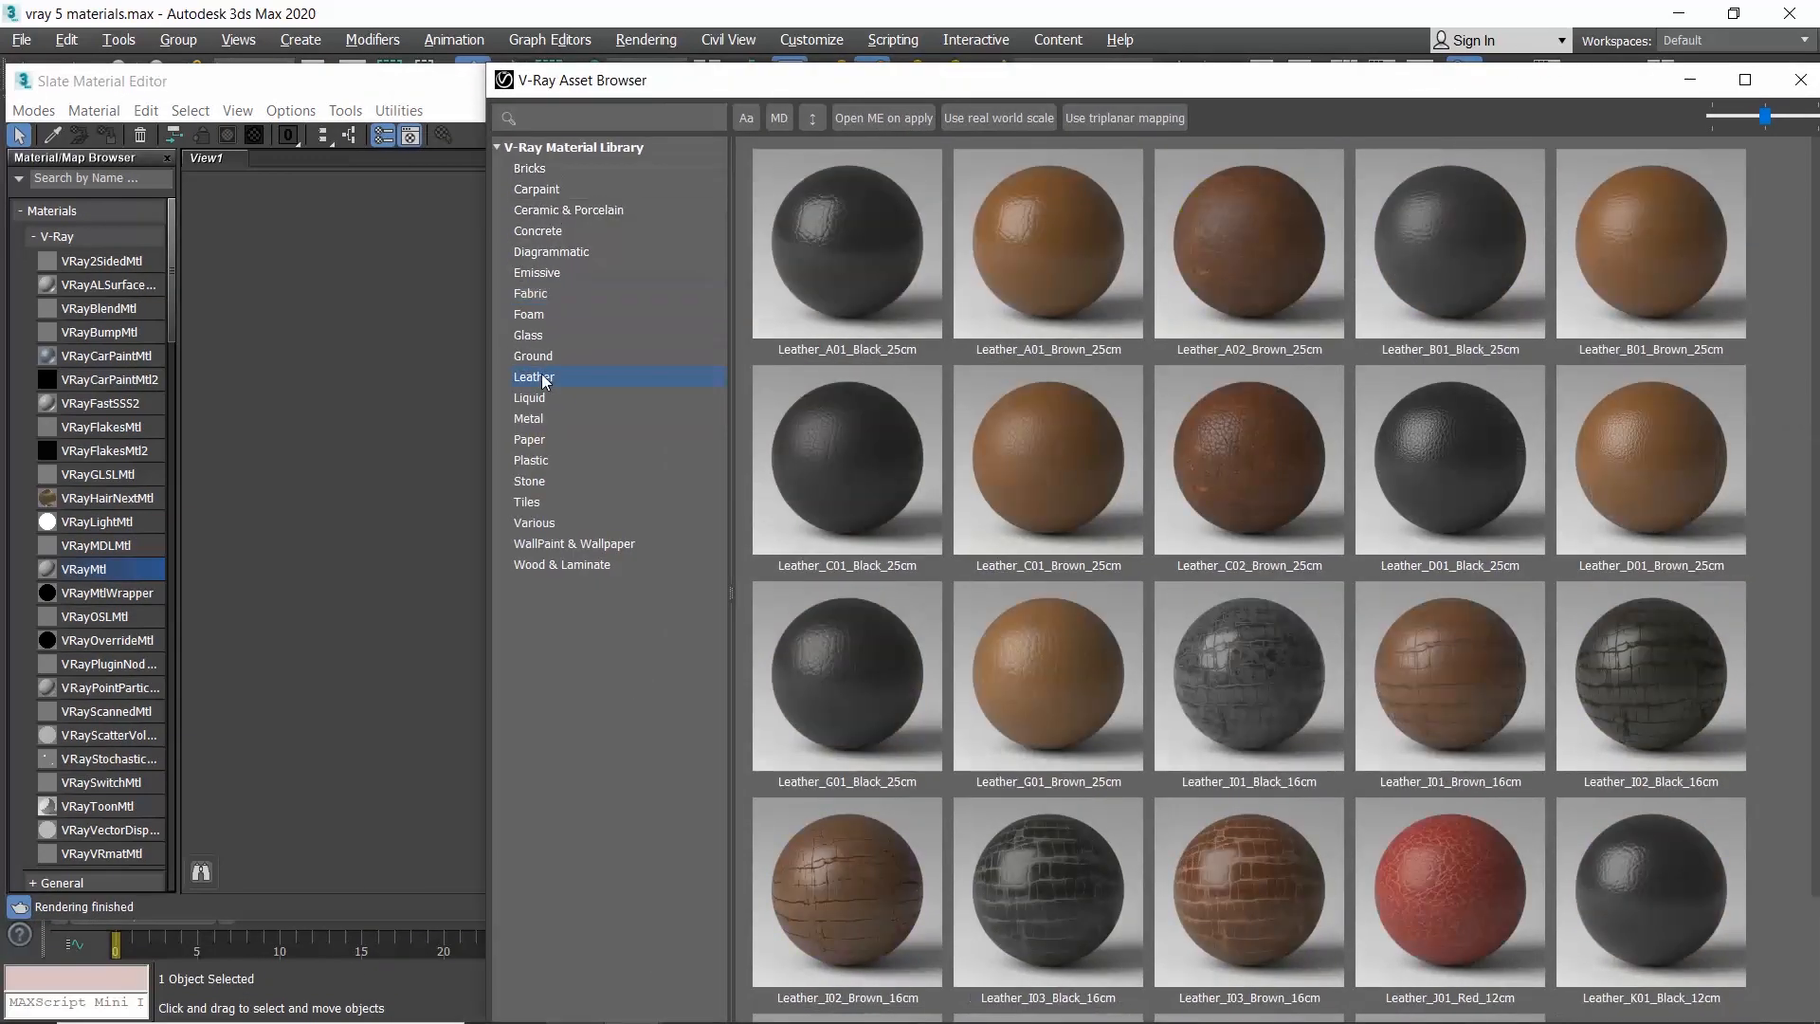
{"action": "right_click", "coordinate": [1248, 240]}
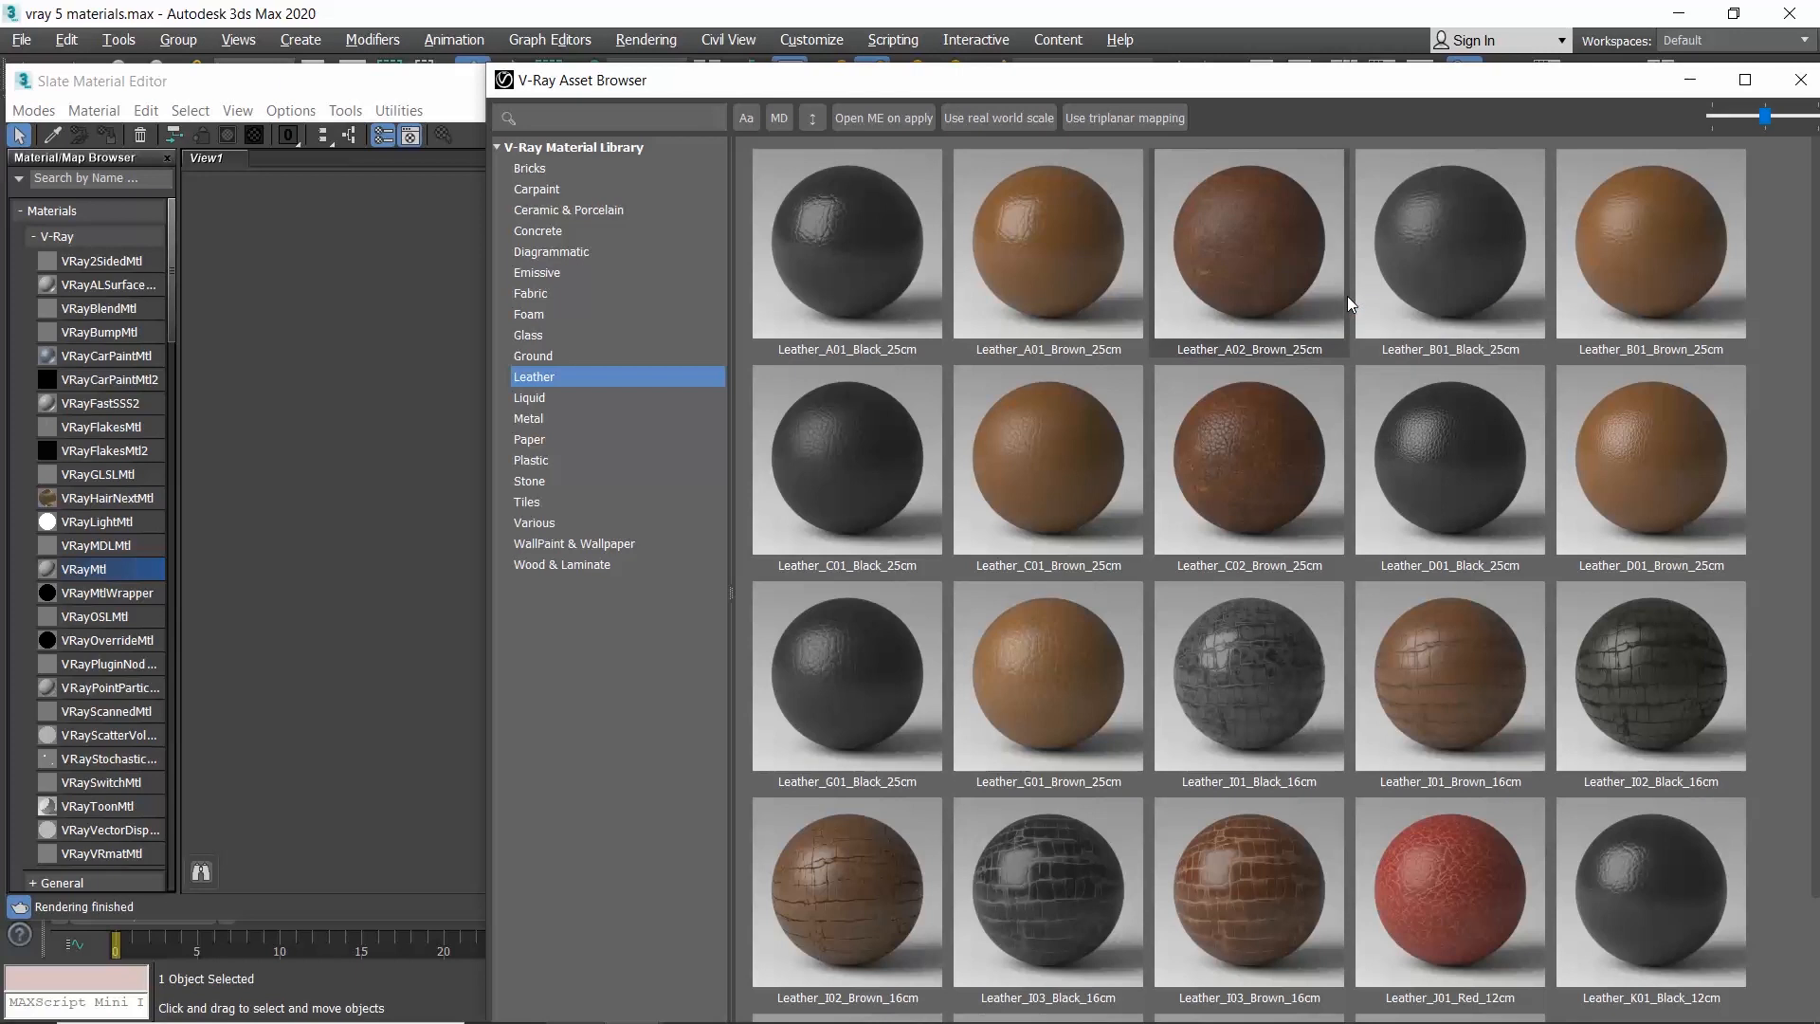
{"action": "left_click", "coordinate": [1801, 80]}
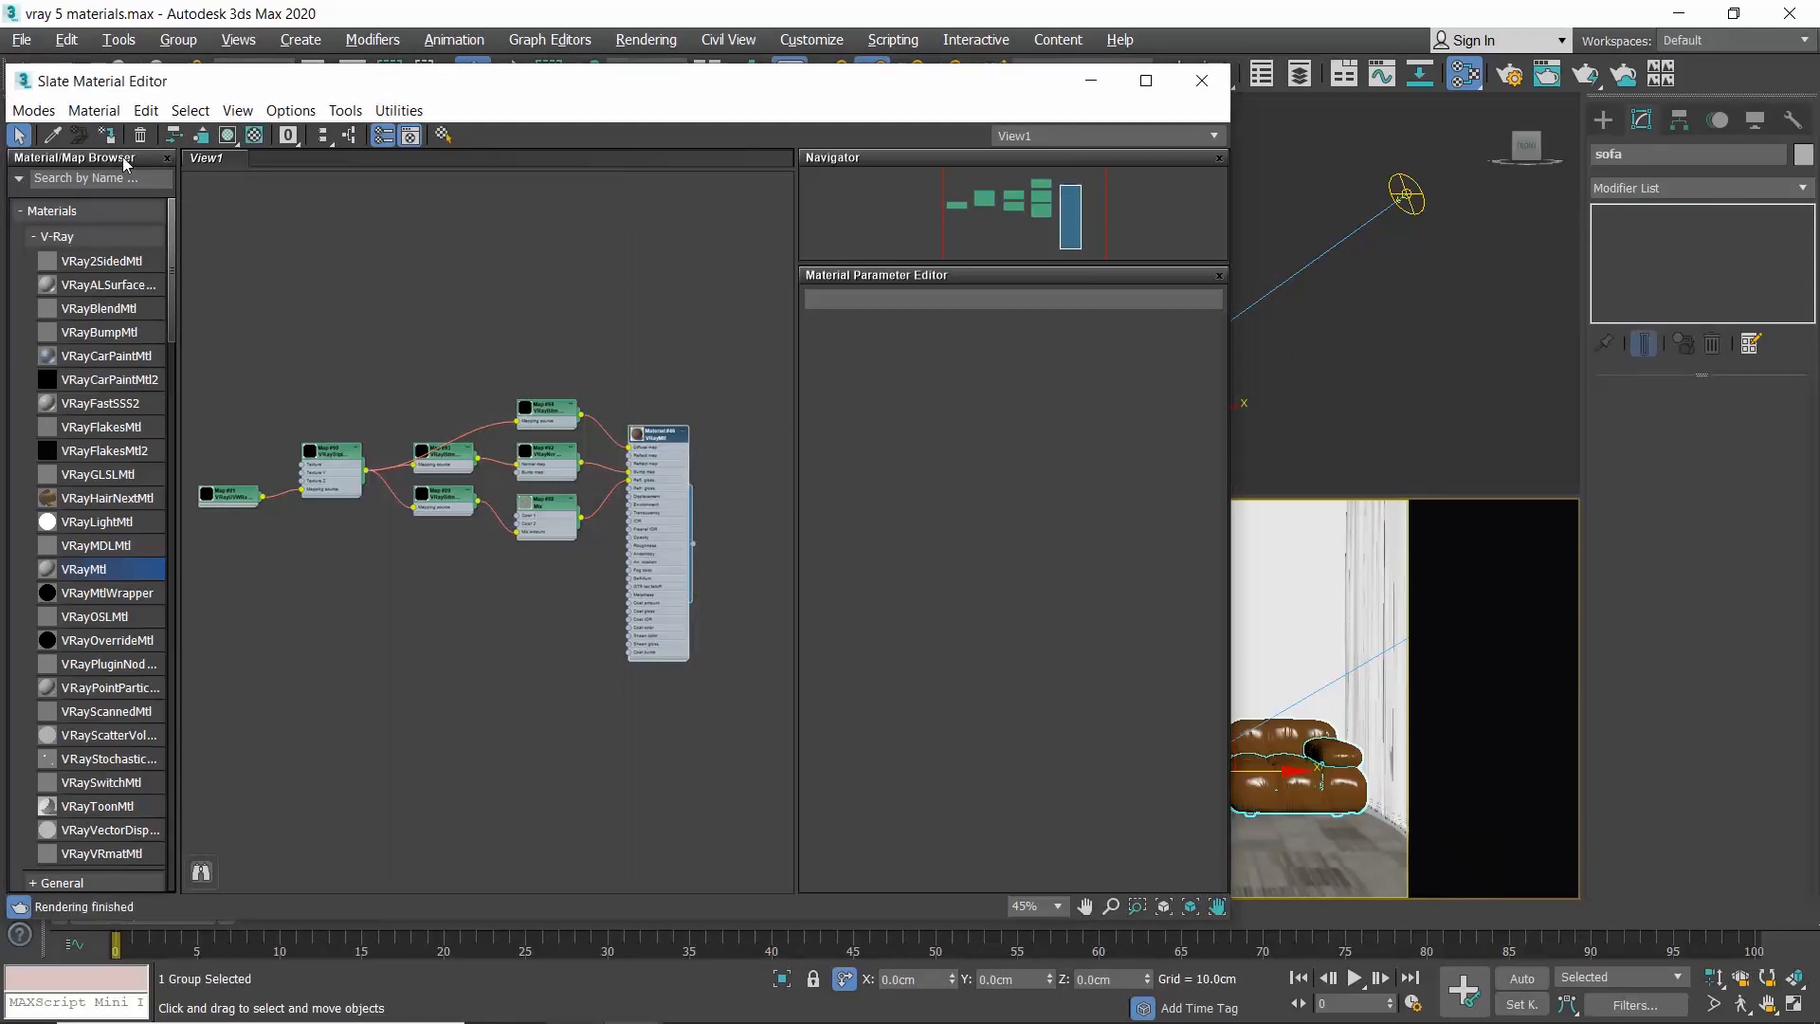
- Point the three missing leather maps to the V-Ray Material Library Leather folder in Asset Tracking, then close the editors
{"action": "left_click", "coordinate": [21, 38]}
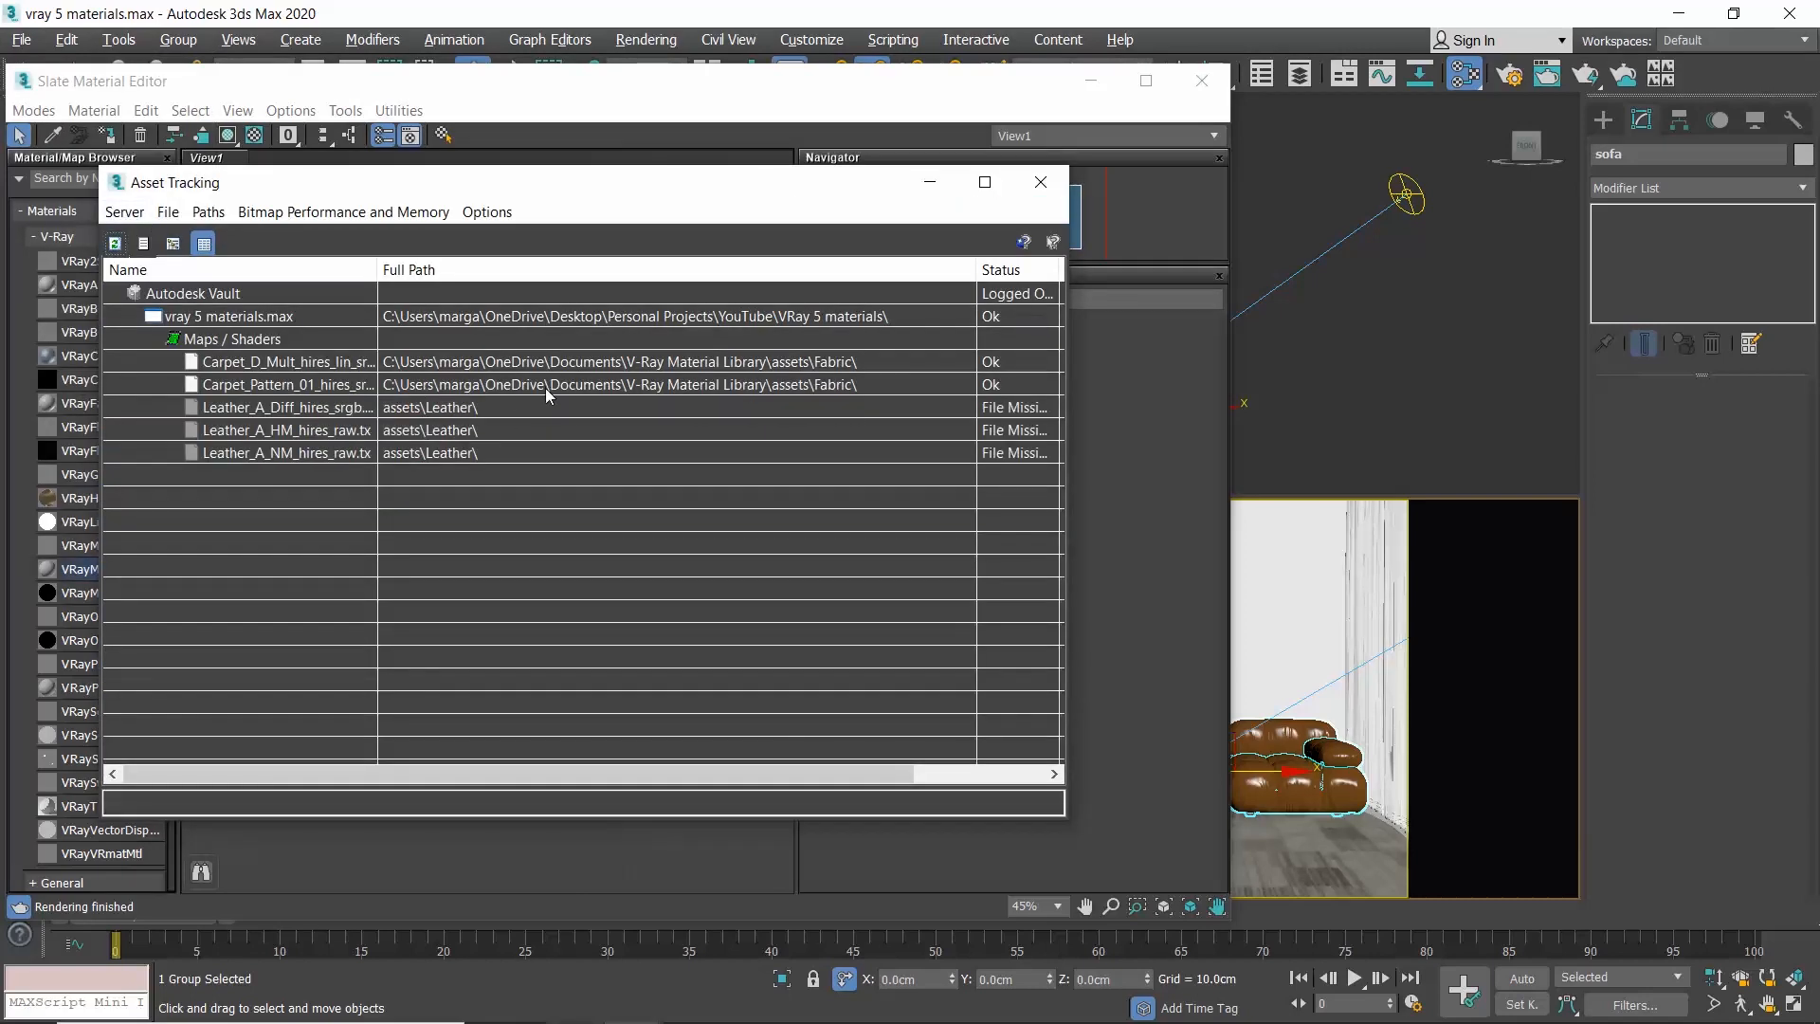
{"action": "left_click", "coordinate": [287, 406]}
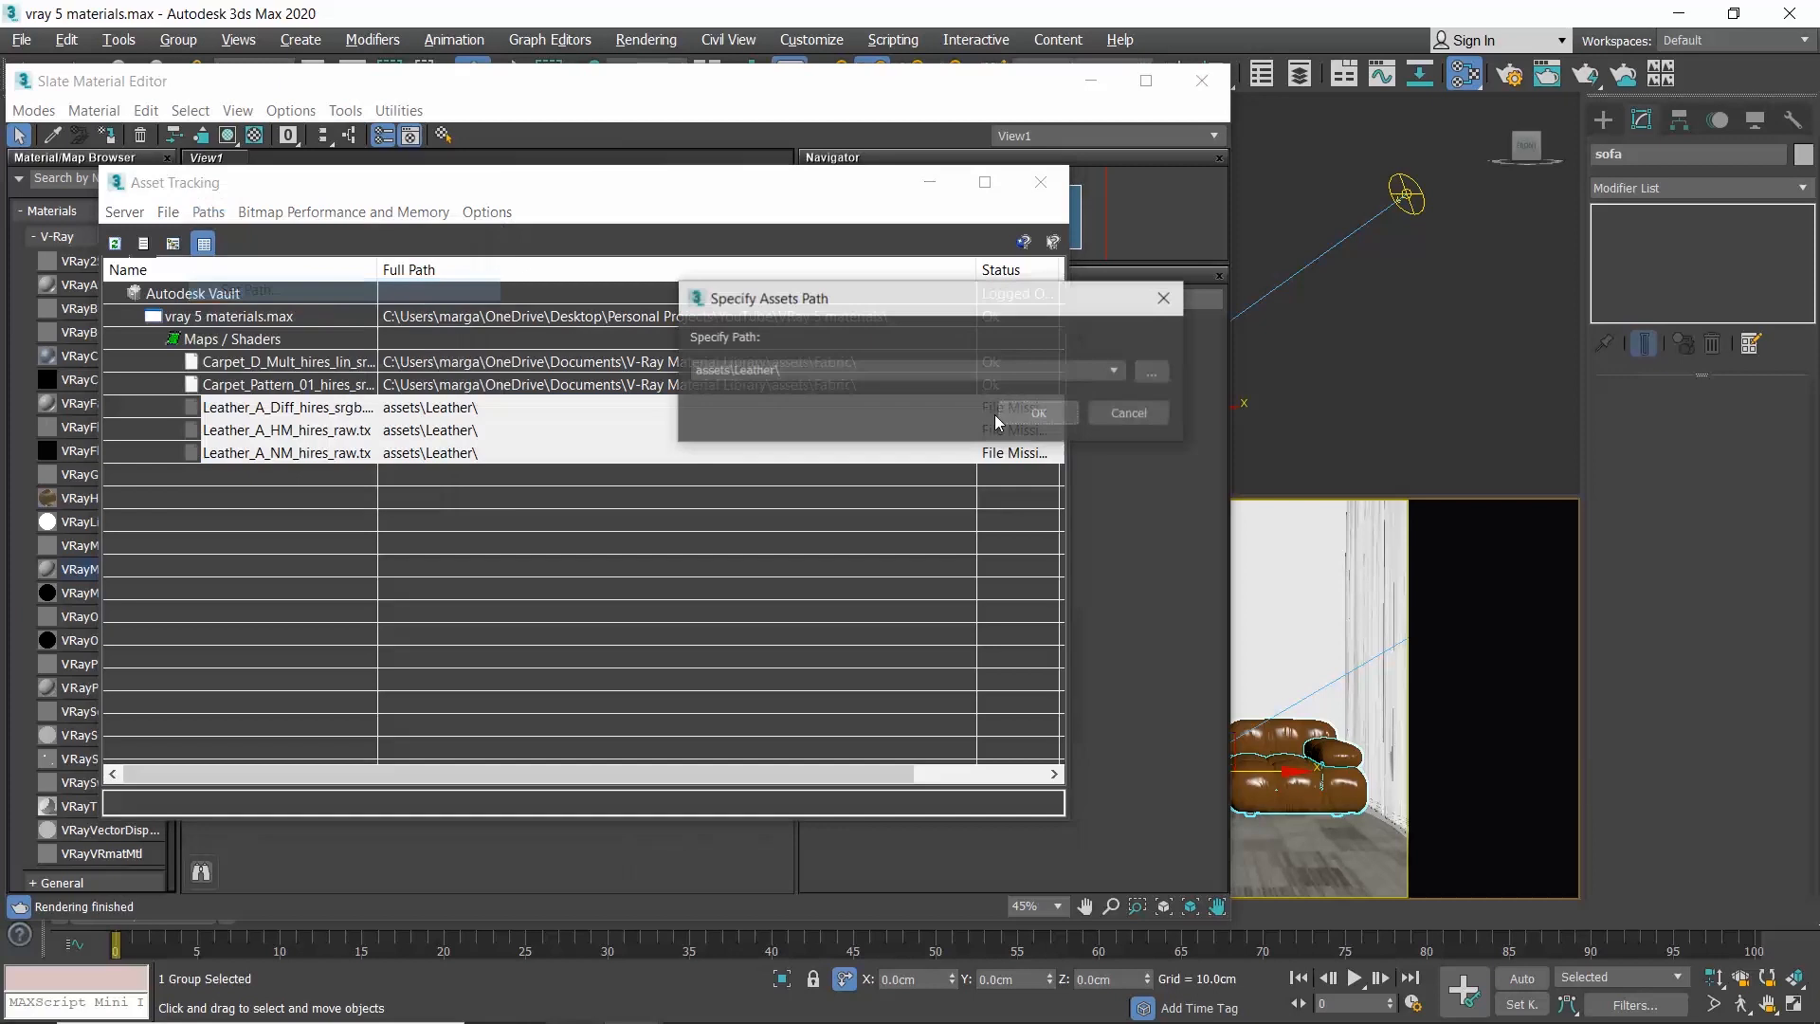
{"action": "left_click", "coordinate": [1141, 372]}
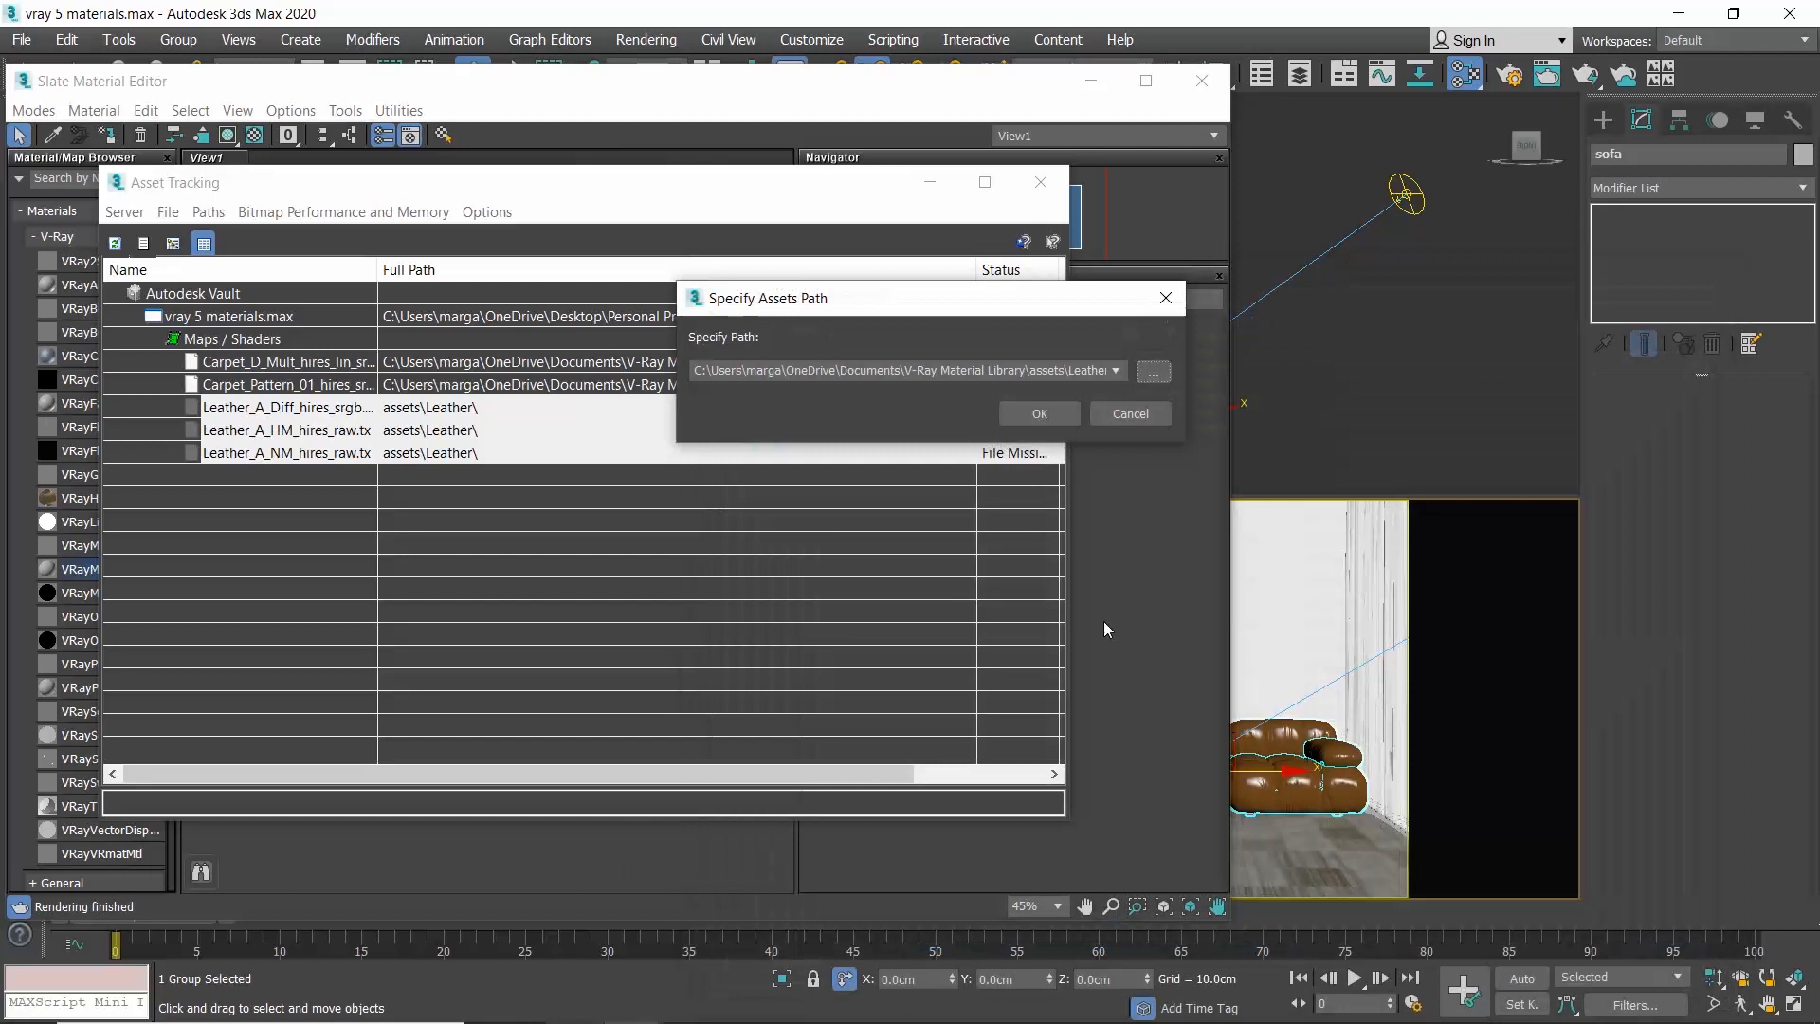
{"action": "left_click", "coordinate": [1037, 413]}
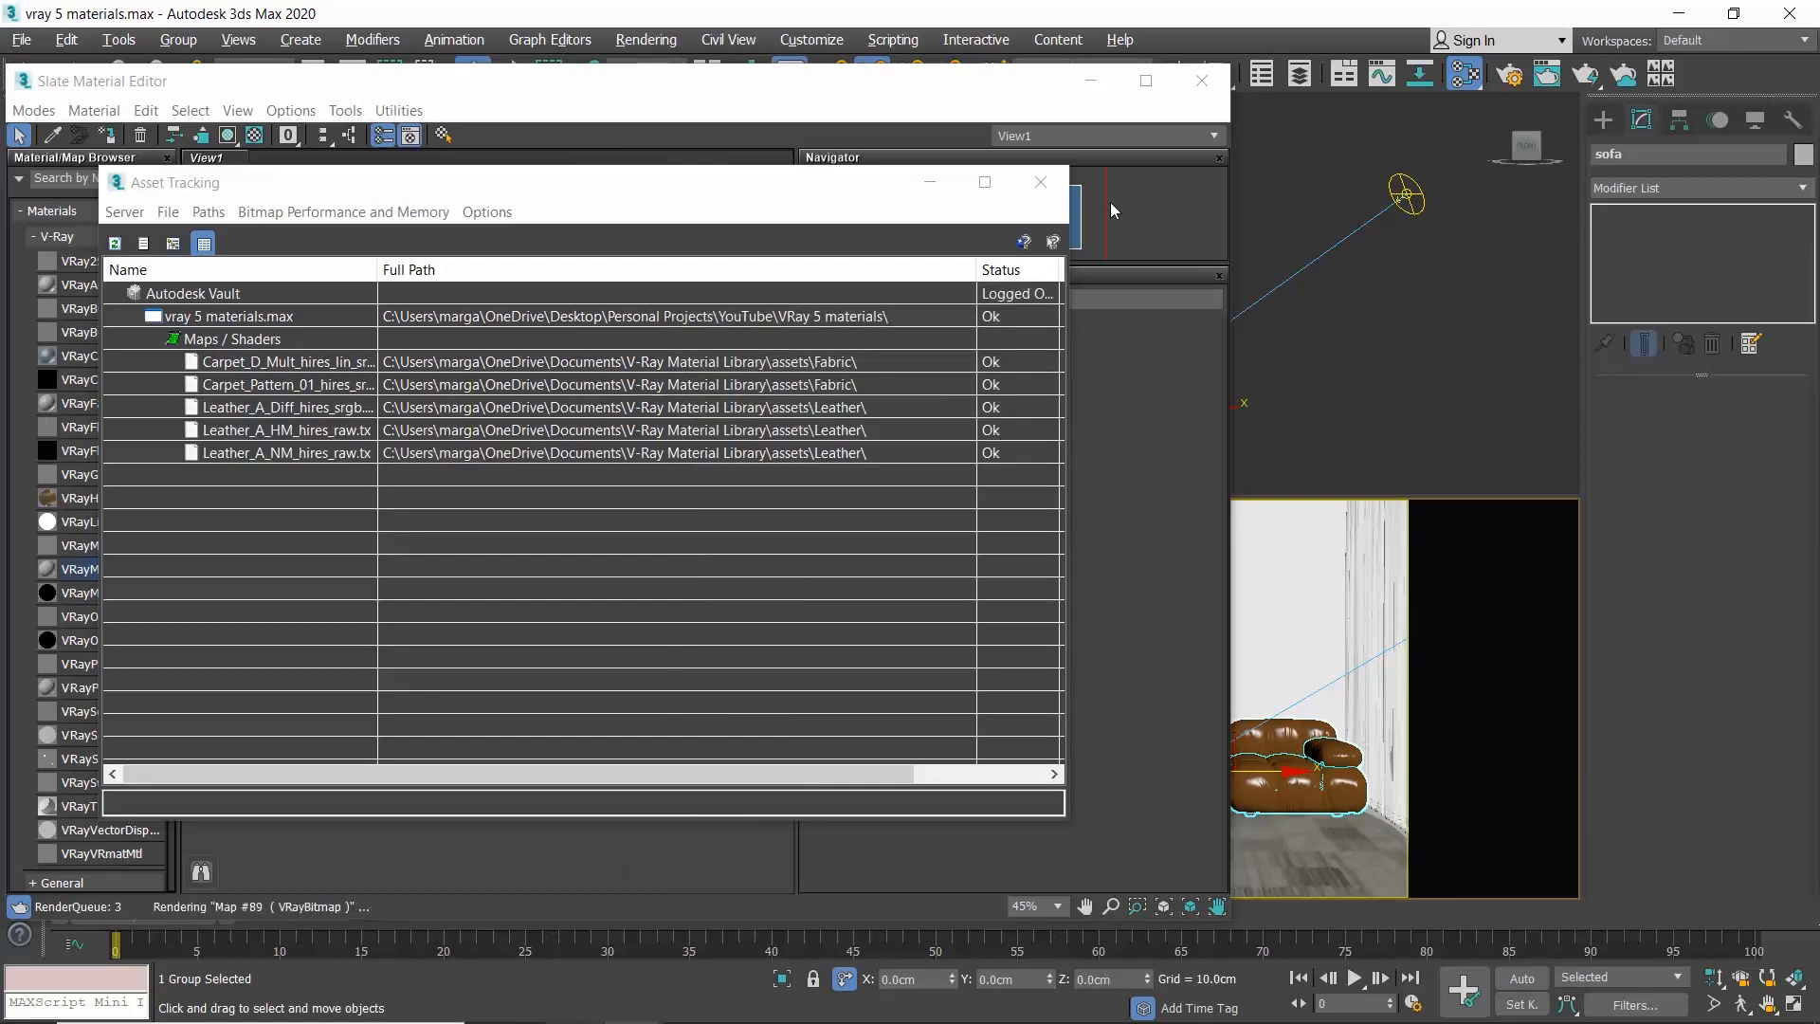
{"action": "left_click", "coordinate": [1039, 182]}
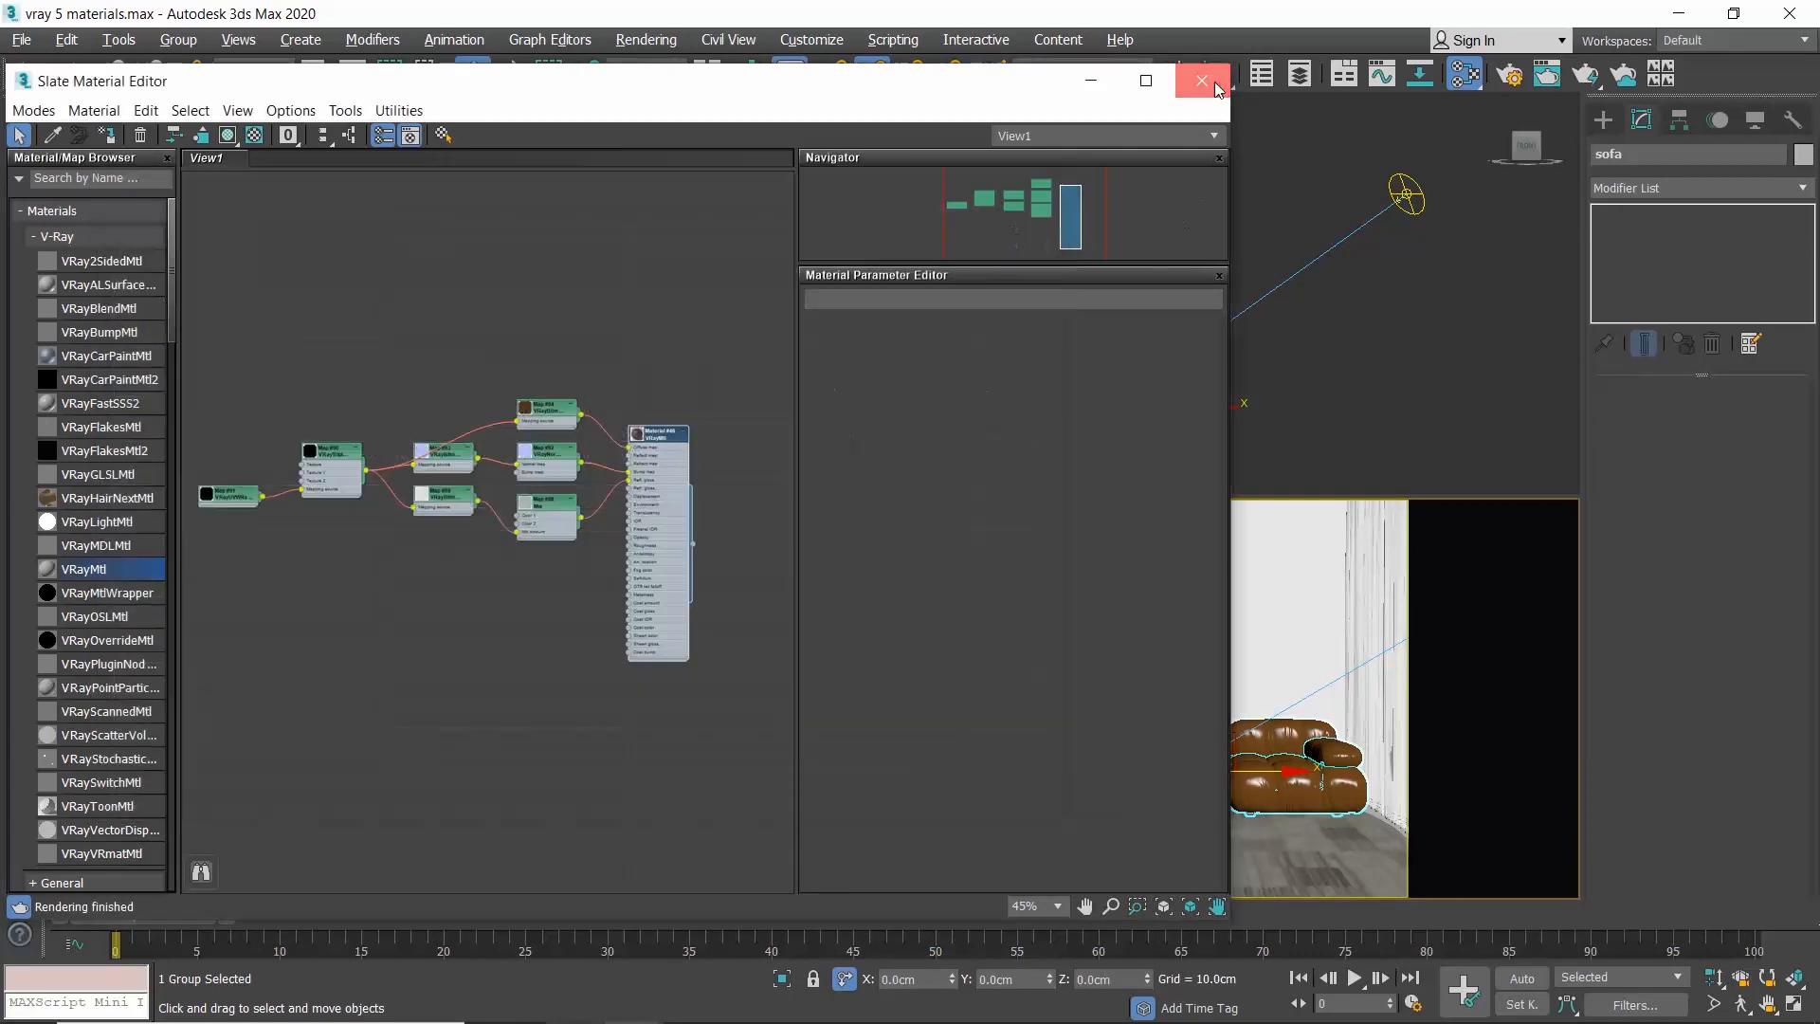
{"action": "left_click", "coordinate": [1200, 82]}
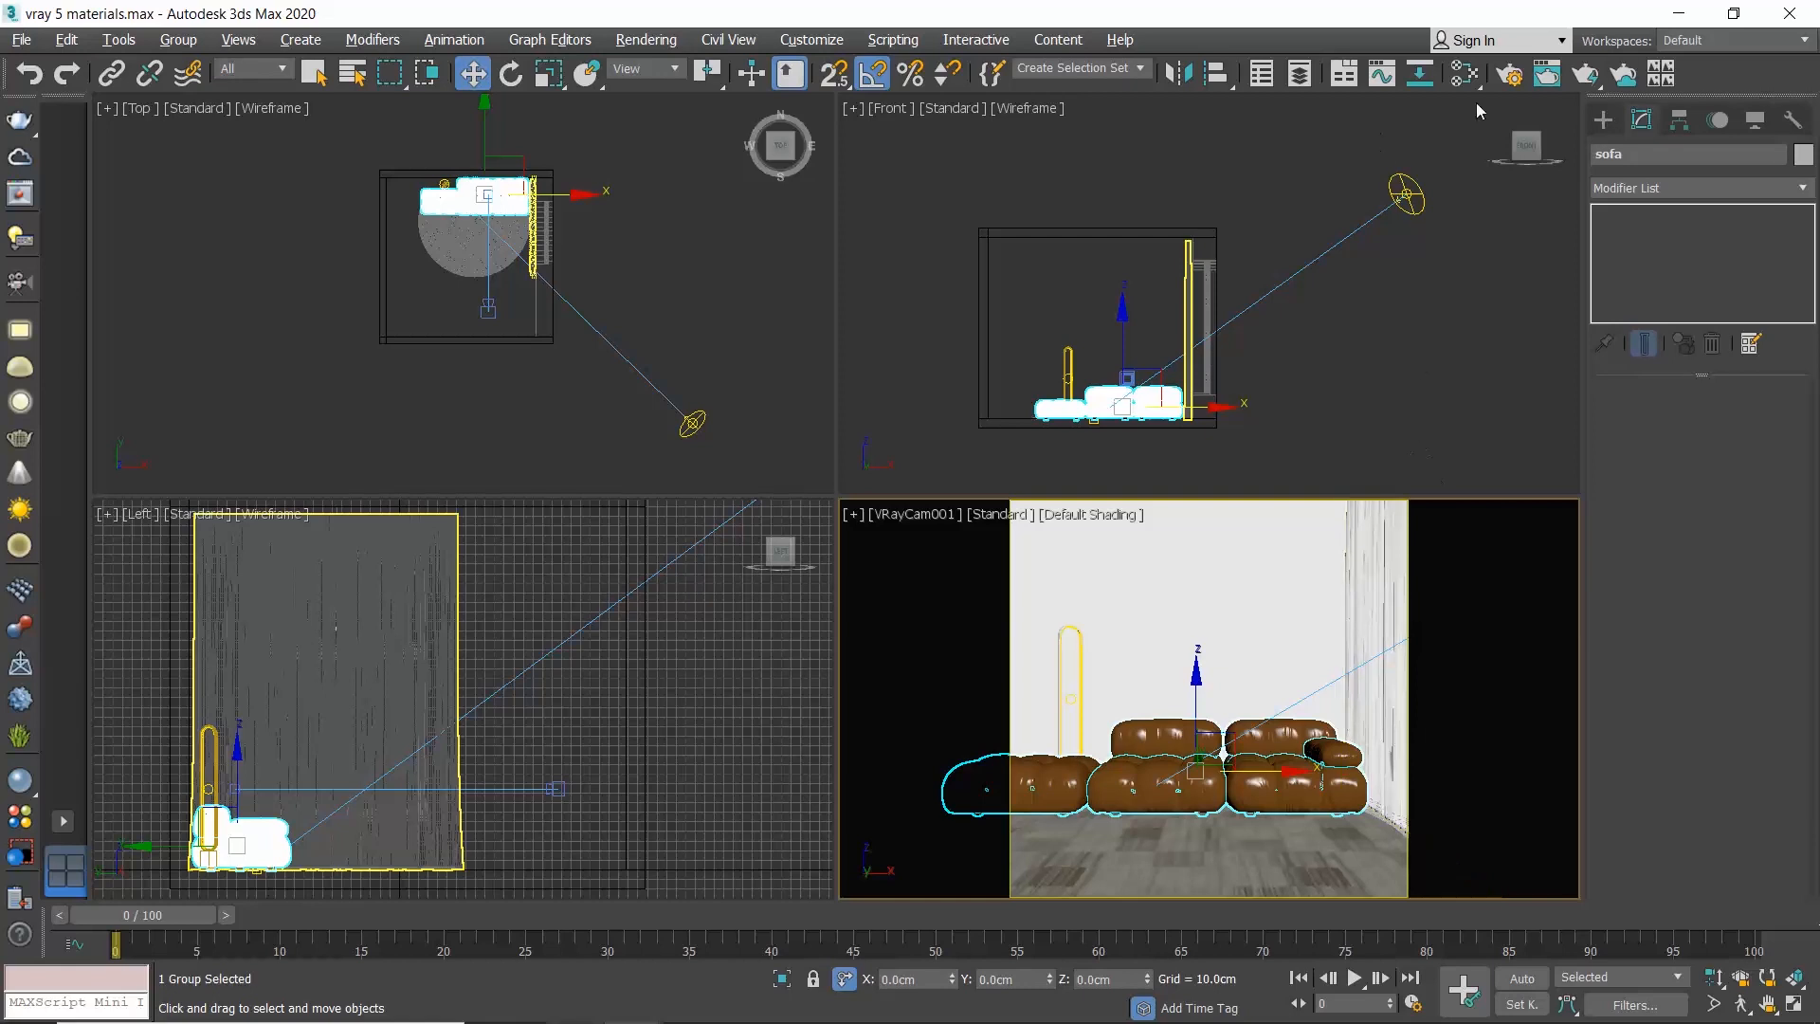
- Render the VRayCam001 view showing the carpet floor and brown leather sofas
{"action": "left_click", "coordinate": [1589, 74]}
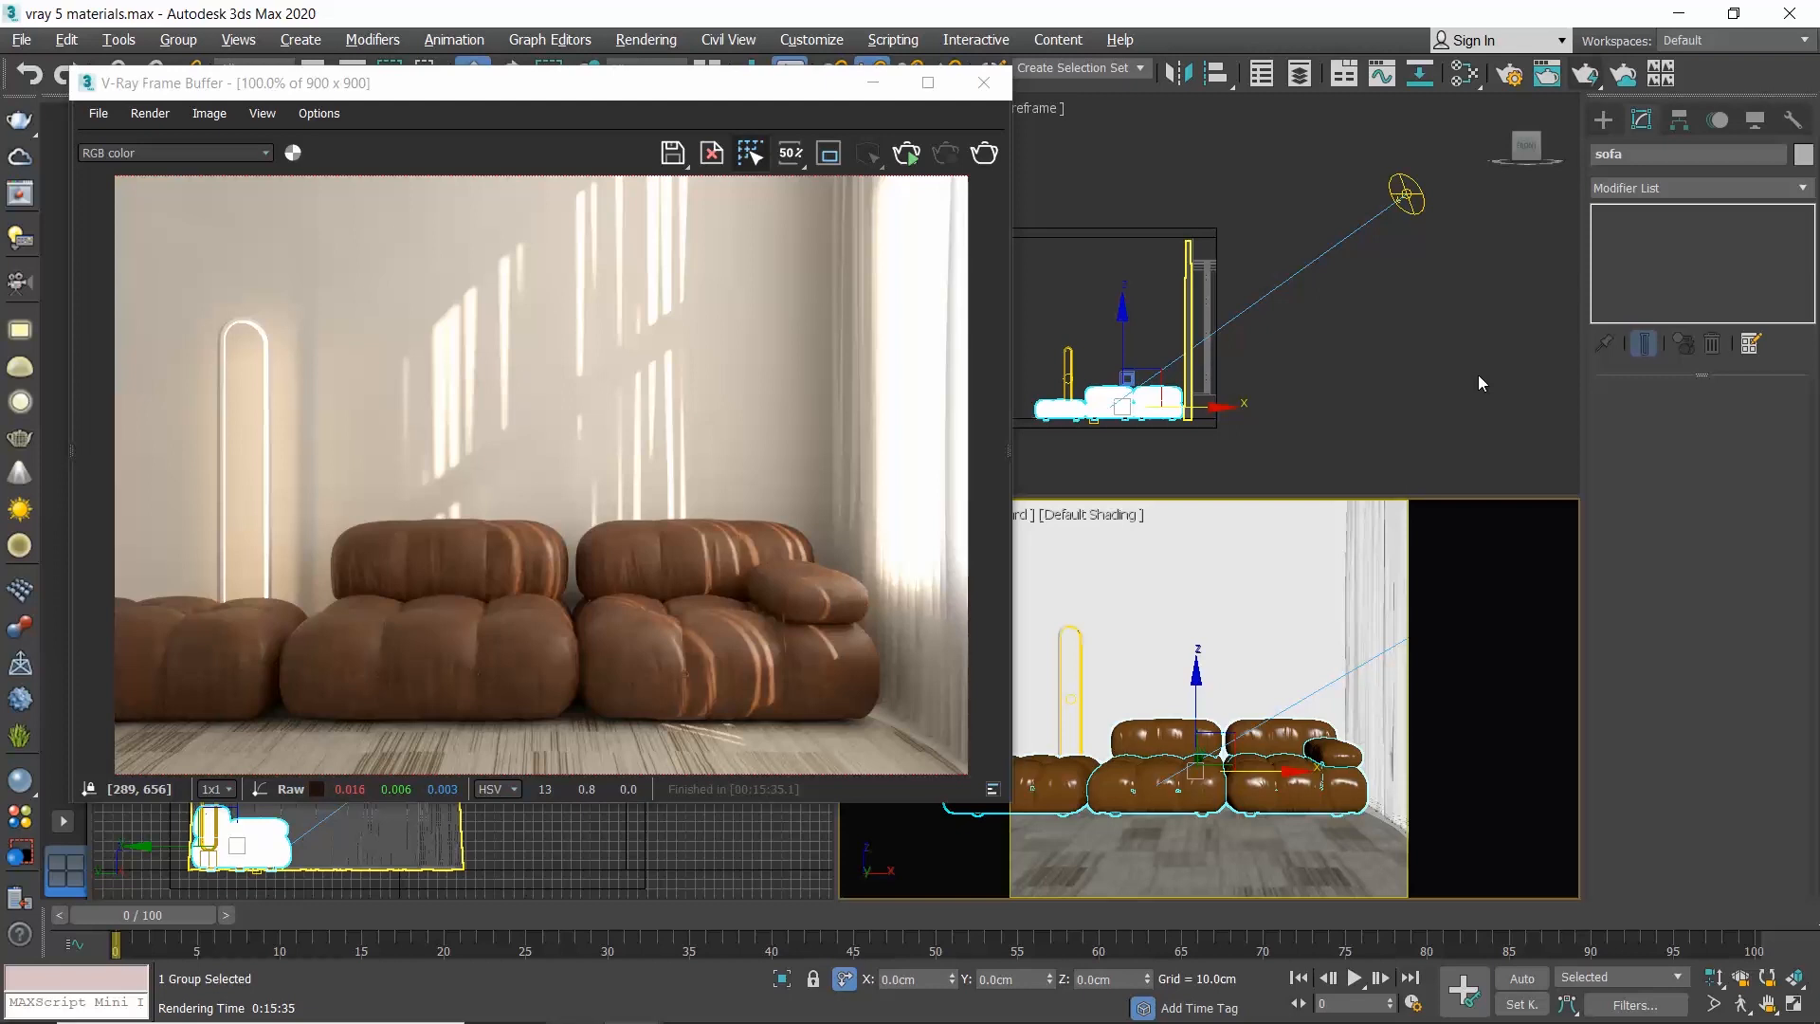
{"action": "mouse_move", "coordinate": [1457, 402]}
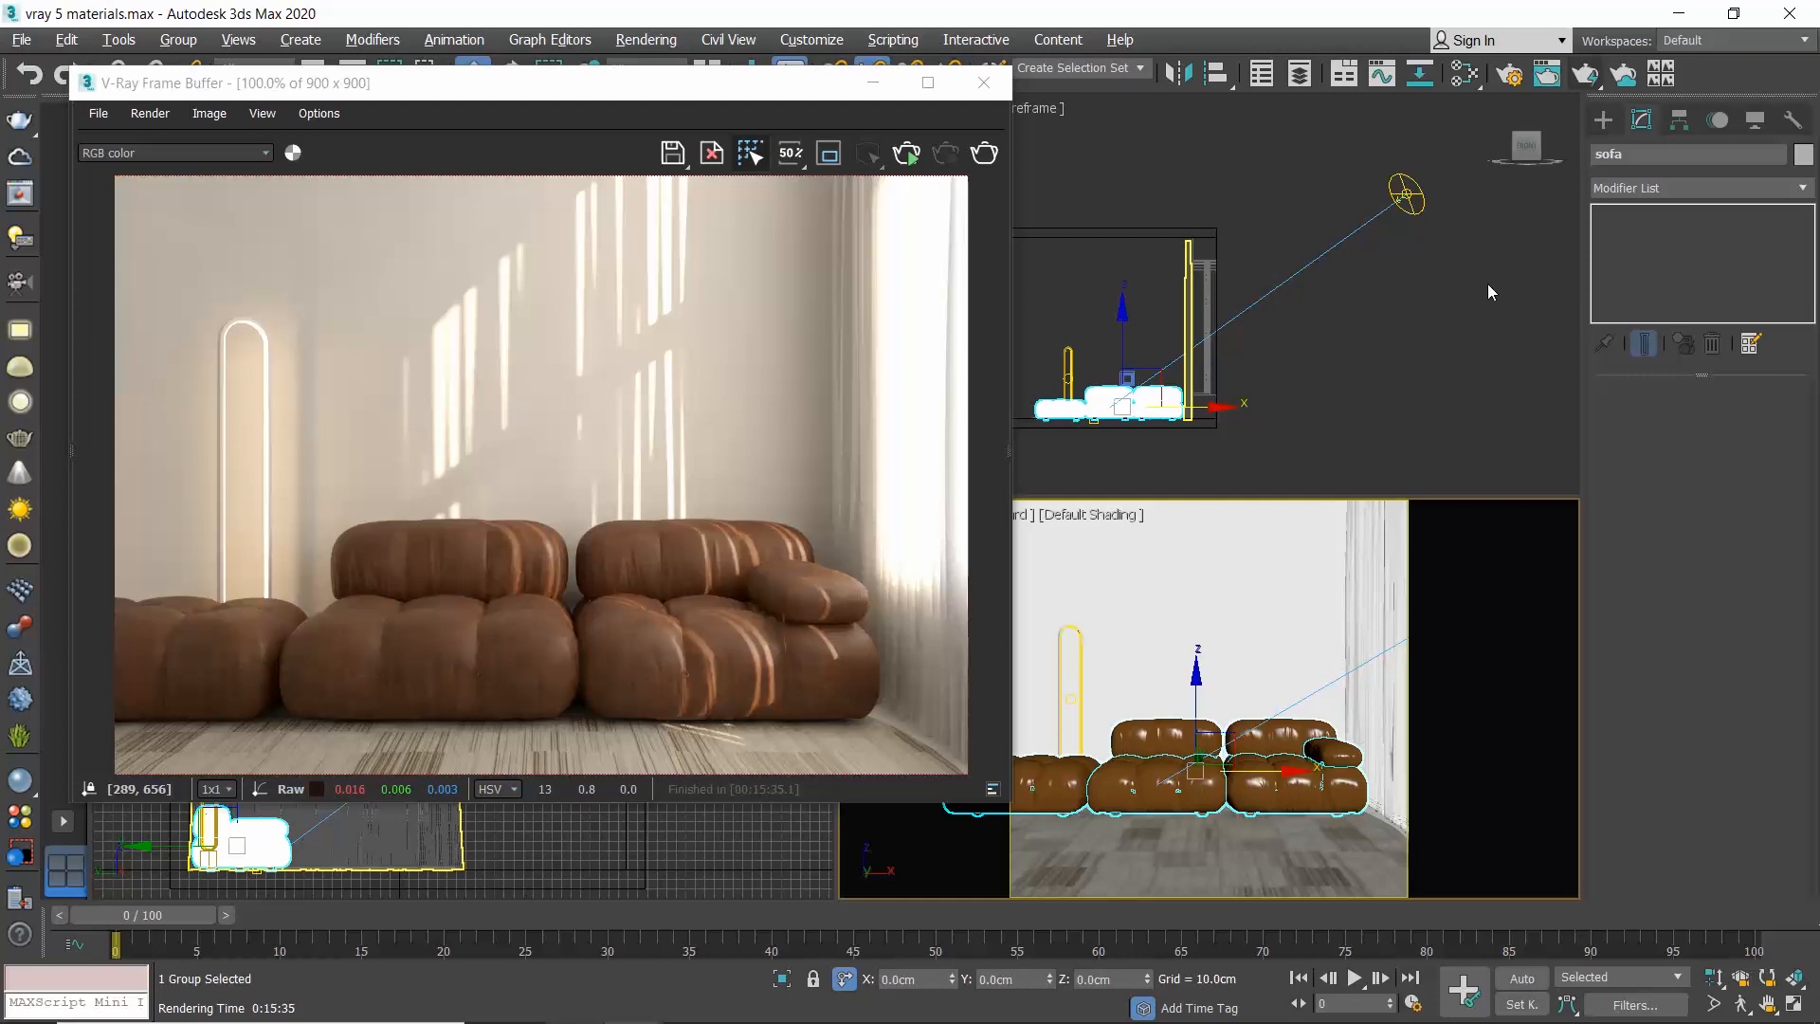
{"action": "mouse_move", "coordinate": [1508, 292]}
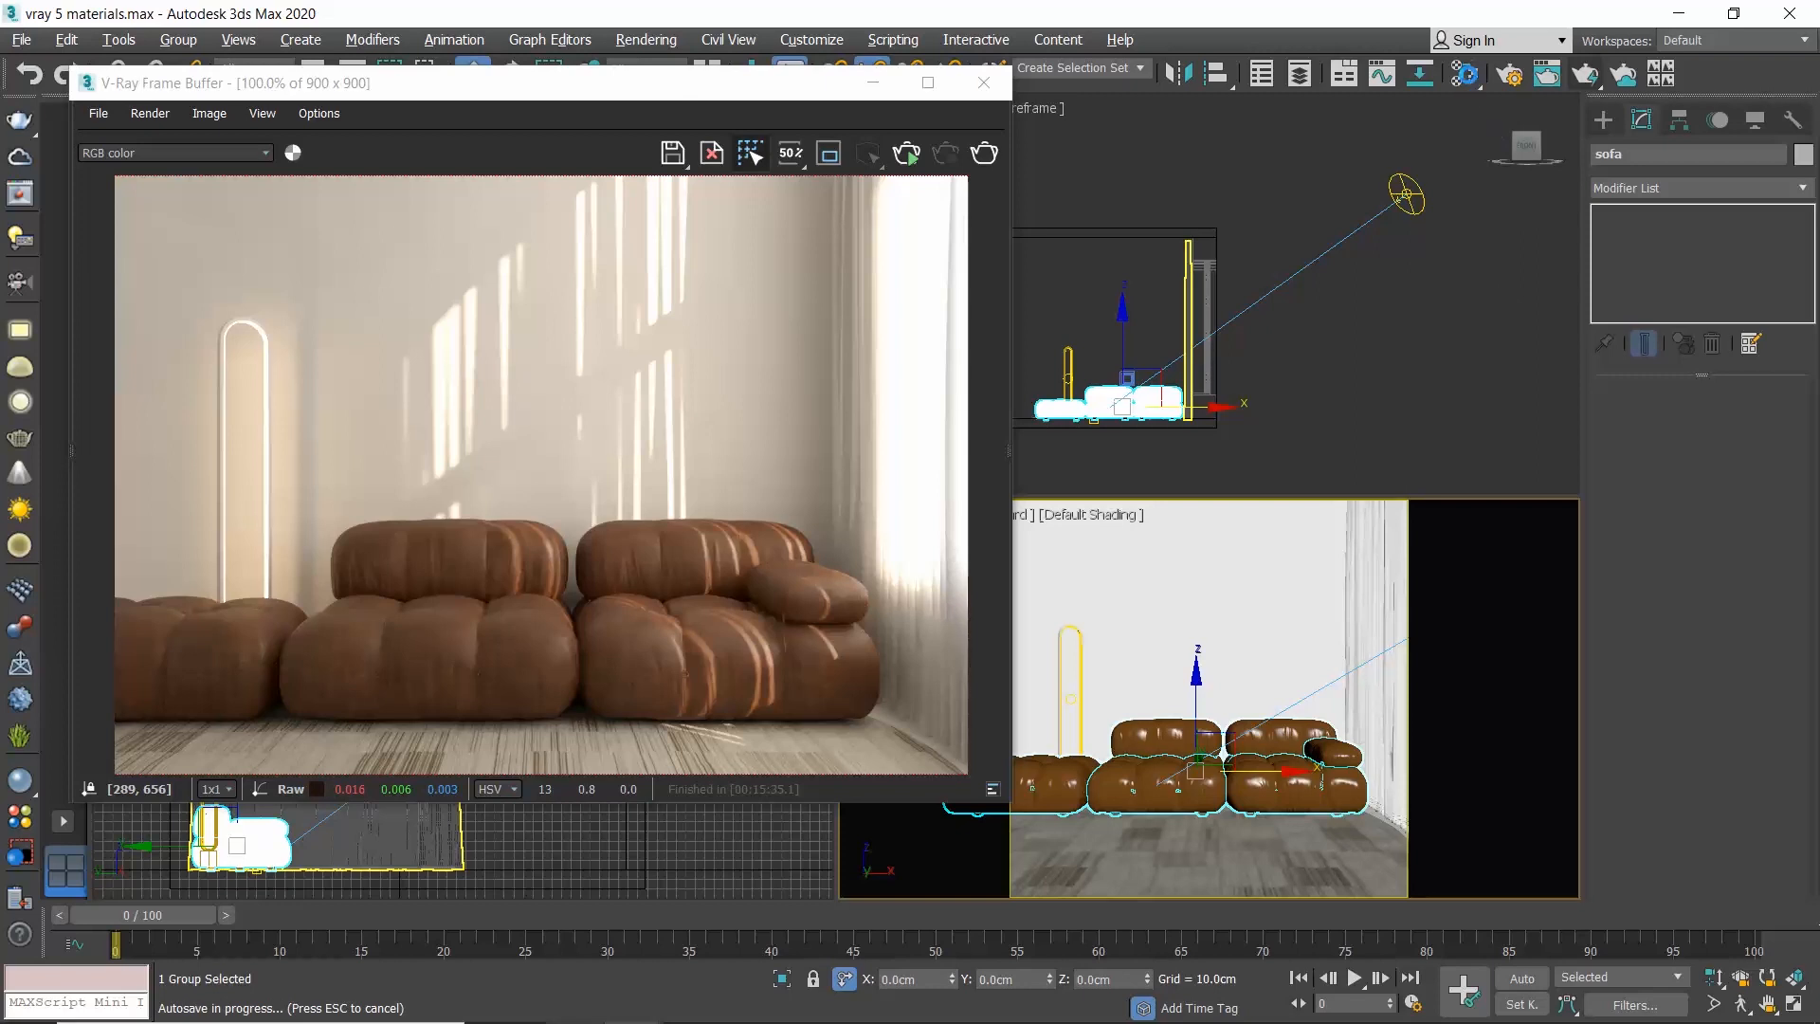
{"action": "left_click", "coordinate": [1466, 74]}
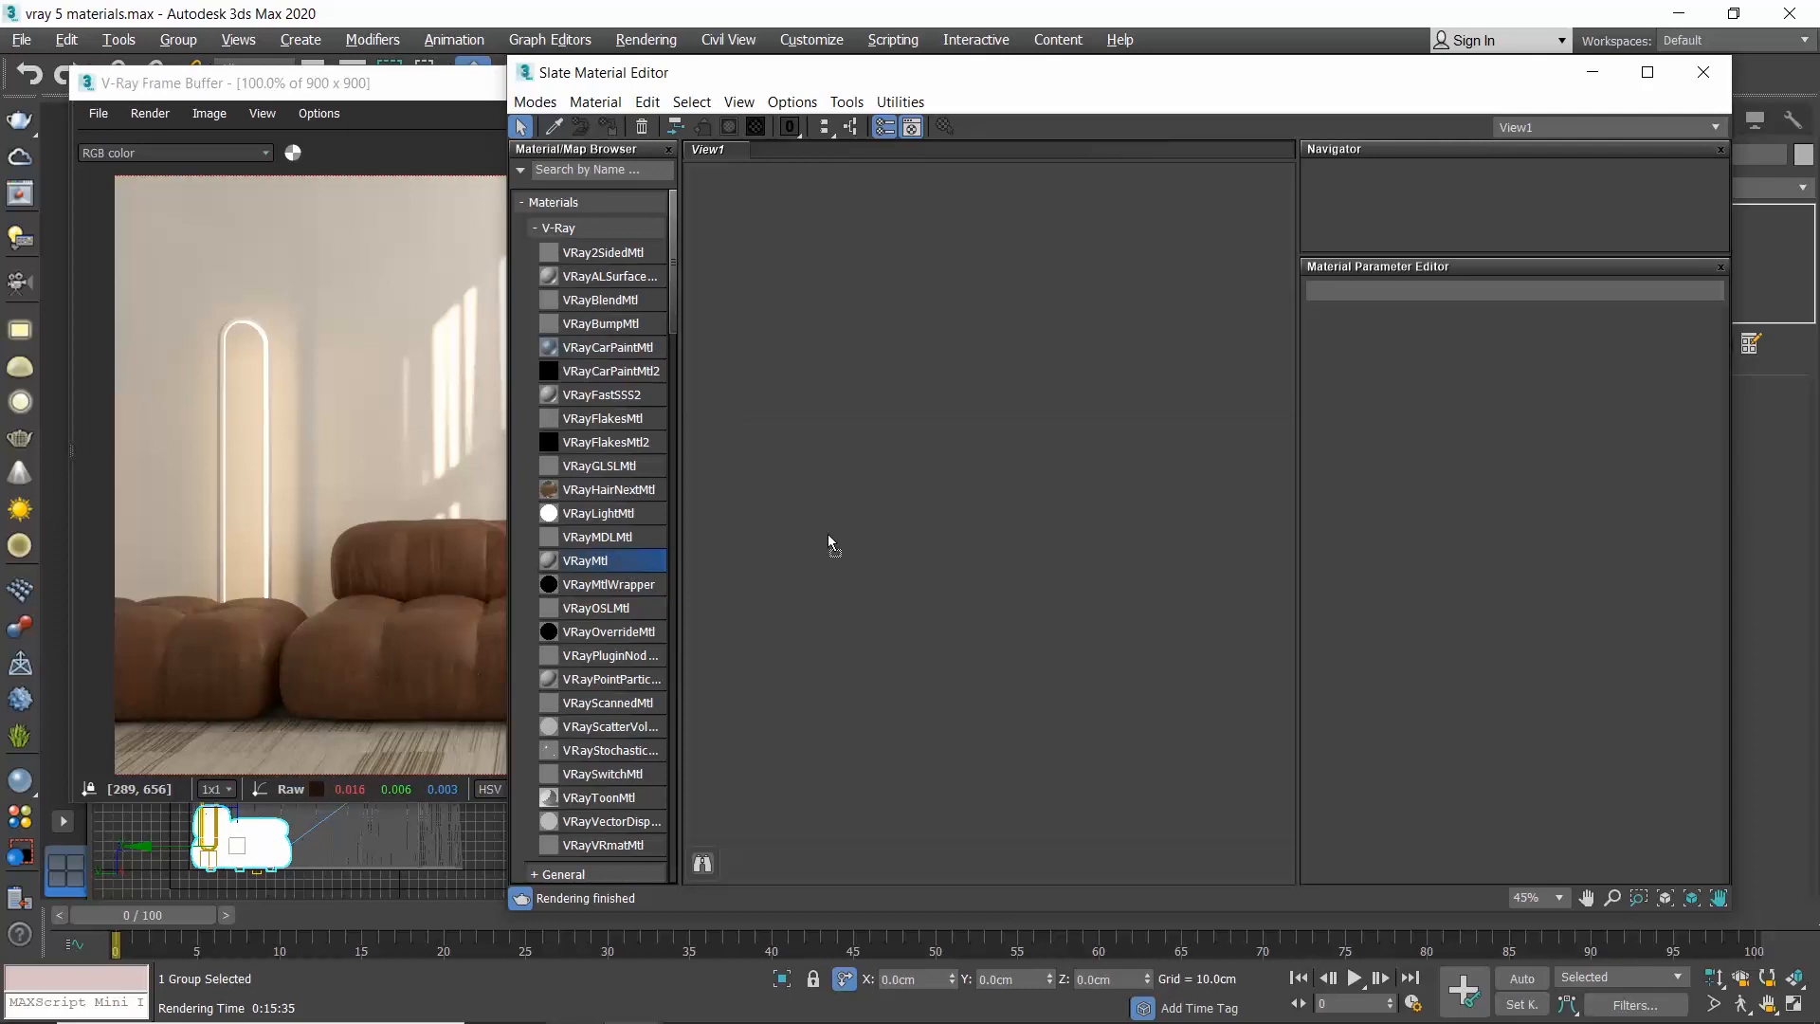
- Add a new VRayMtl (Material #47) and set its preset to Chrome
{"action": "double_click", "coordinate": [584, 560]}
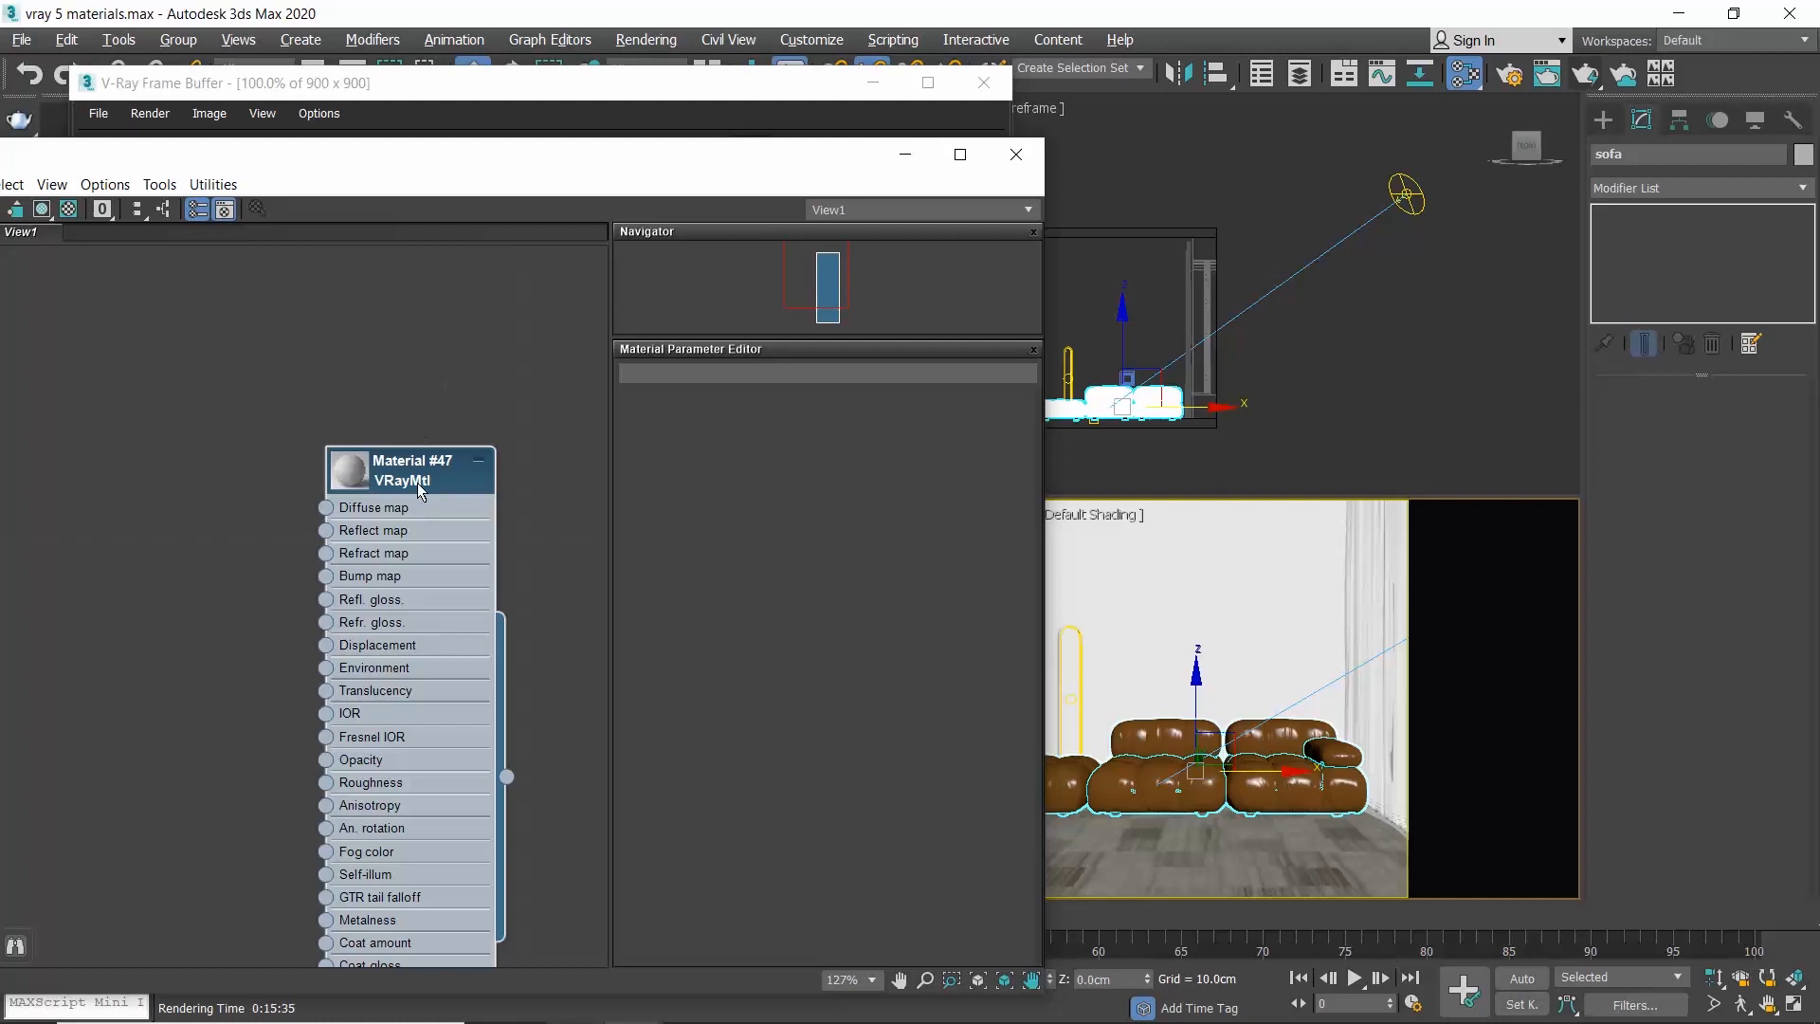
{"action": "left_click", "coordinate": [411, 470]}
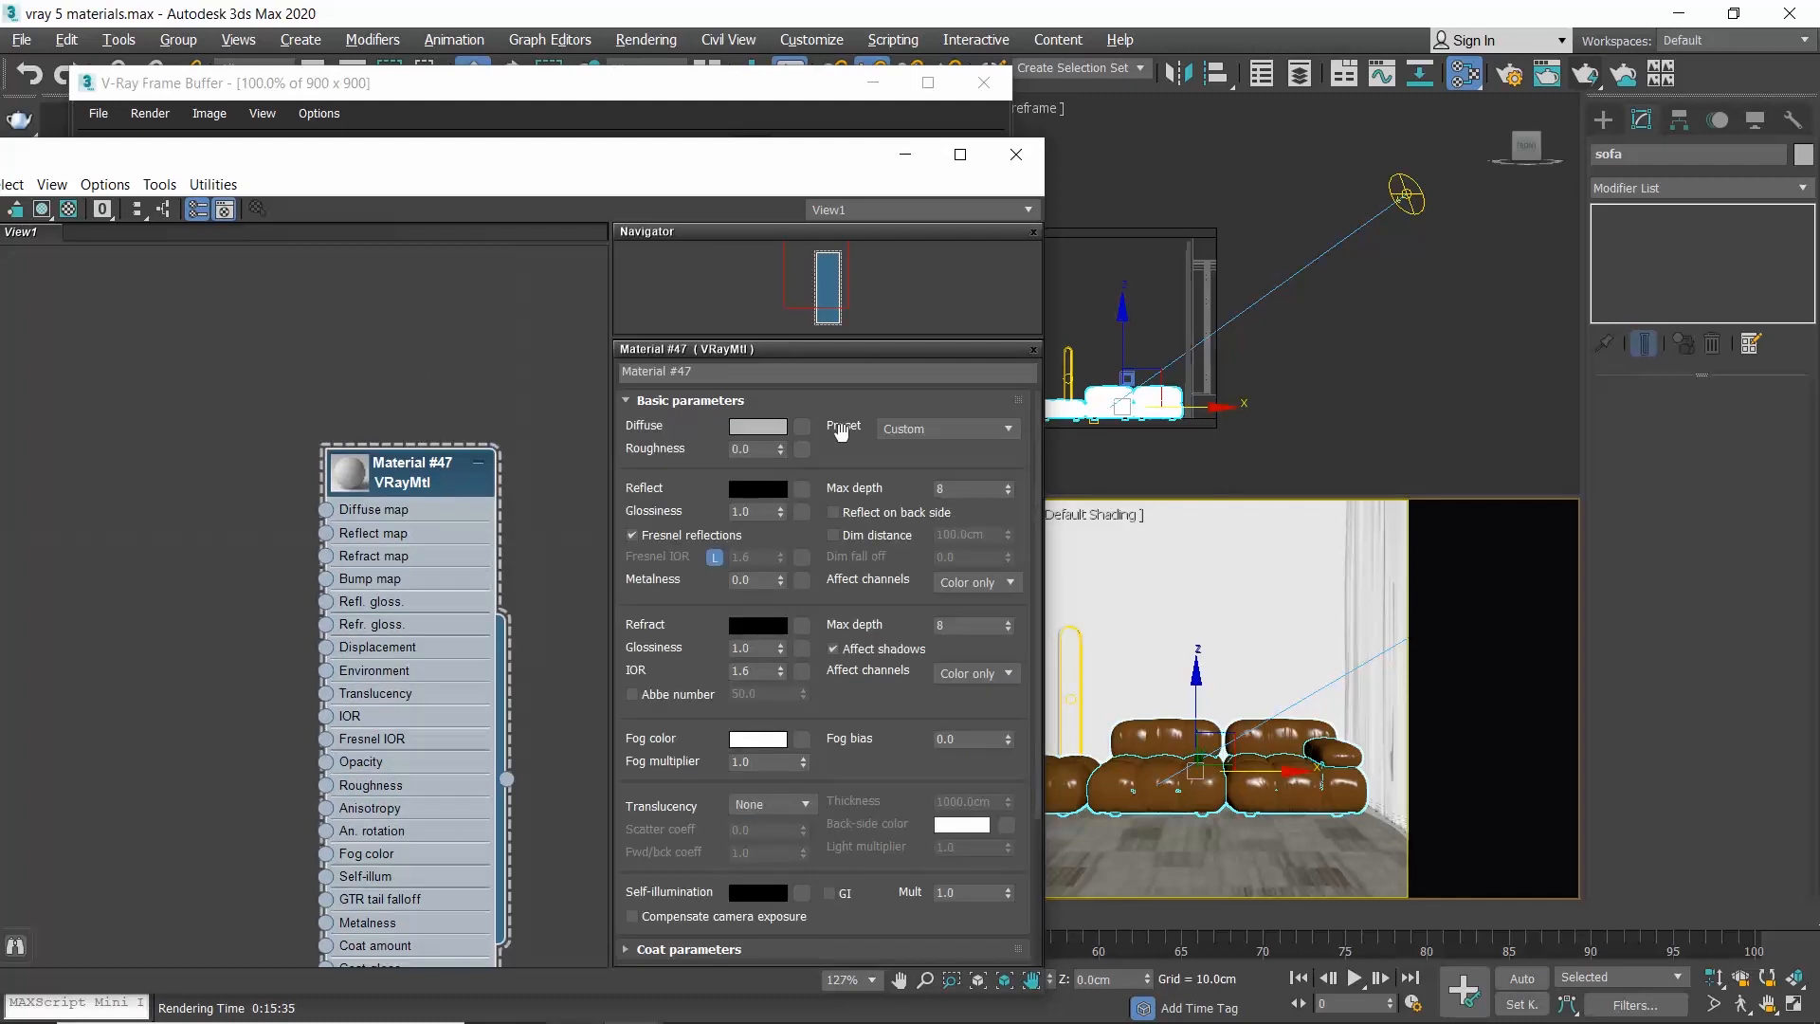
{"action": "mouse_move", "coordinate": [1009, 435]}
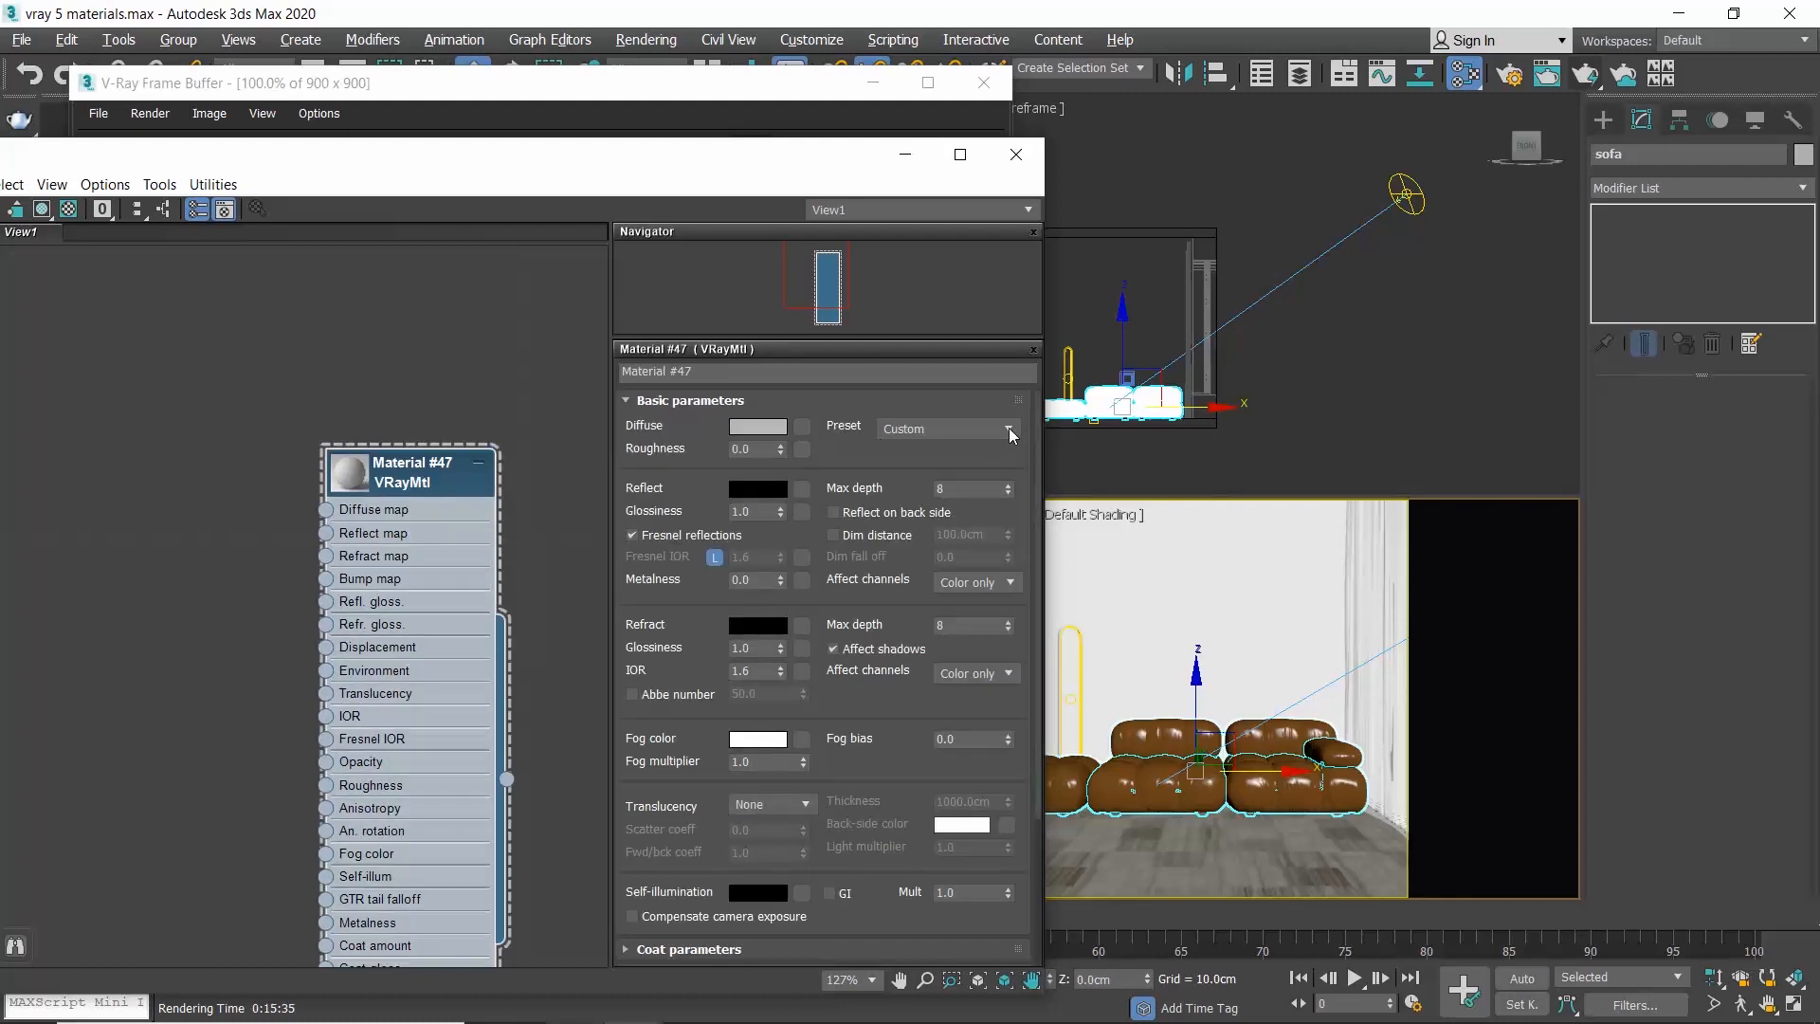
{"action": "left_click", "coordinate": [1007, 427]}
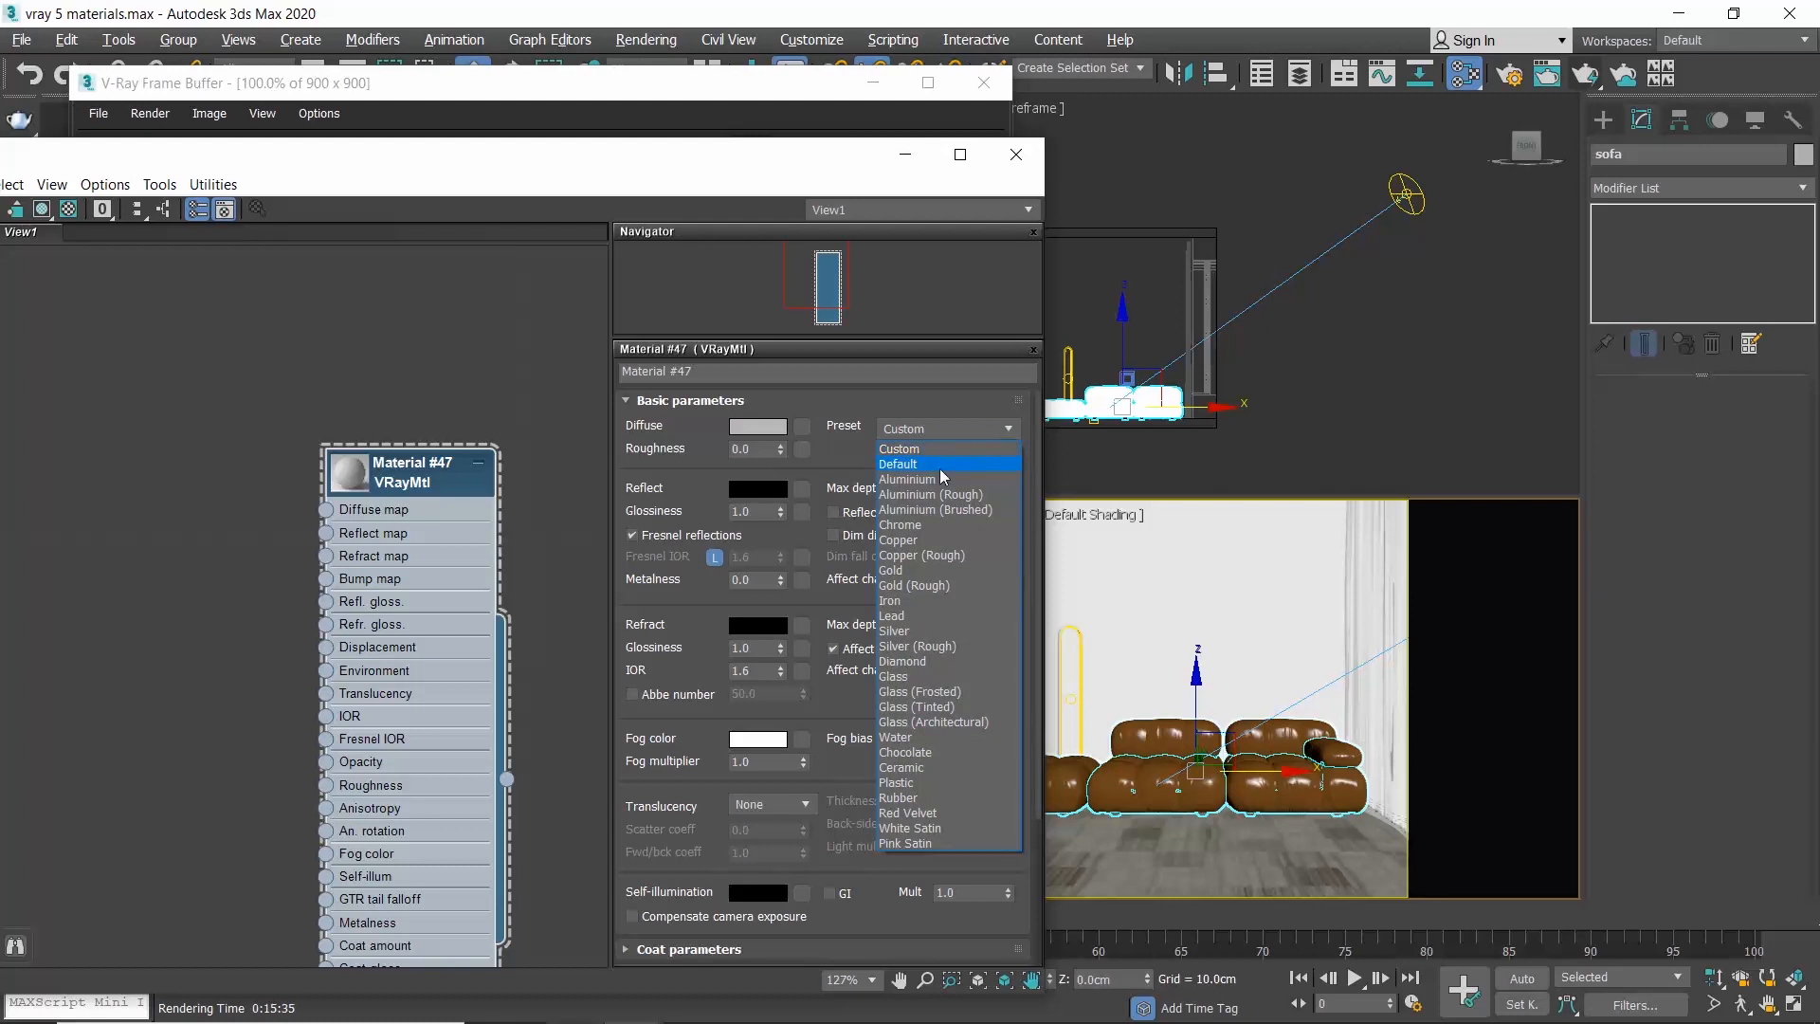
{"action": "mouse_move", "coordinate": [941, 601]}
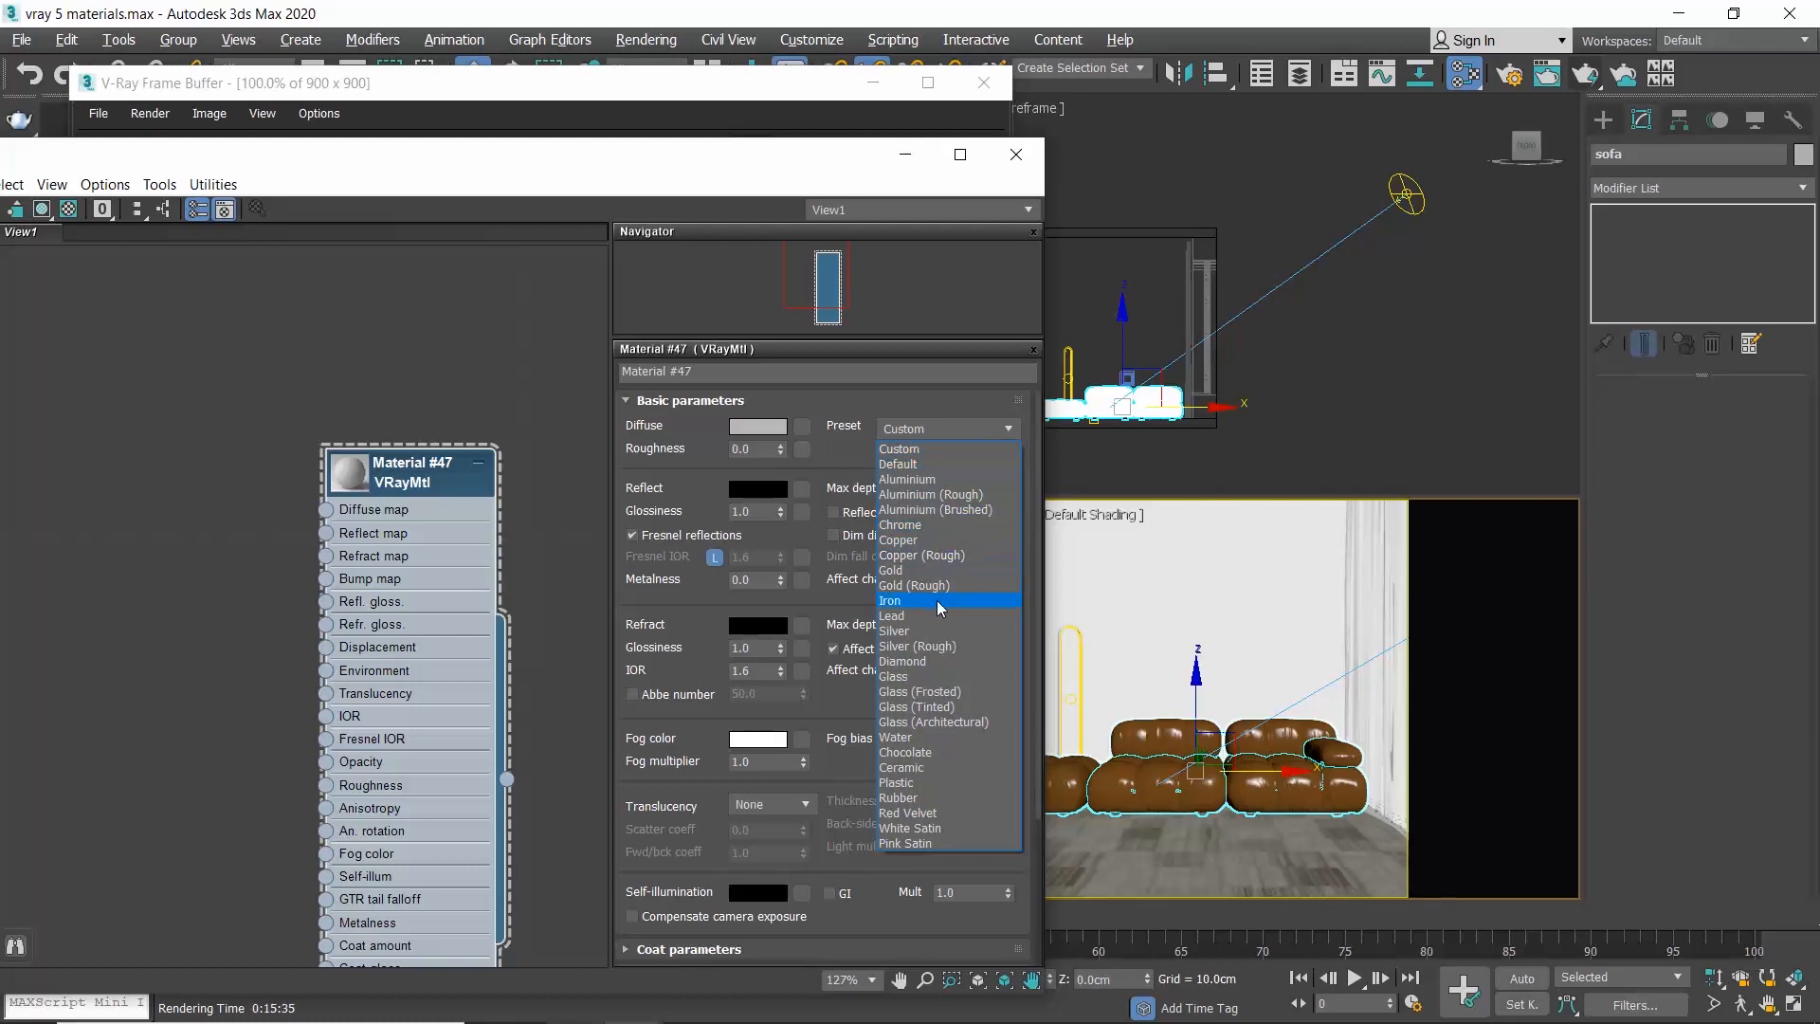
{"action": "mouse_move", "coordinate": [933, 525]}
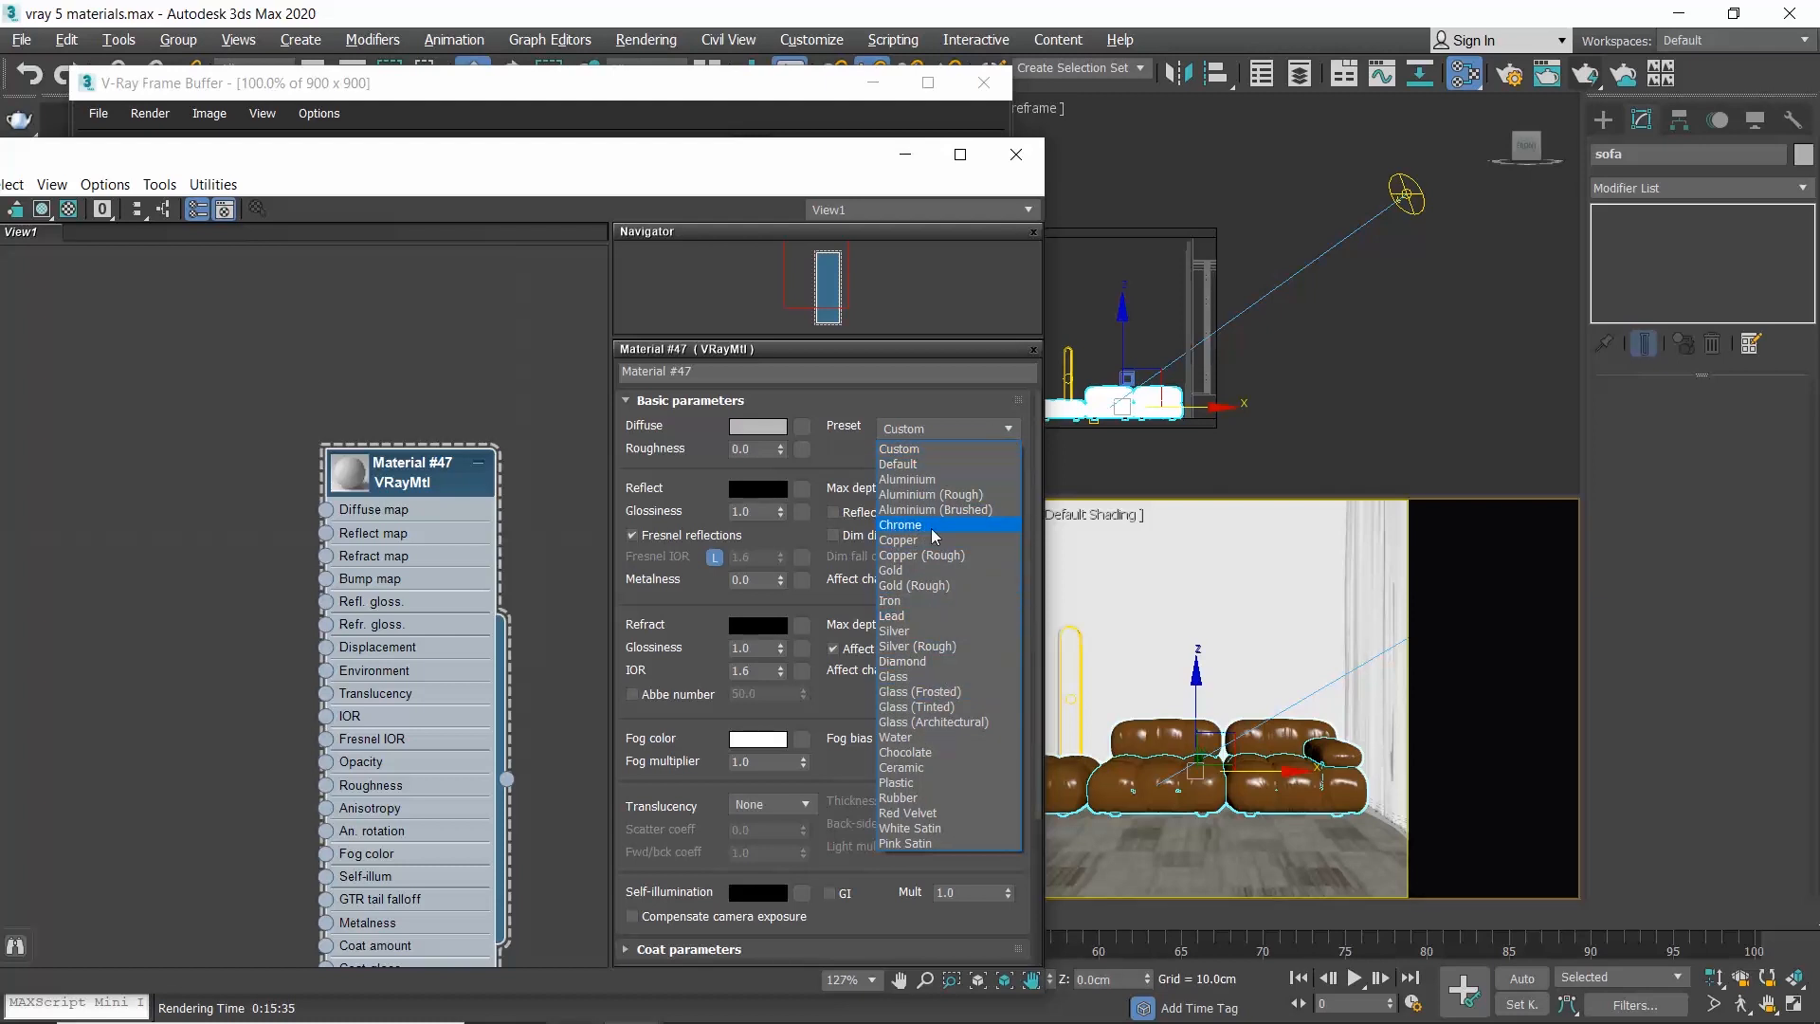
{"action": "left_click", "coordinate": [901, 525]}
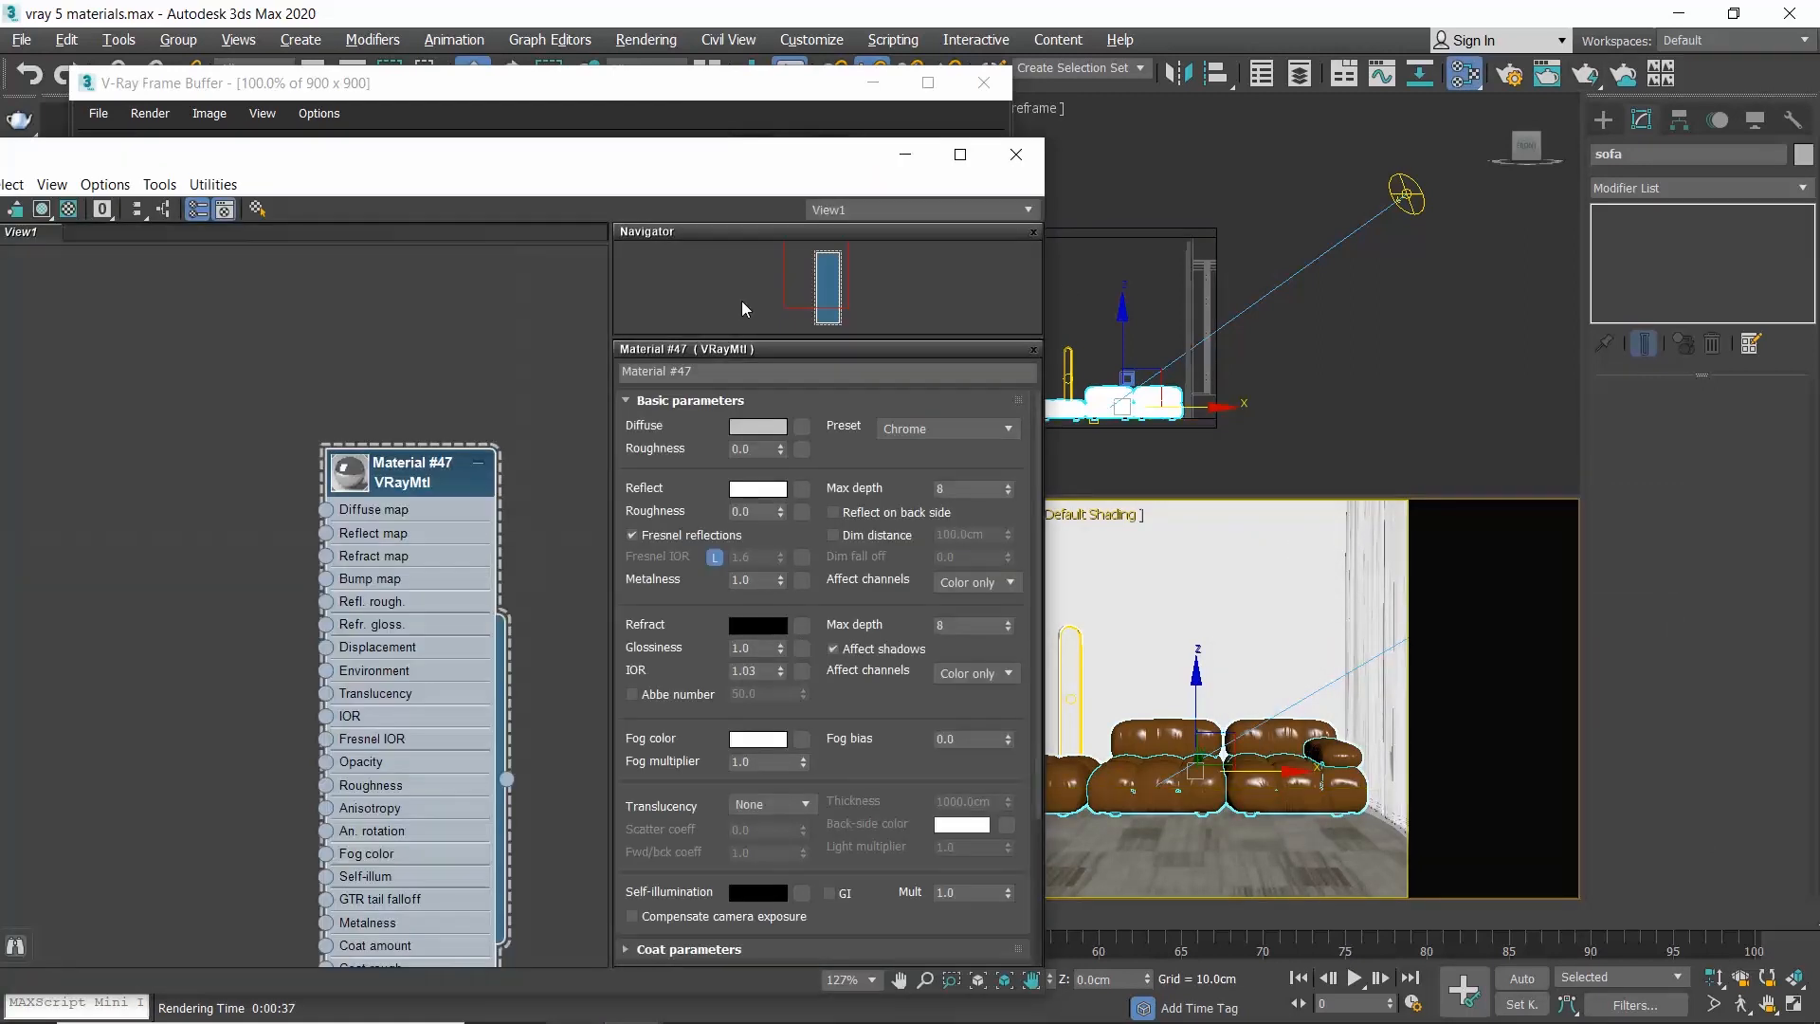
- Render the scene again with the chrome floor lamp
{"action": "left_click", "coordinate": [1612, 427]}
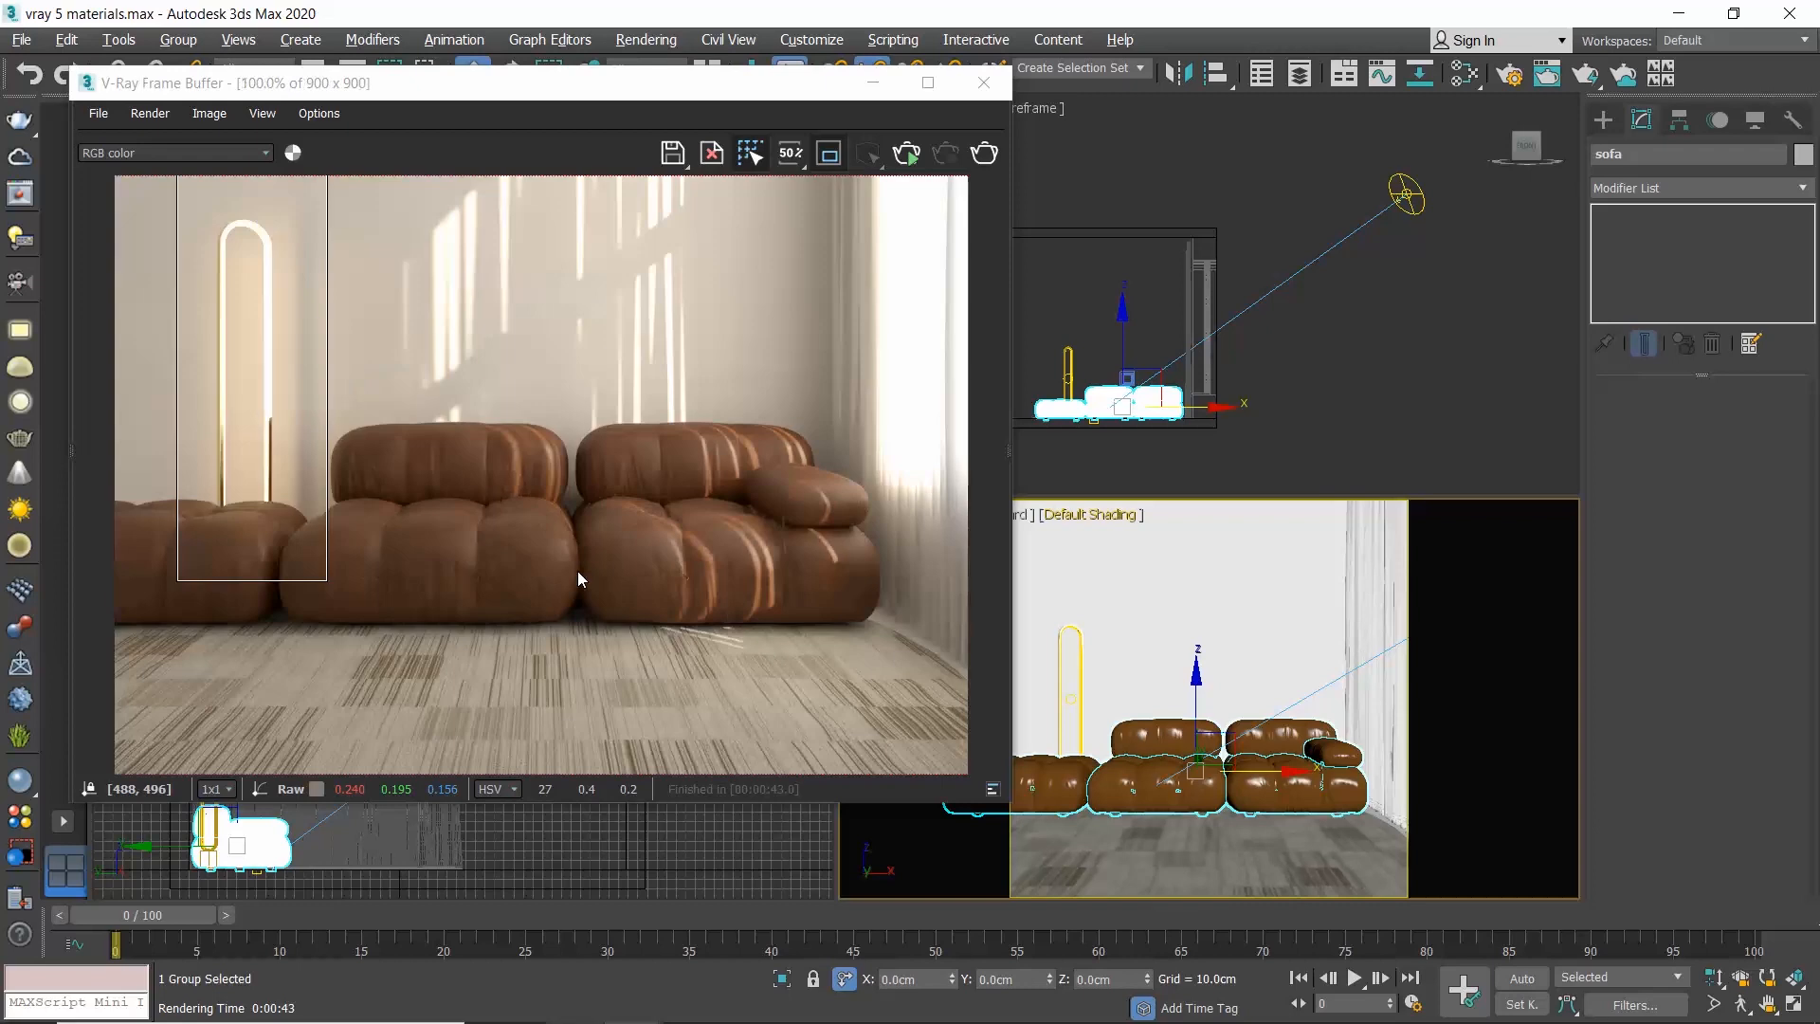
{"action": "mouse_move", "coordinate": [770, 448]}
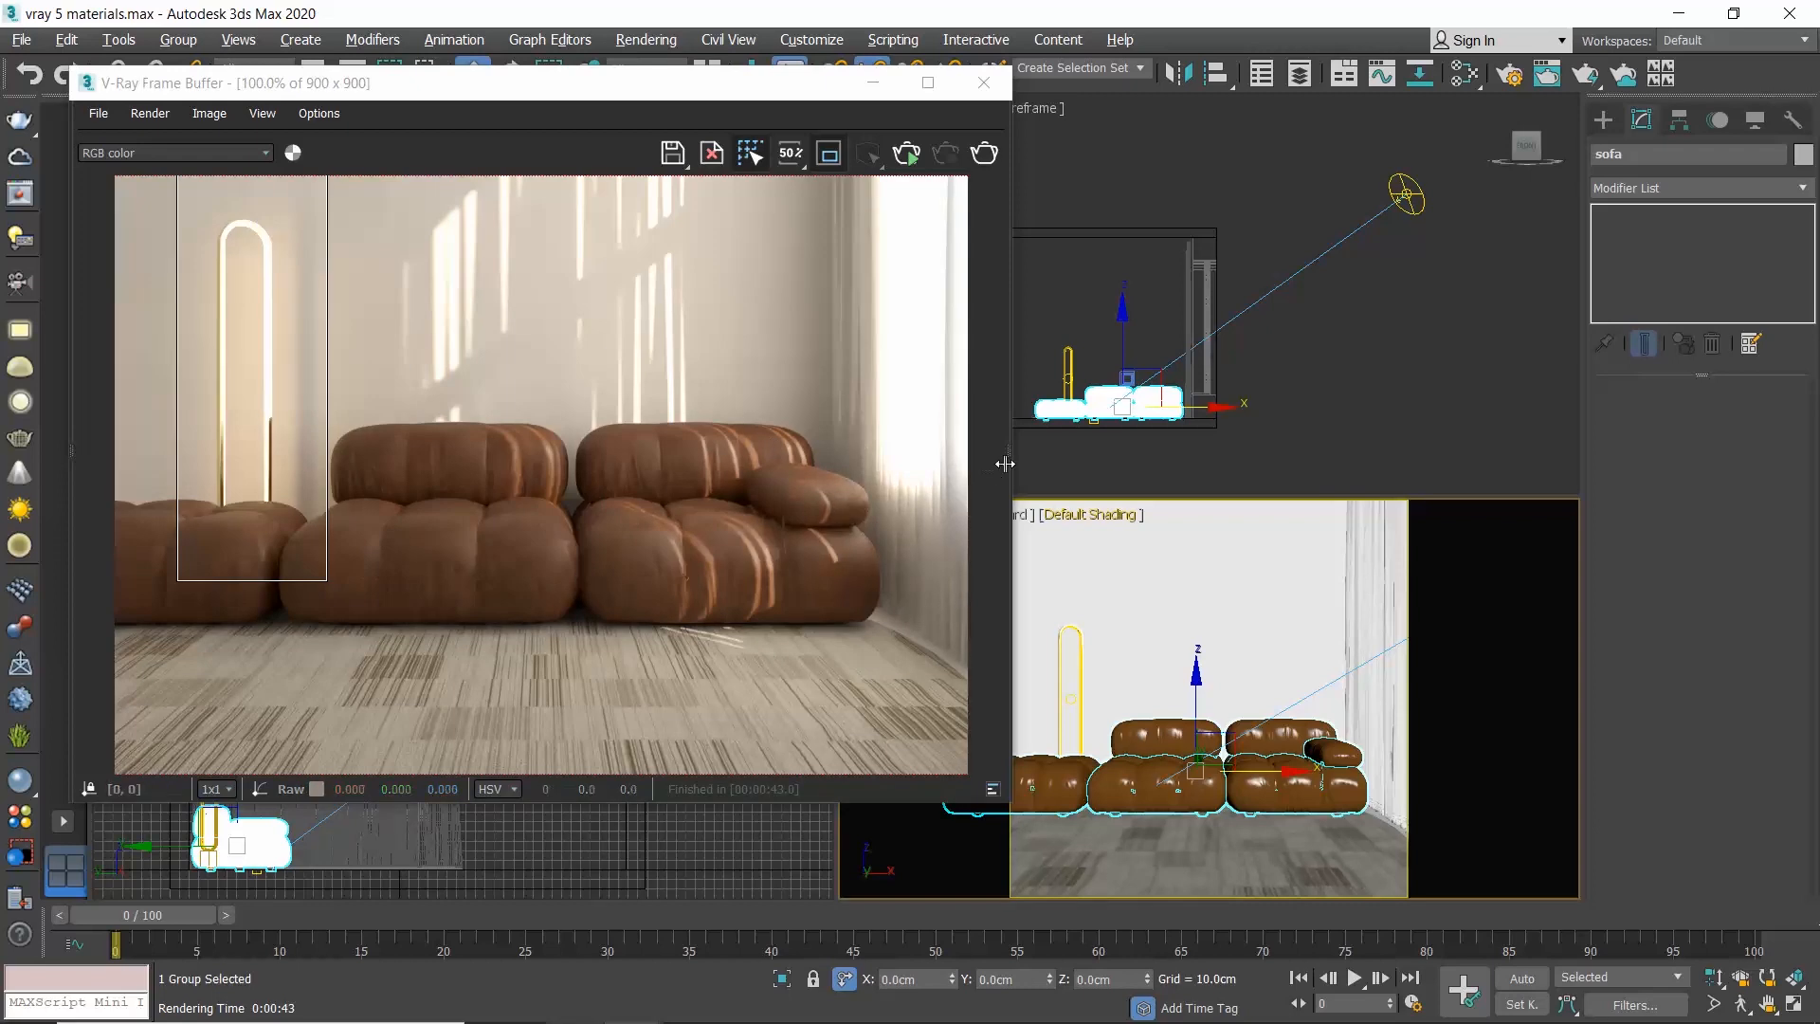
{"action": "mouse_move", "coordinate": [1066, 279]}
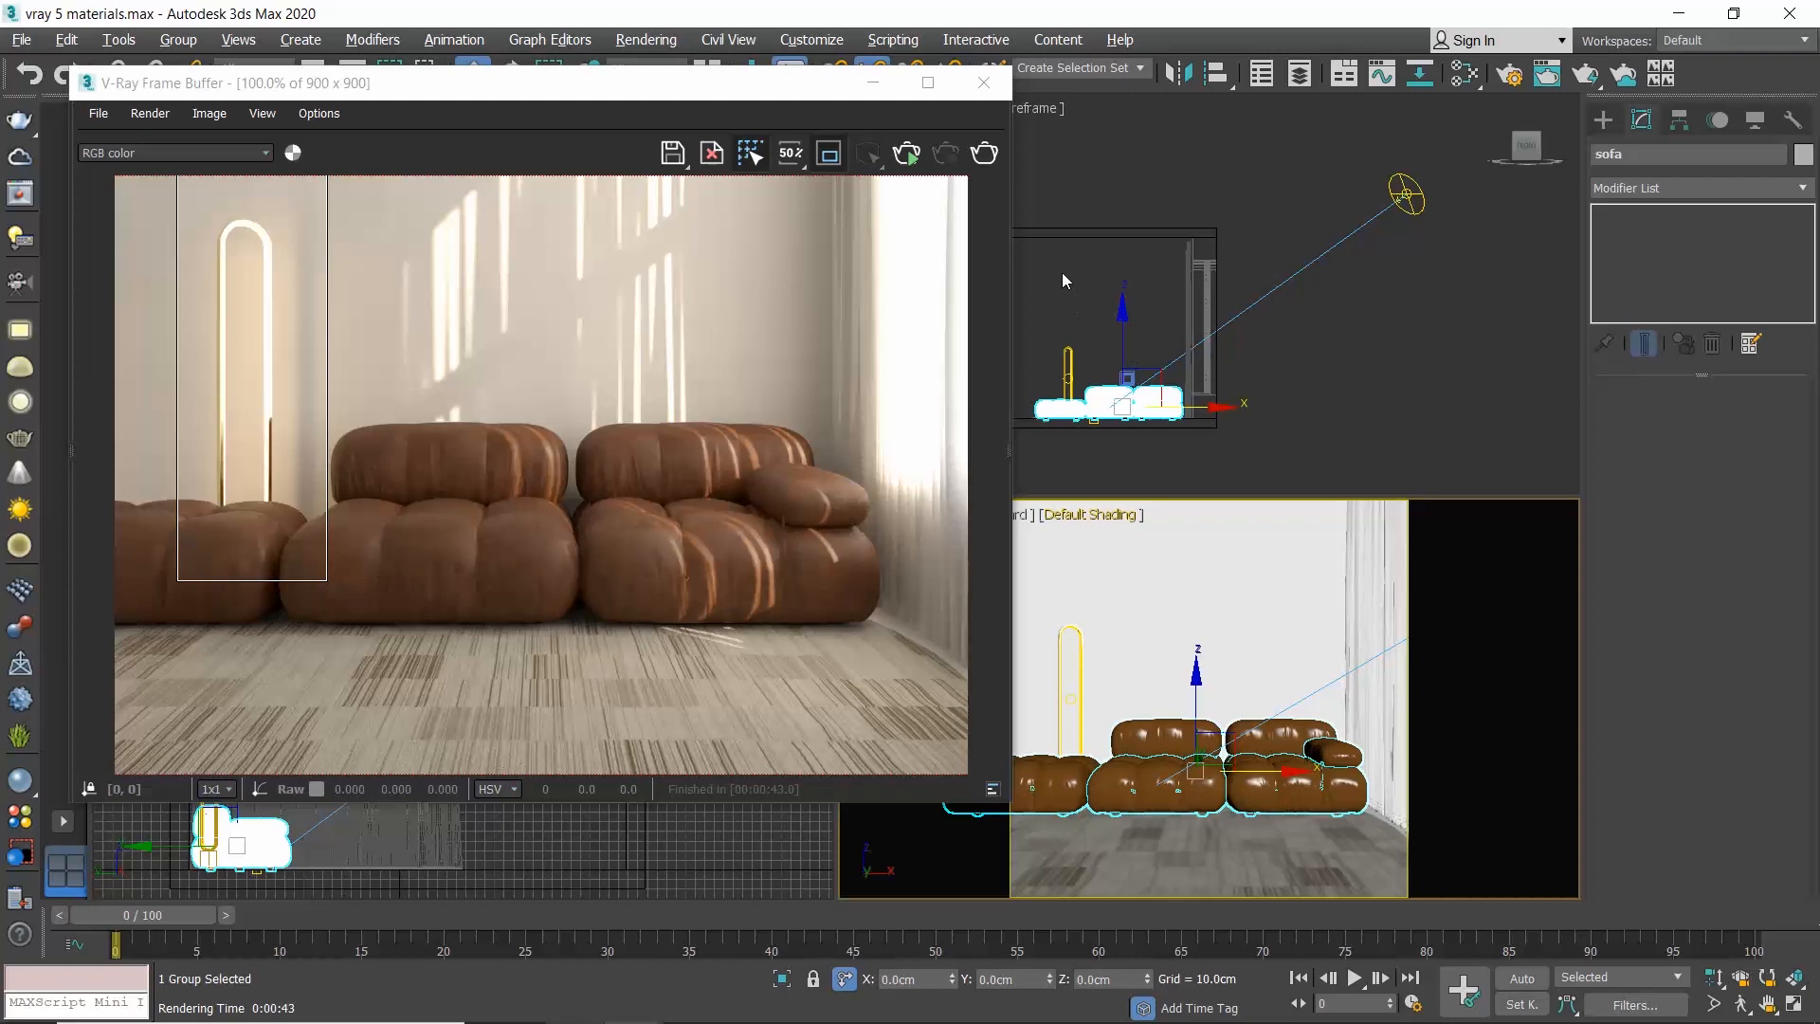
{"action": "mouse_move", "coordinate": [1361, 380]}
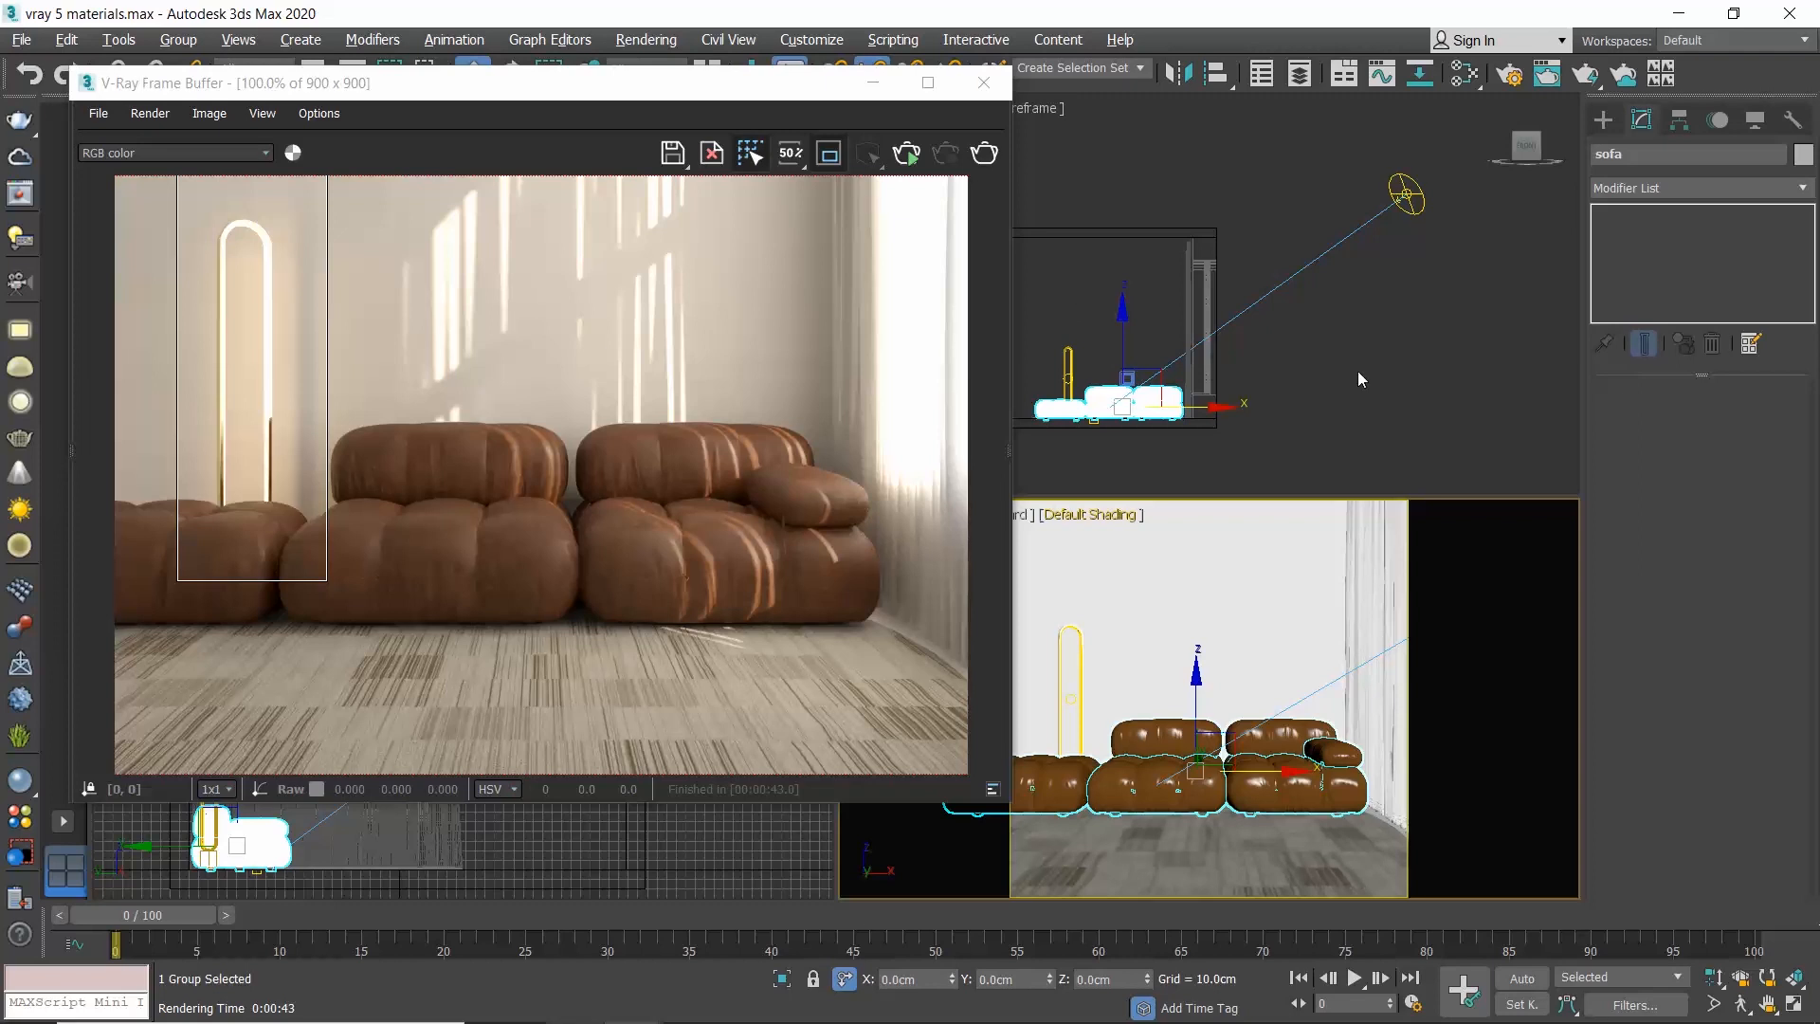